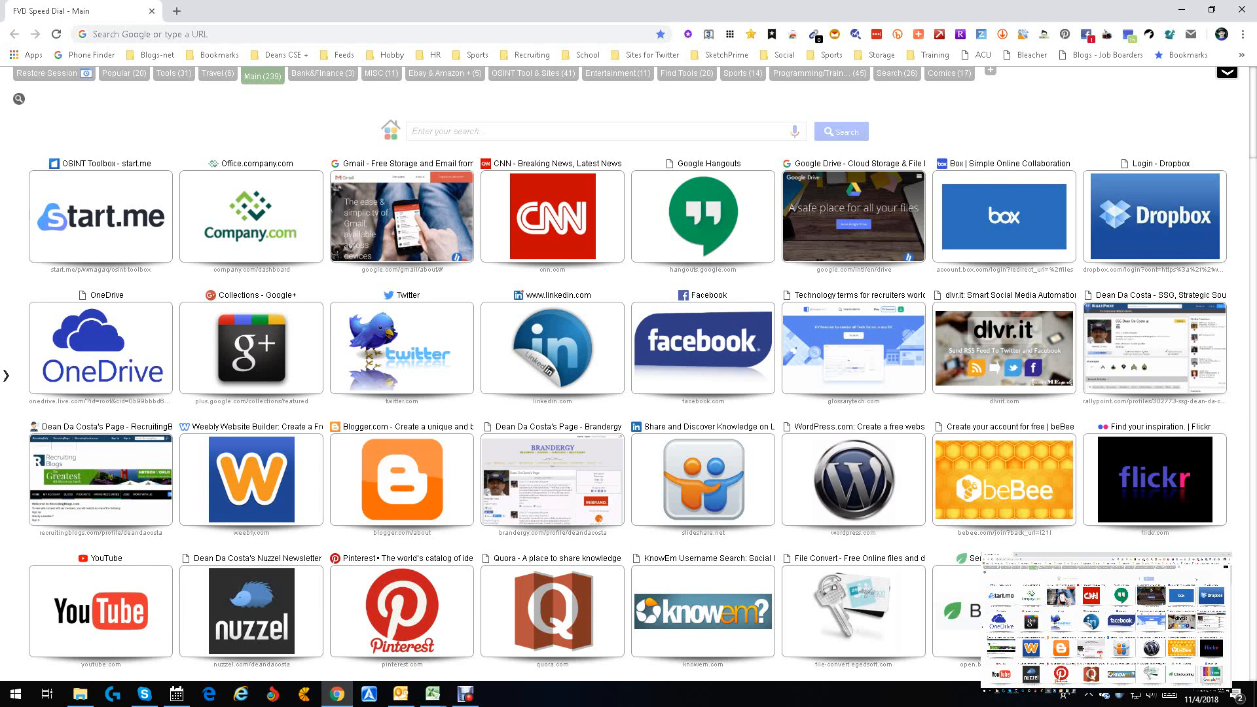
Step: Bring up the Intelligence Search Facebook popup from the Chrome toolbar
right_click(1041, 32)
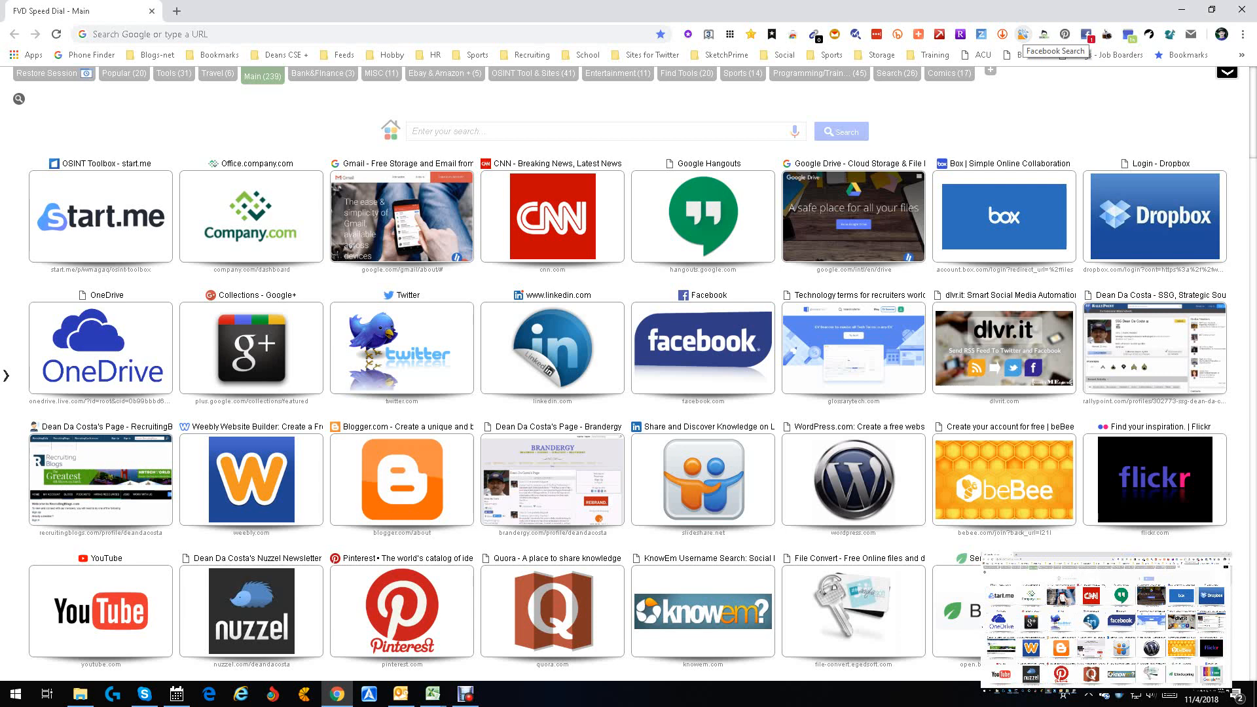
click(1024, 32)
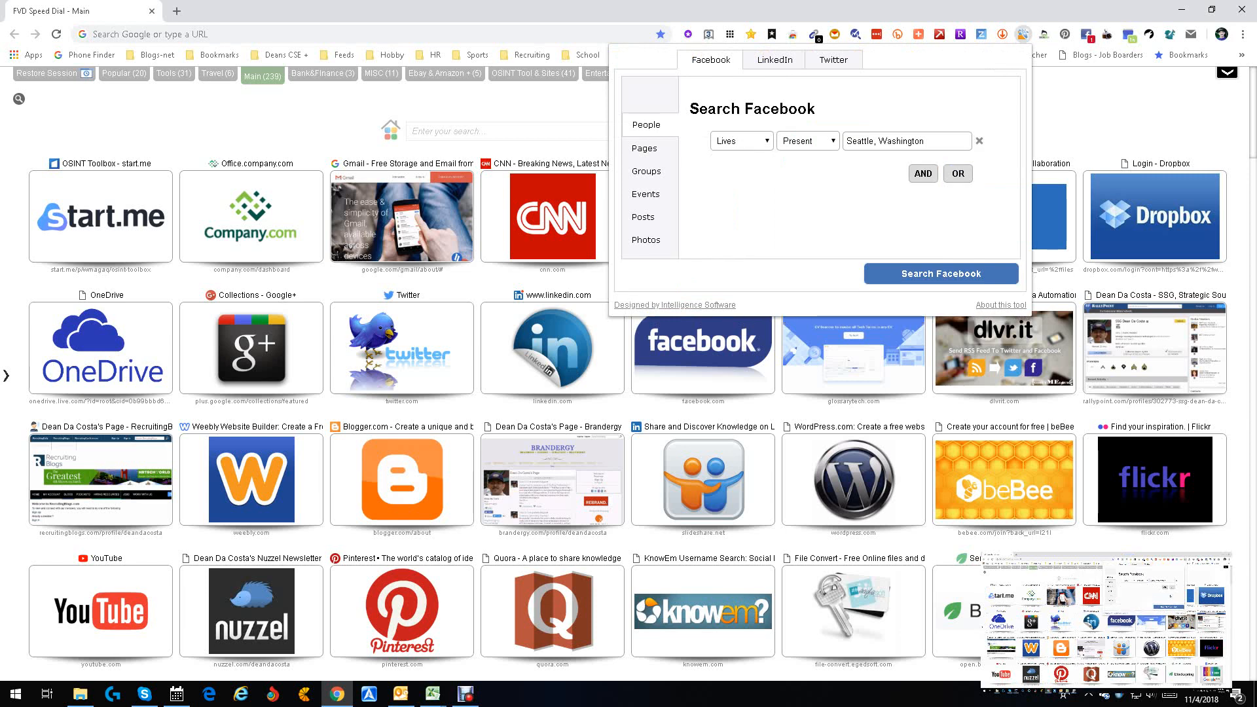
Step: Add an AND condition for Group member and pick Javea Connect from suggestions
click(921, 173)
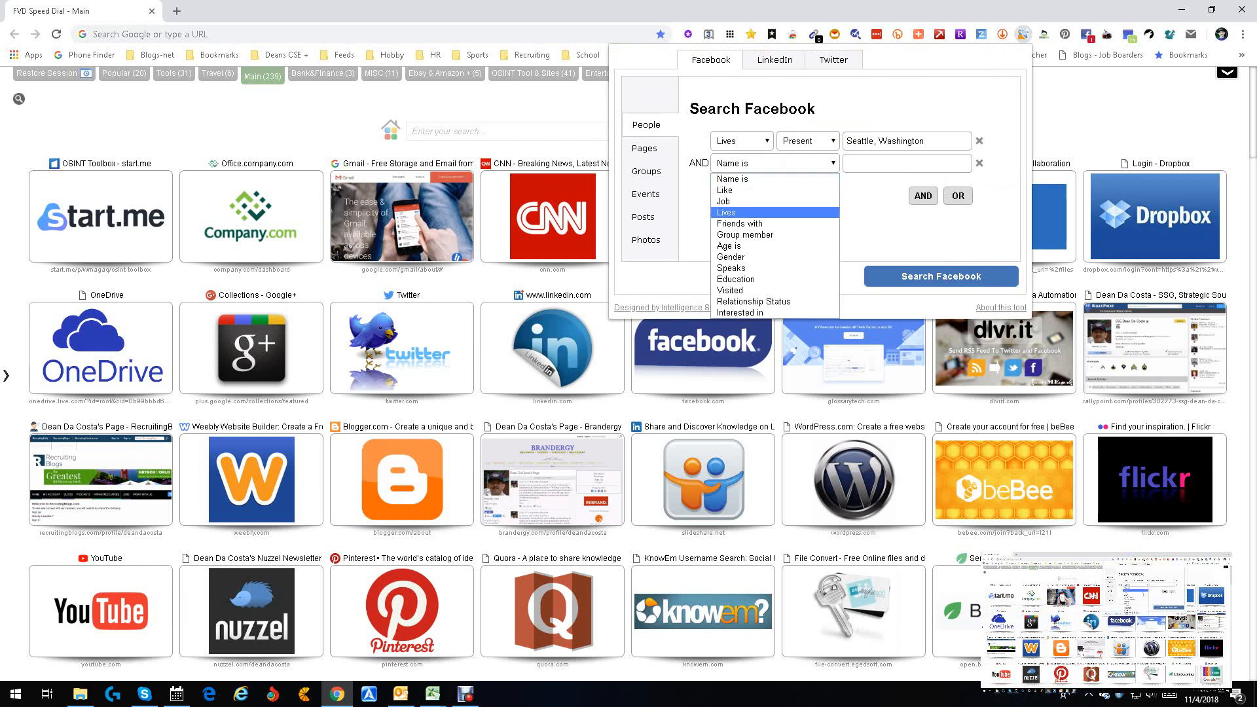
click(743, 234)
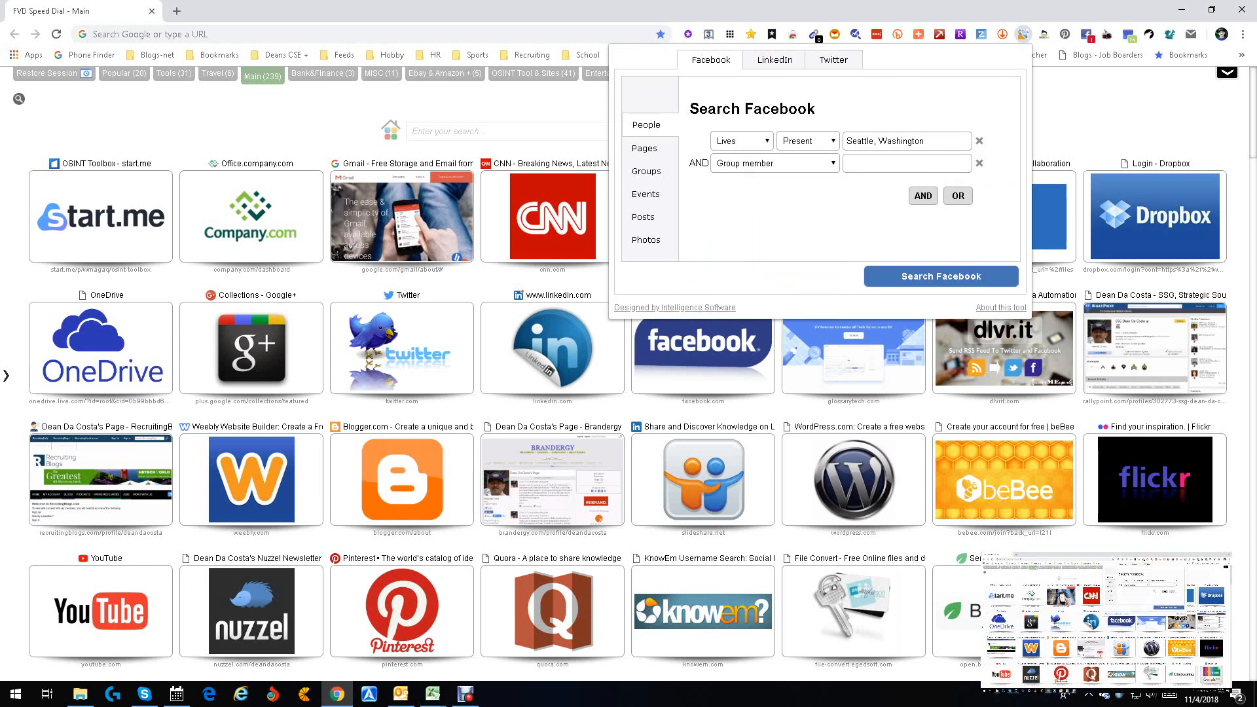
text(java)
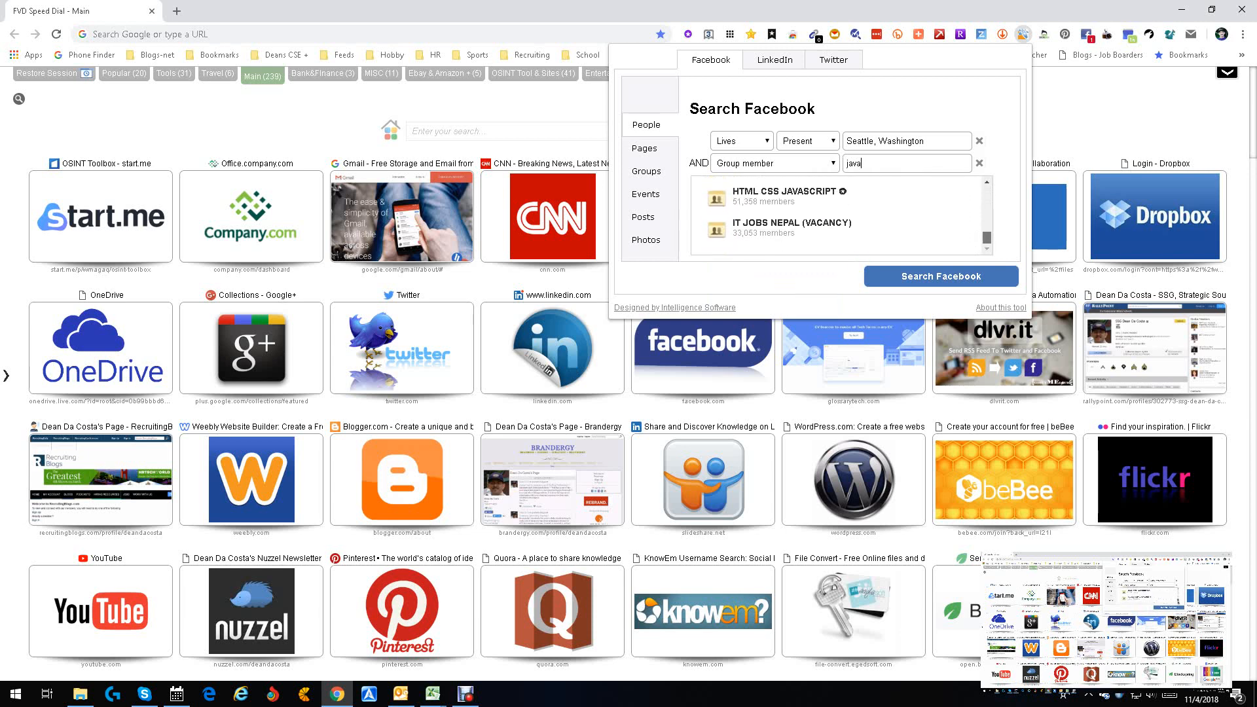
scroll(down, 3)
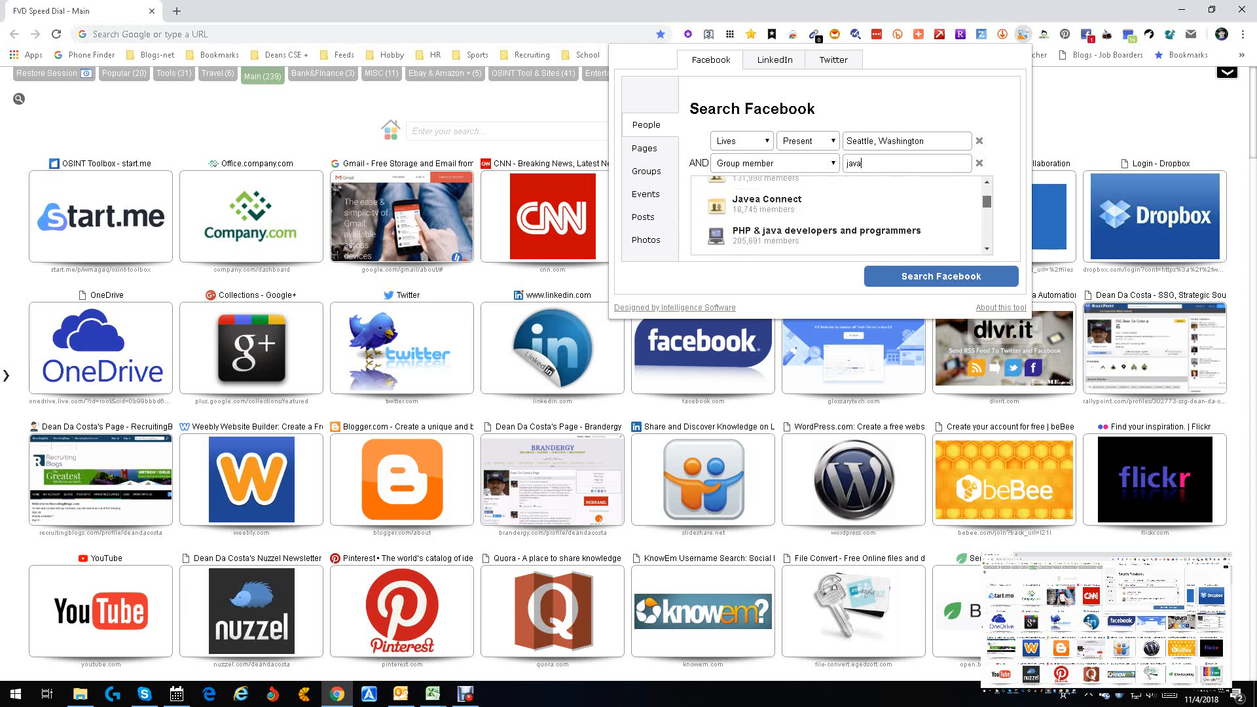
click(767, 203)
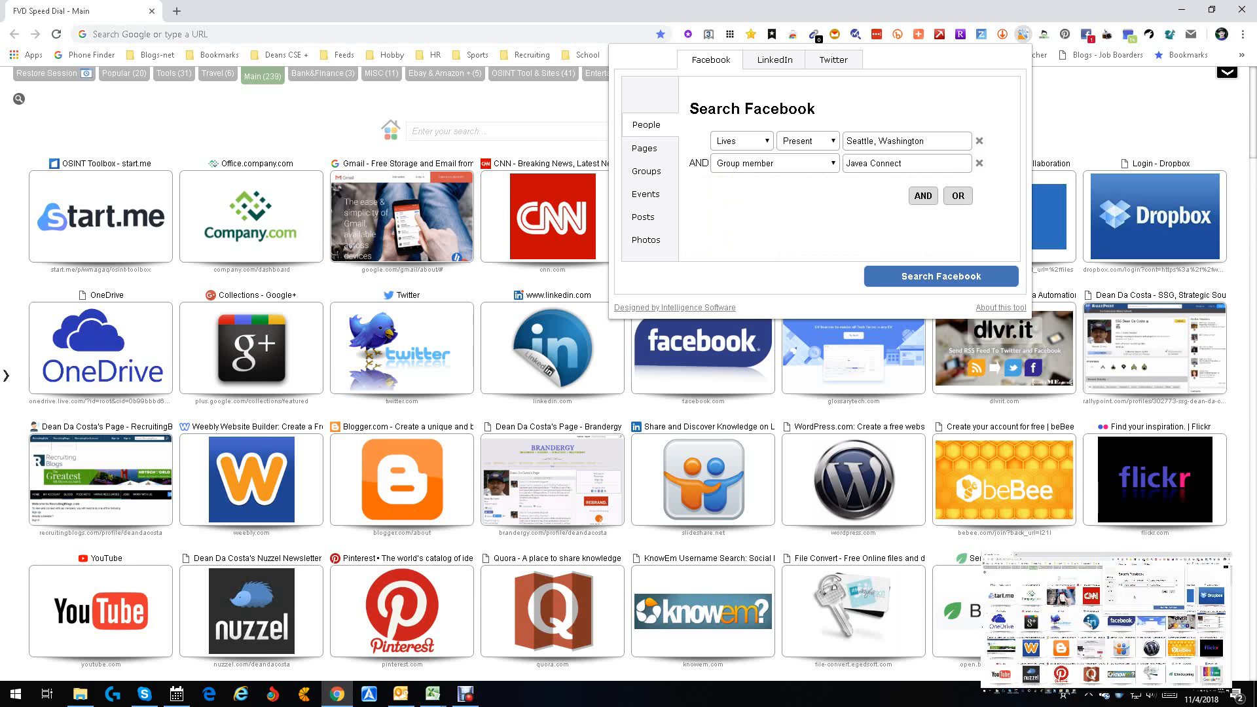
Step: Replace the picked group with 'java' and run the Facebook people search
click(940, 276)
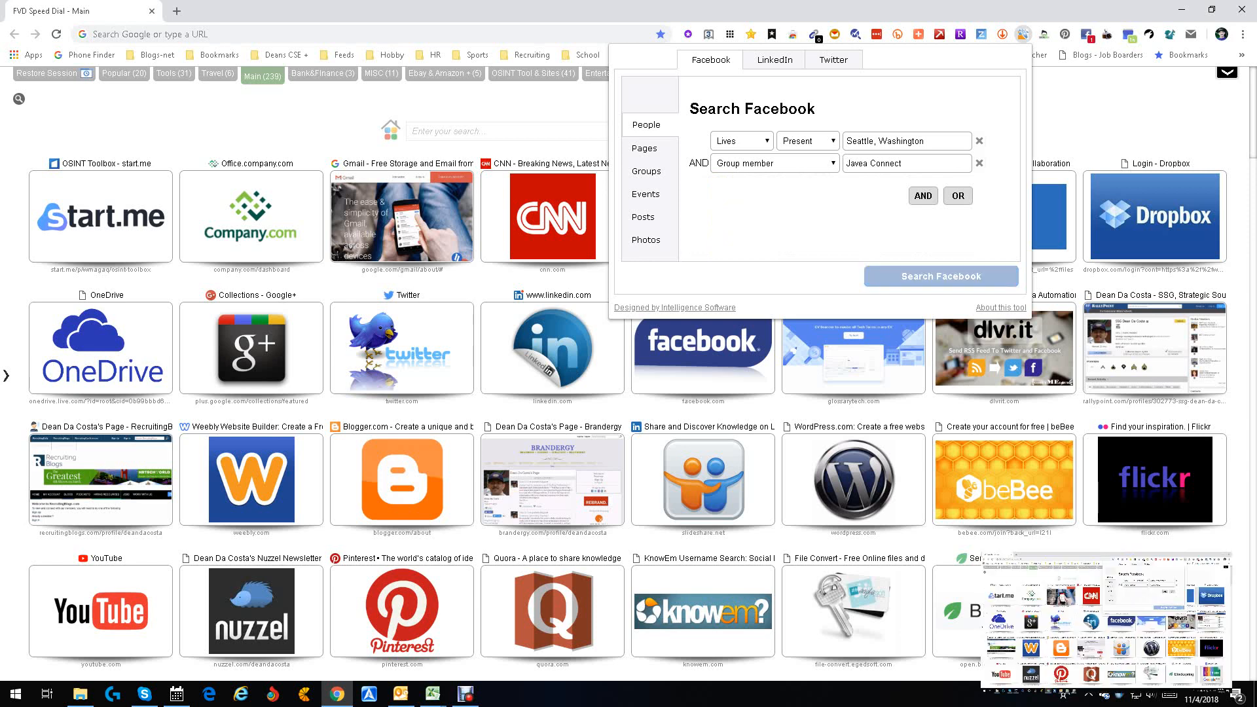
click(940, 276)
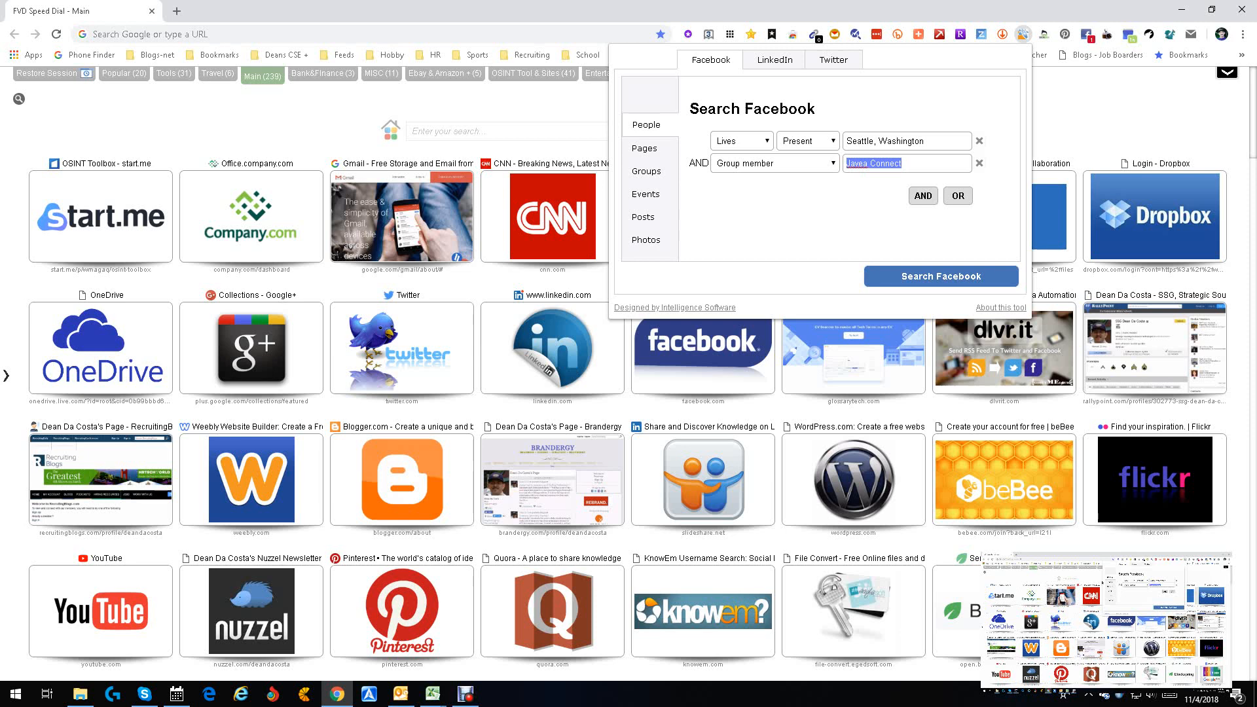
text(java)
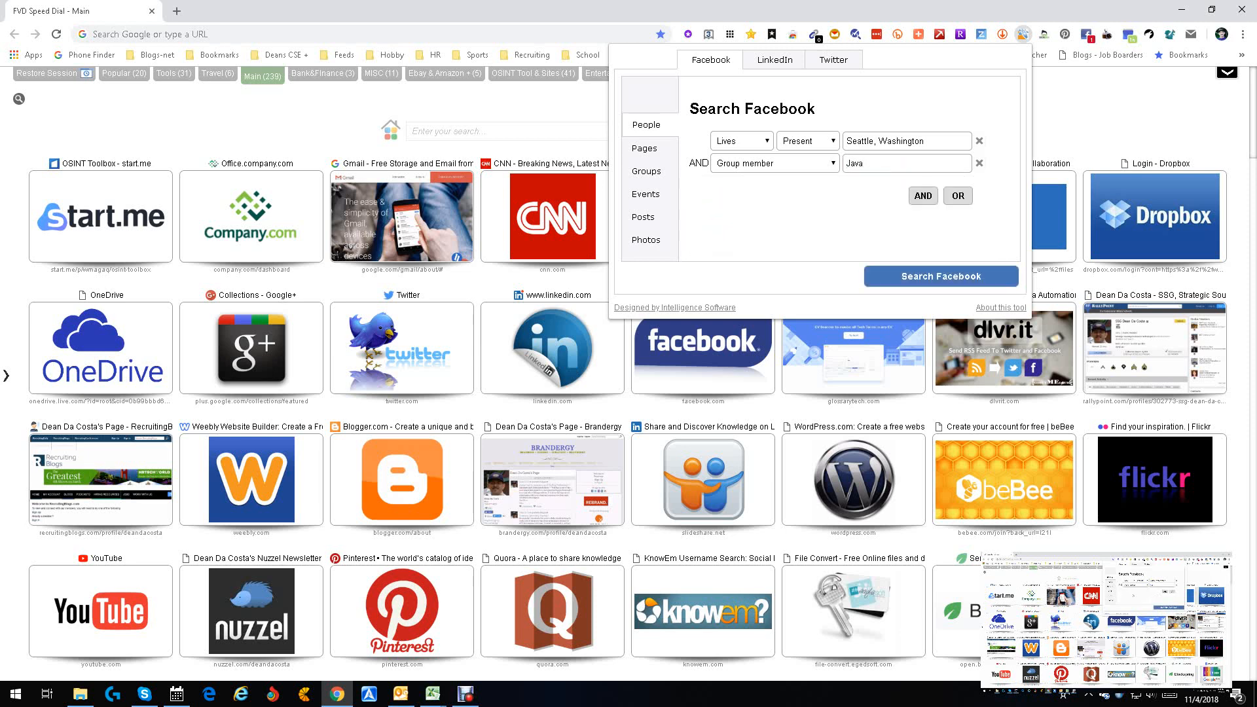
click(940, 277)
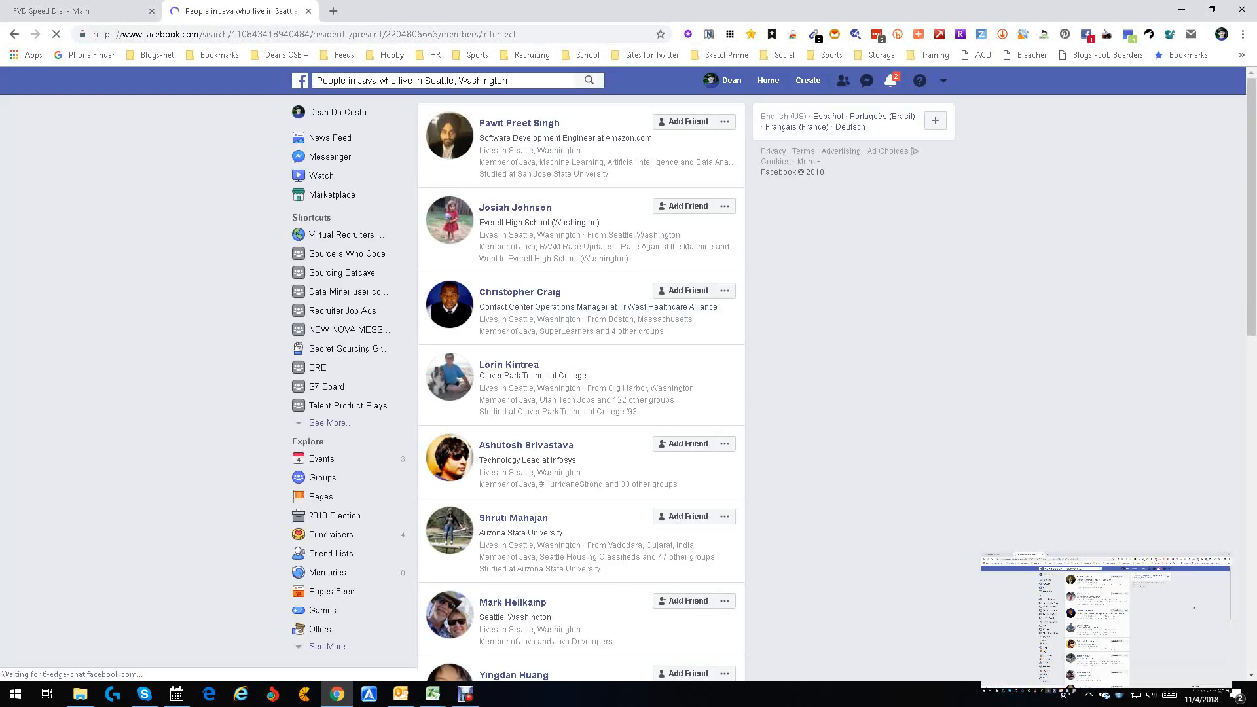
scroll(down, 3)
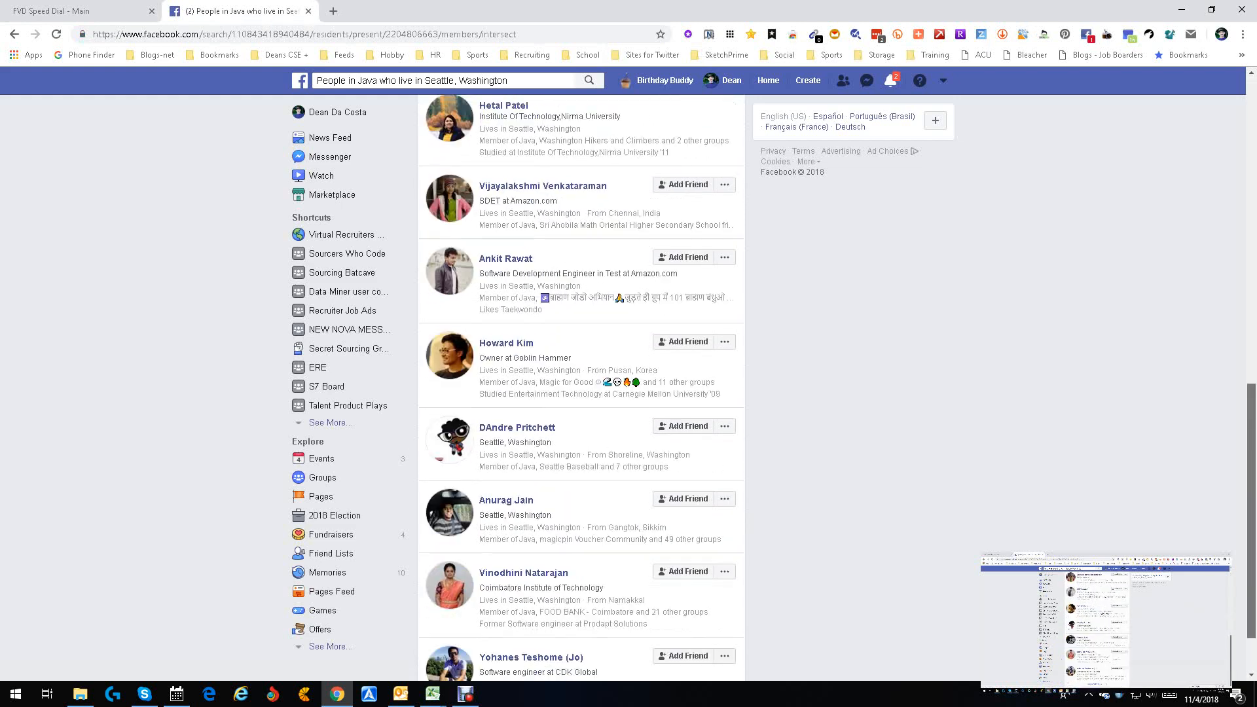
scroll(down, 3)
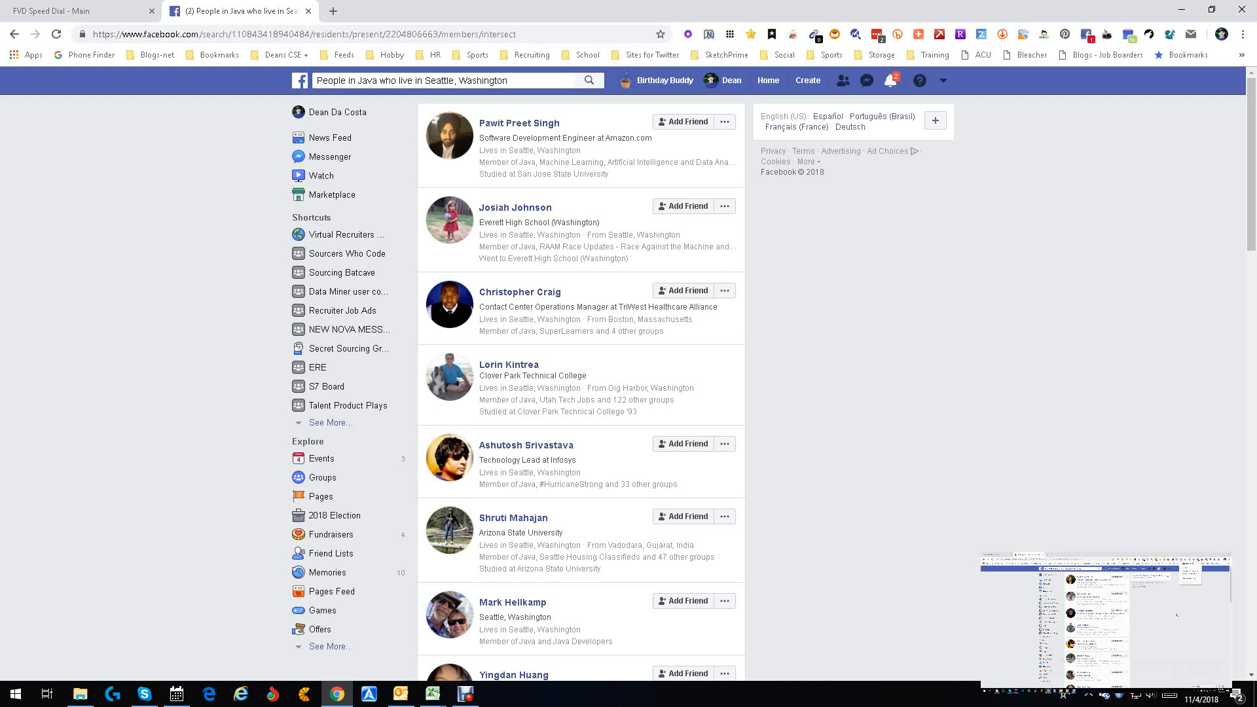
scroll(down, 3)
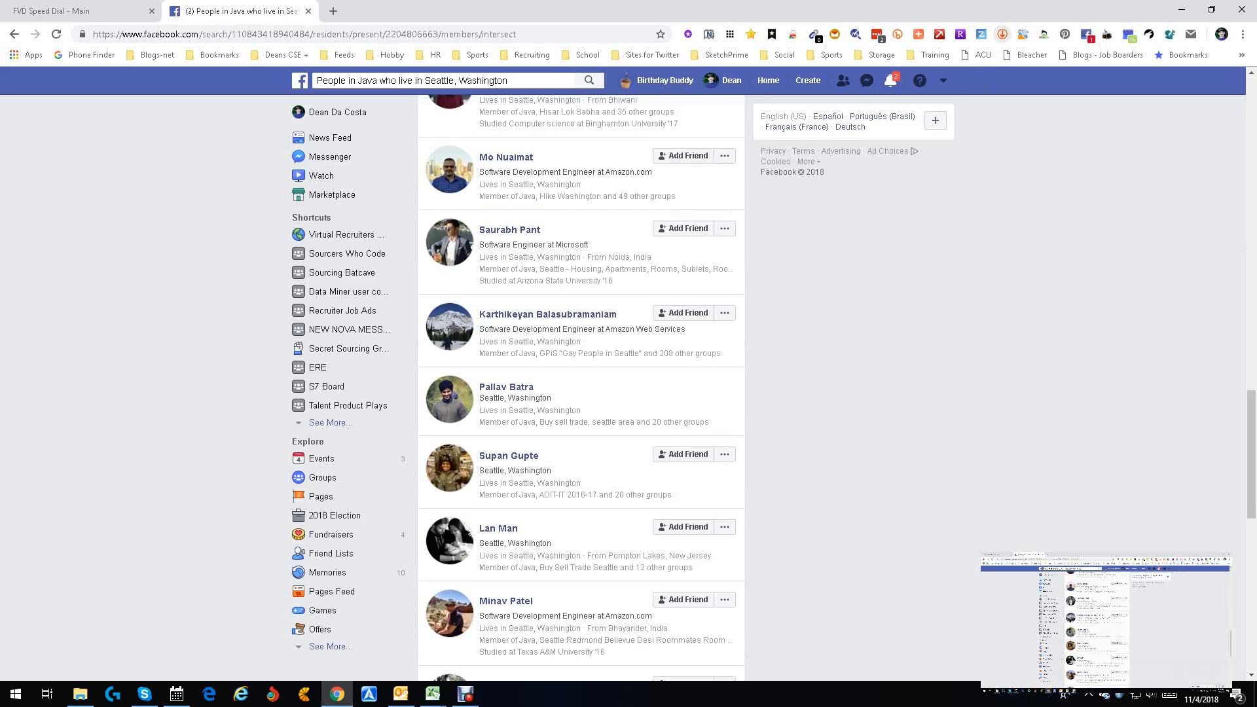
scroll(down, 3)
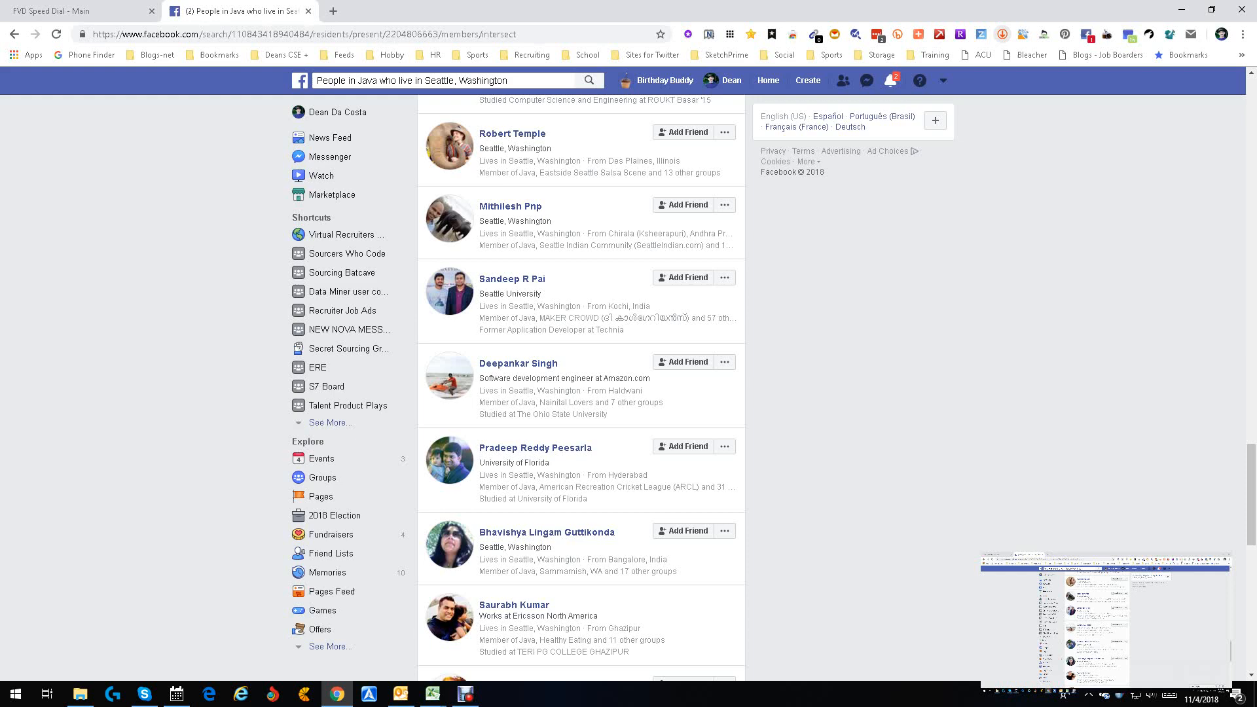
scroll(down, 3)
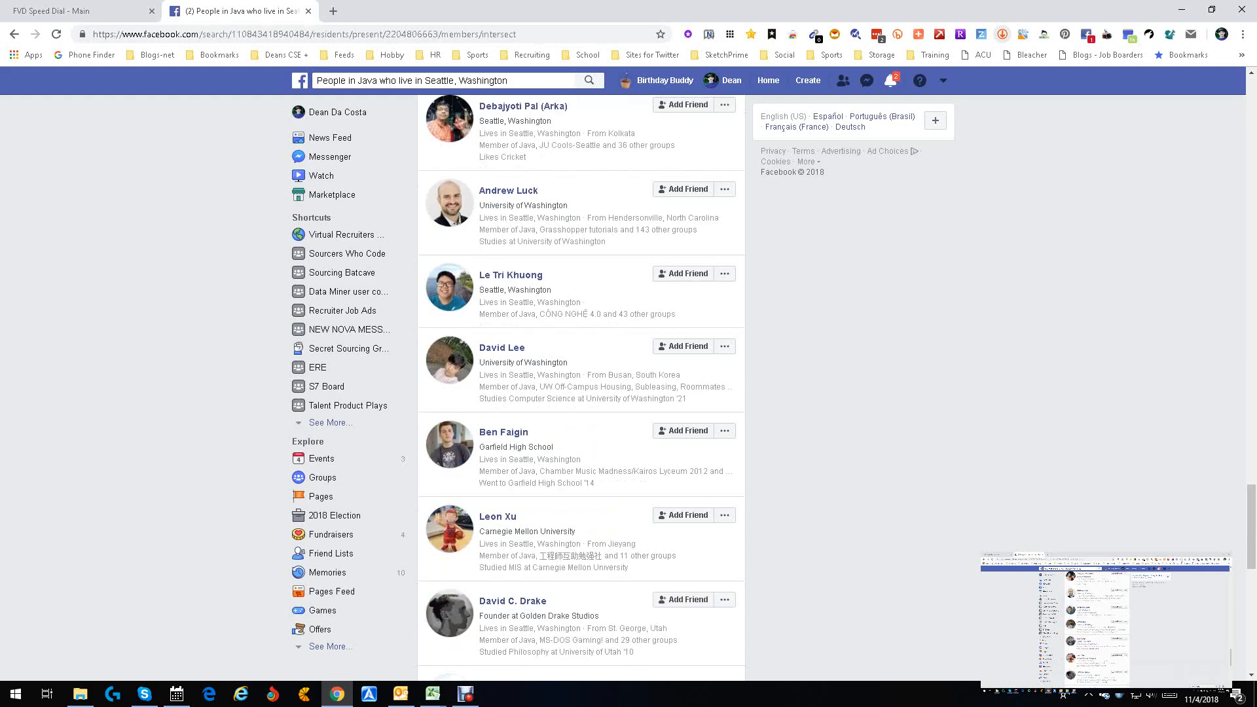
scroll(down, 3)
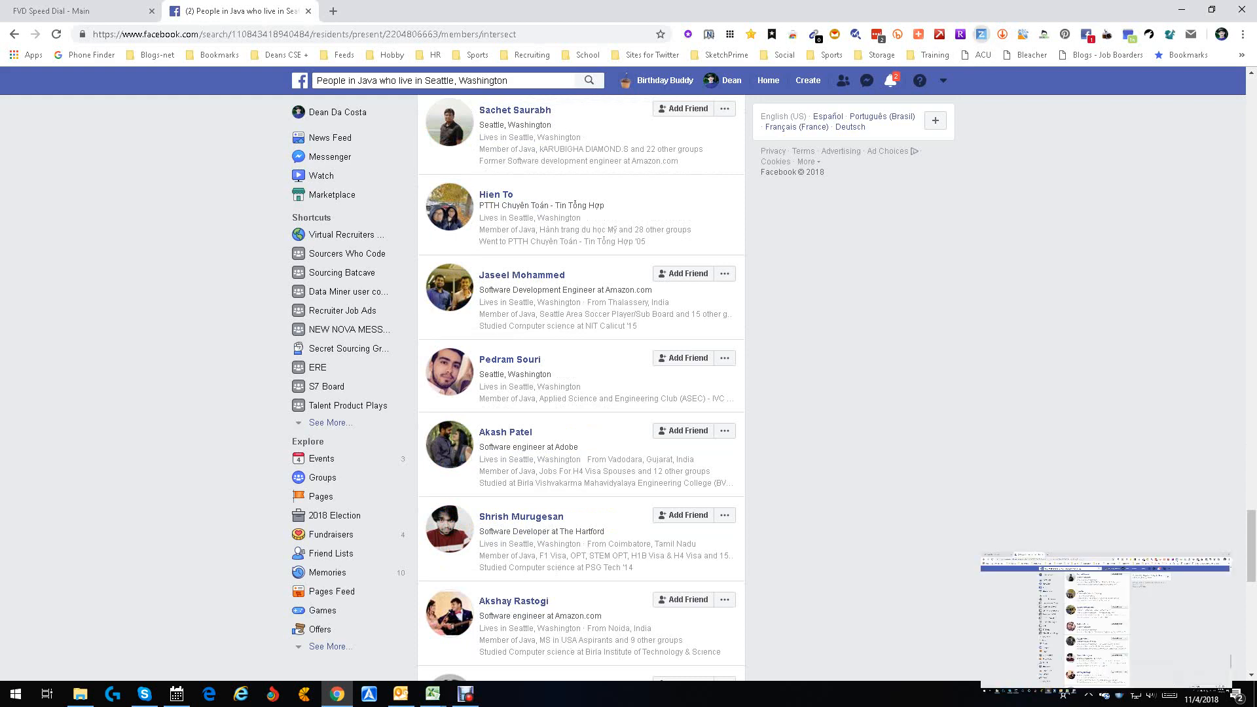
Step: Clip the visible Facebook results, clear the selection and extract one chosen record
click(983, 34)
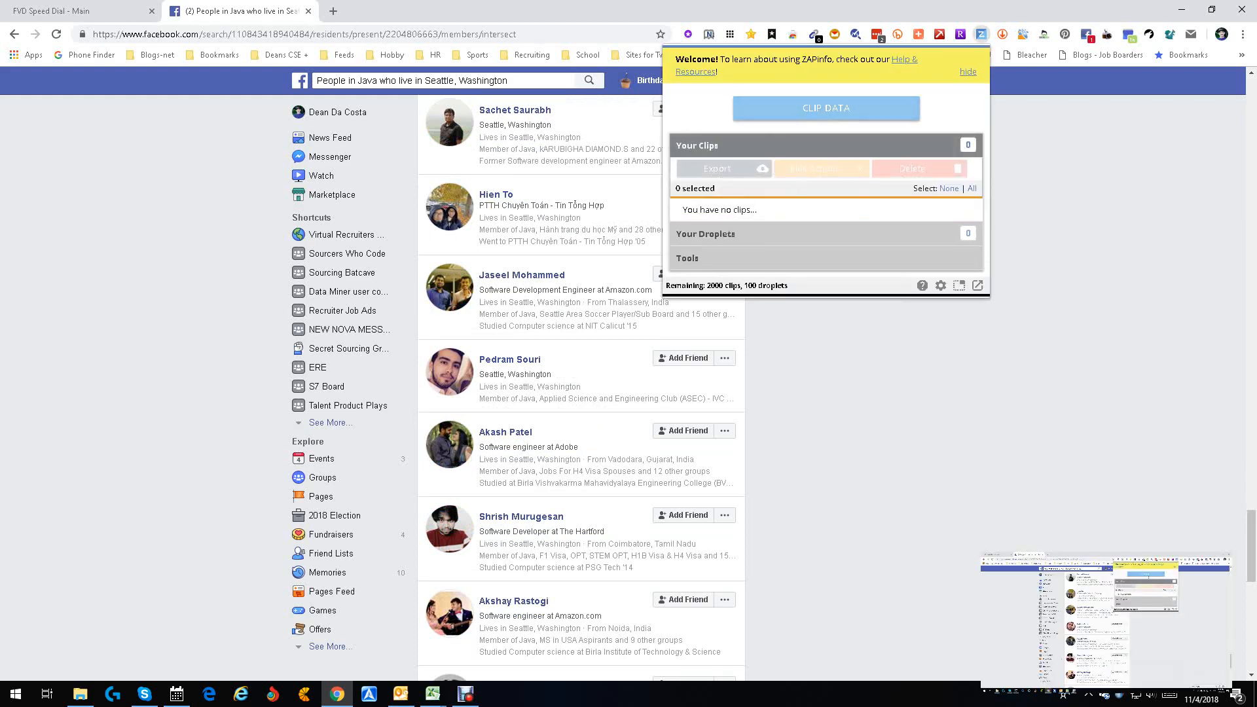
click(827, 107)
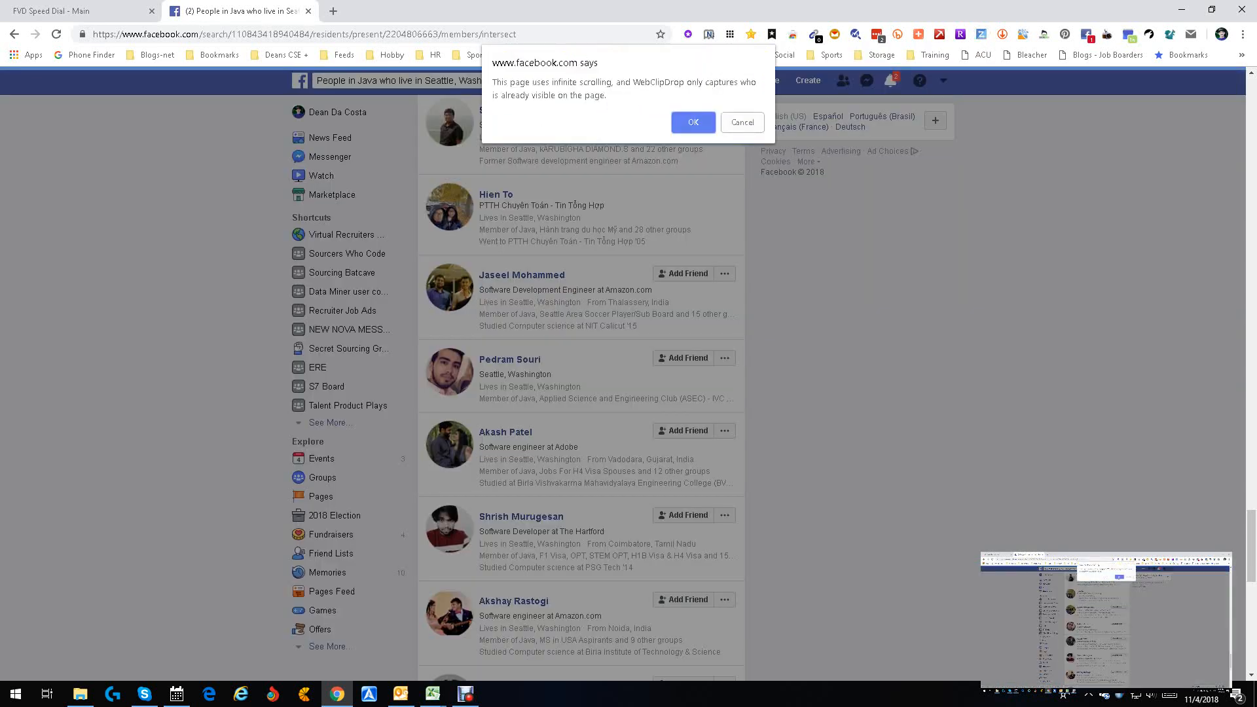
click(693, 123)
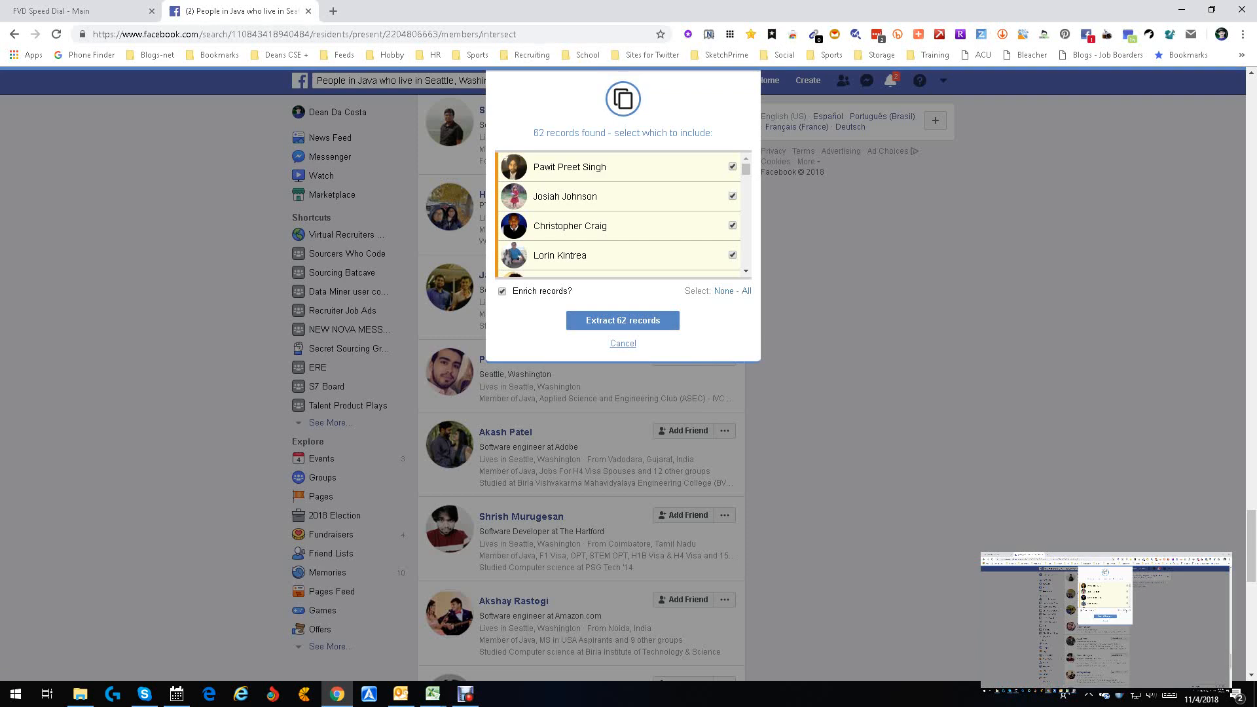
click(723, 291)
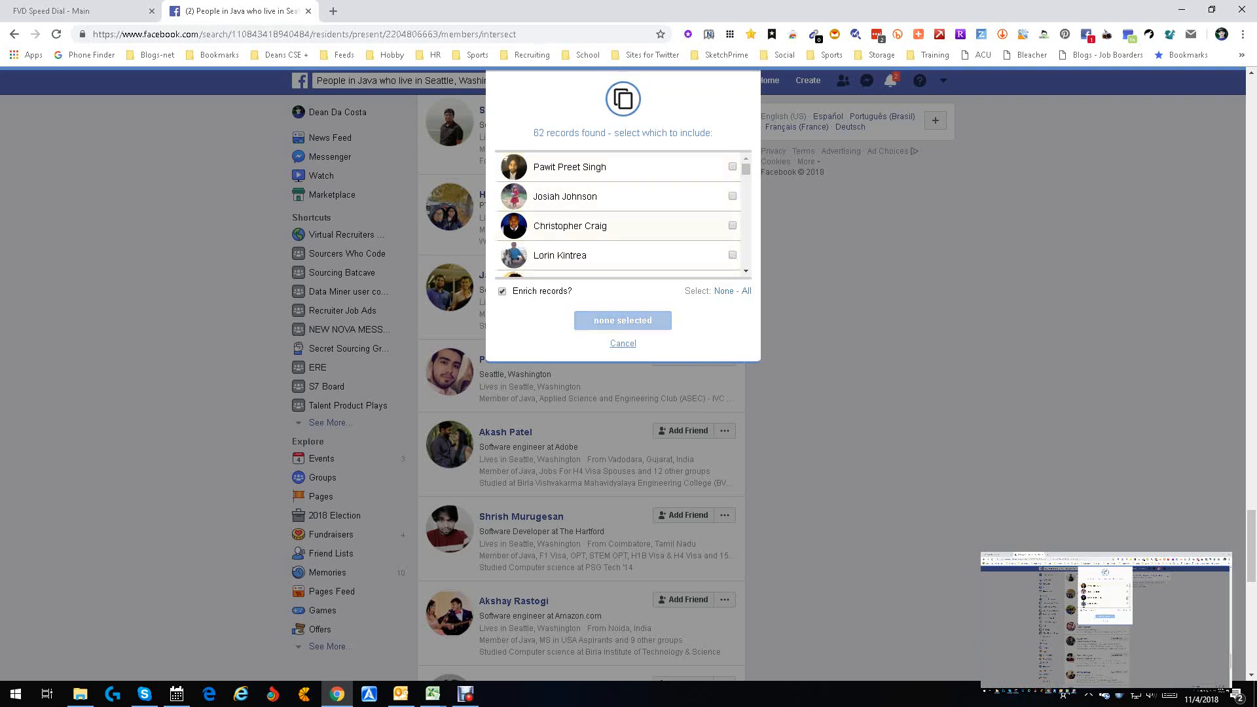
click(623, 319)
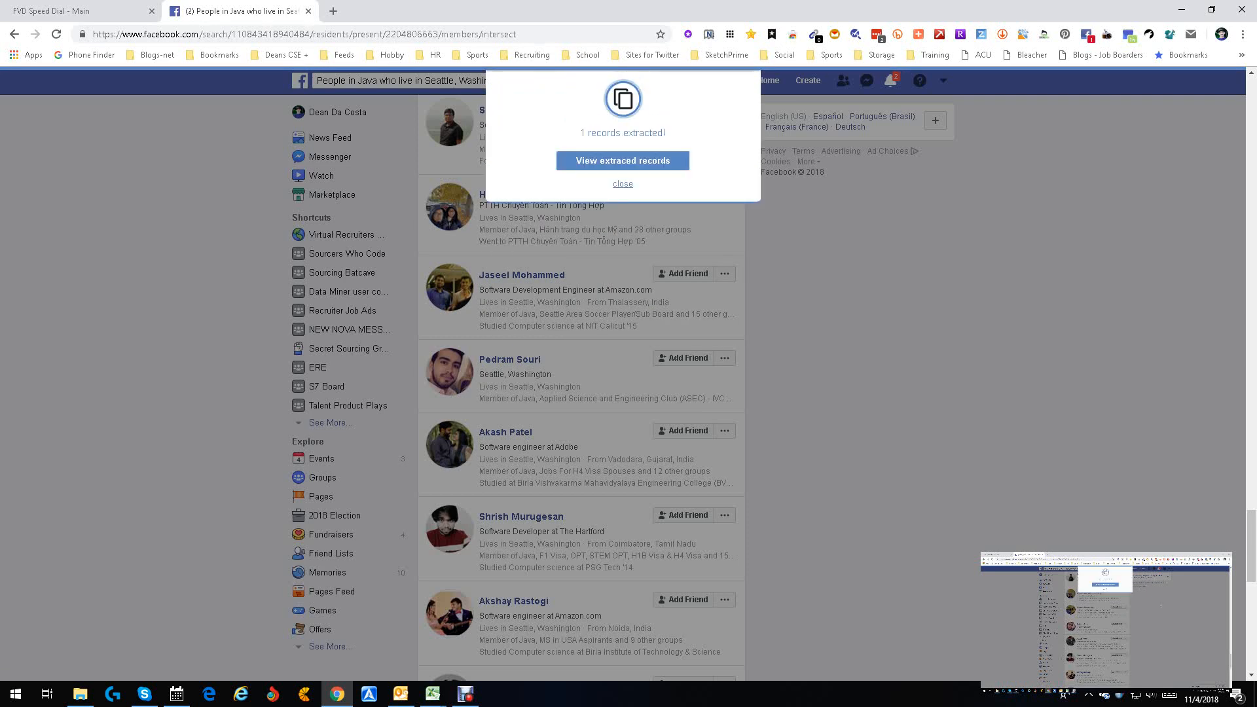
click(623, 159)
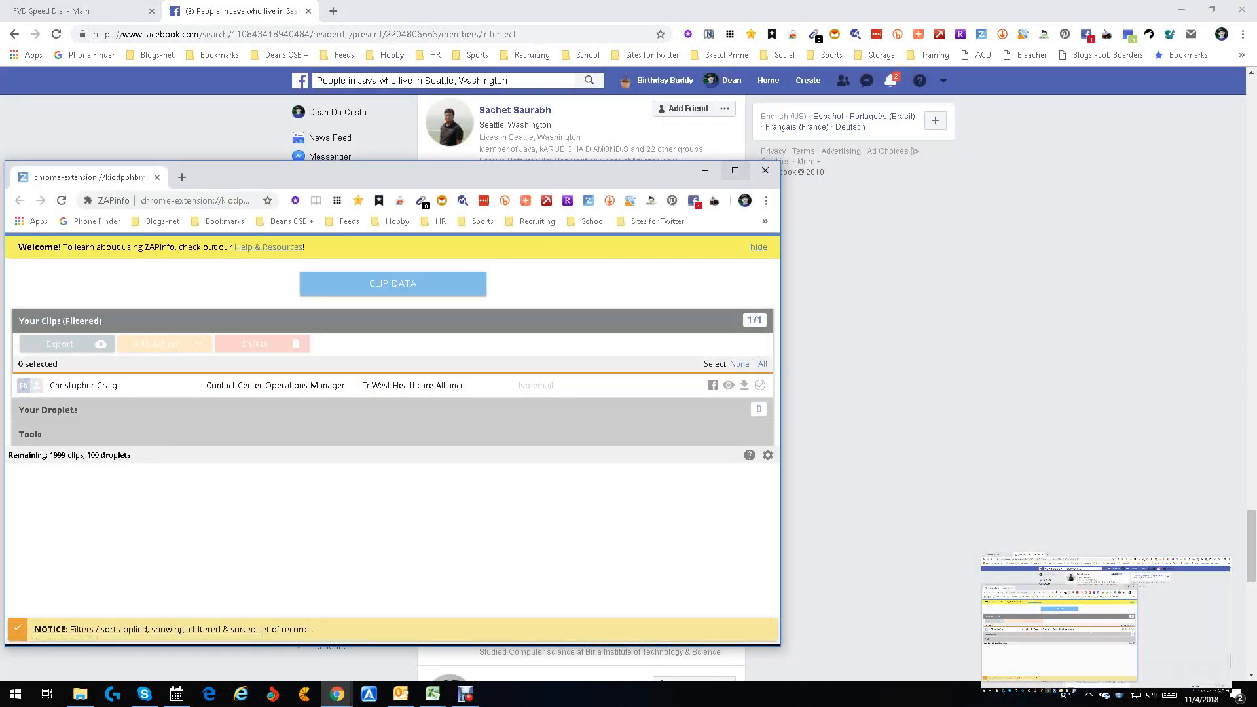
click(764, 170)
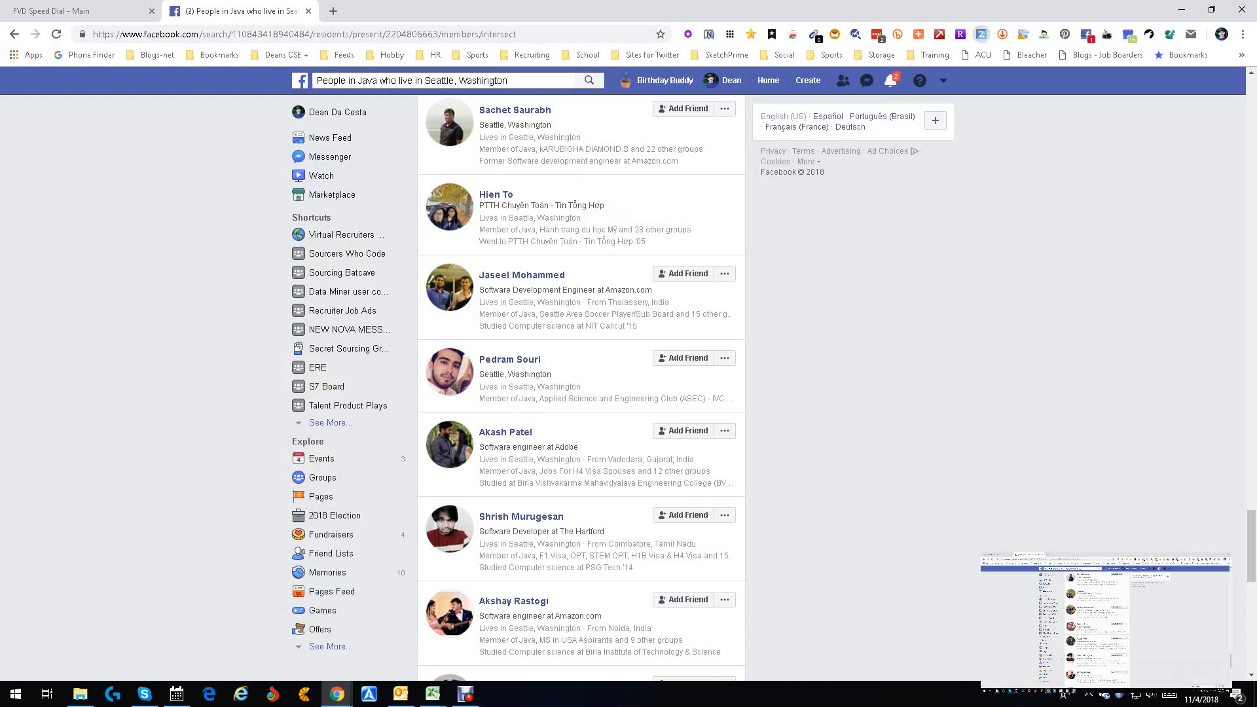
click(976, 34)
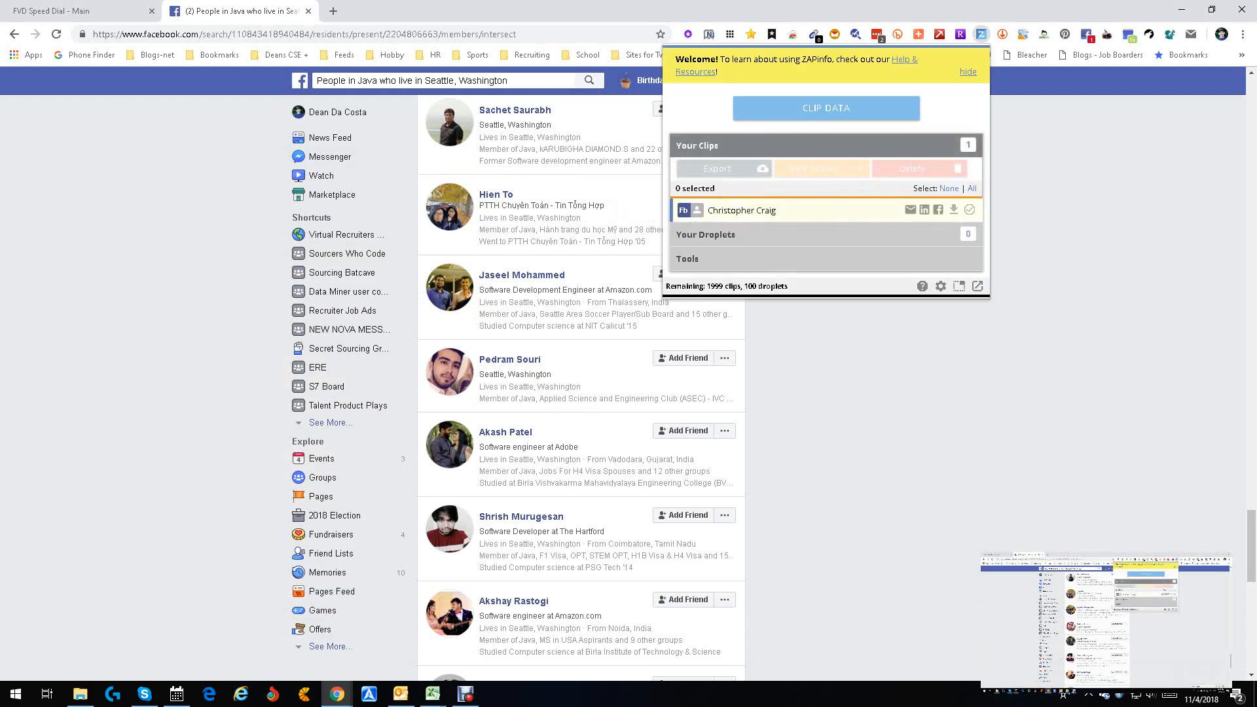
click(742, 209)
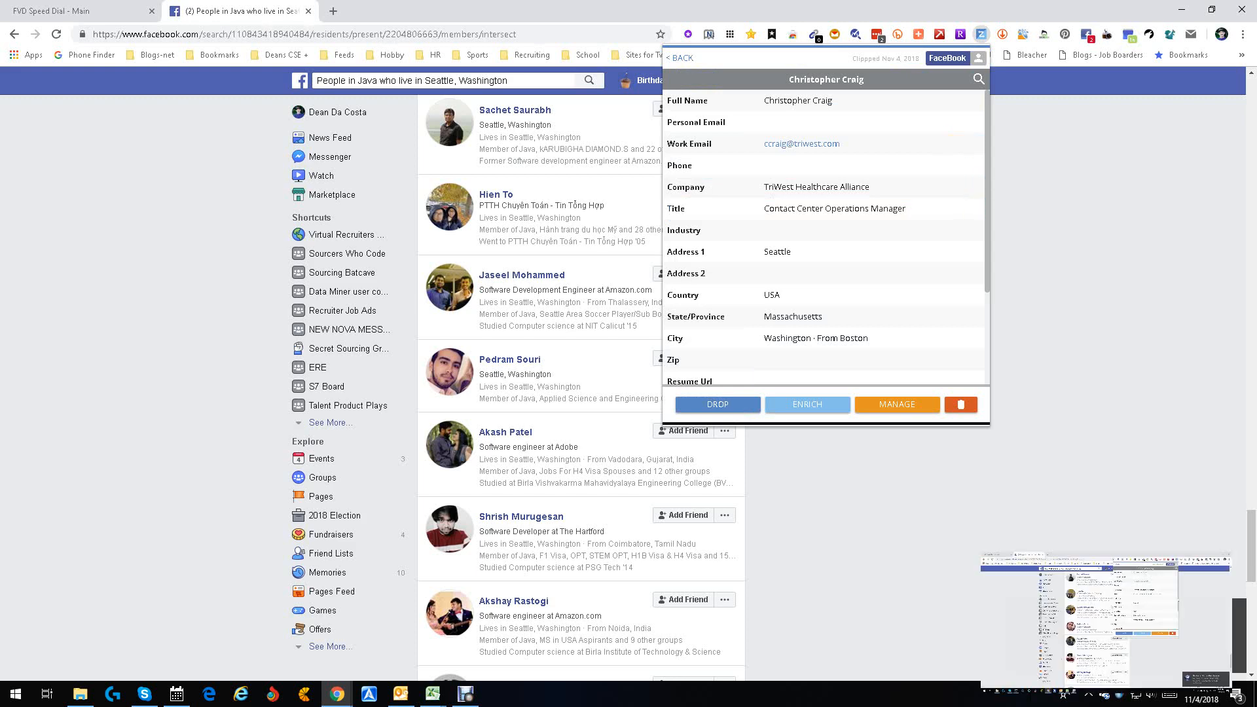
scroll(down, 3)
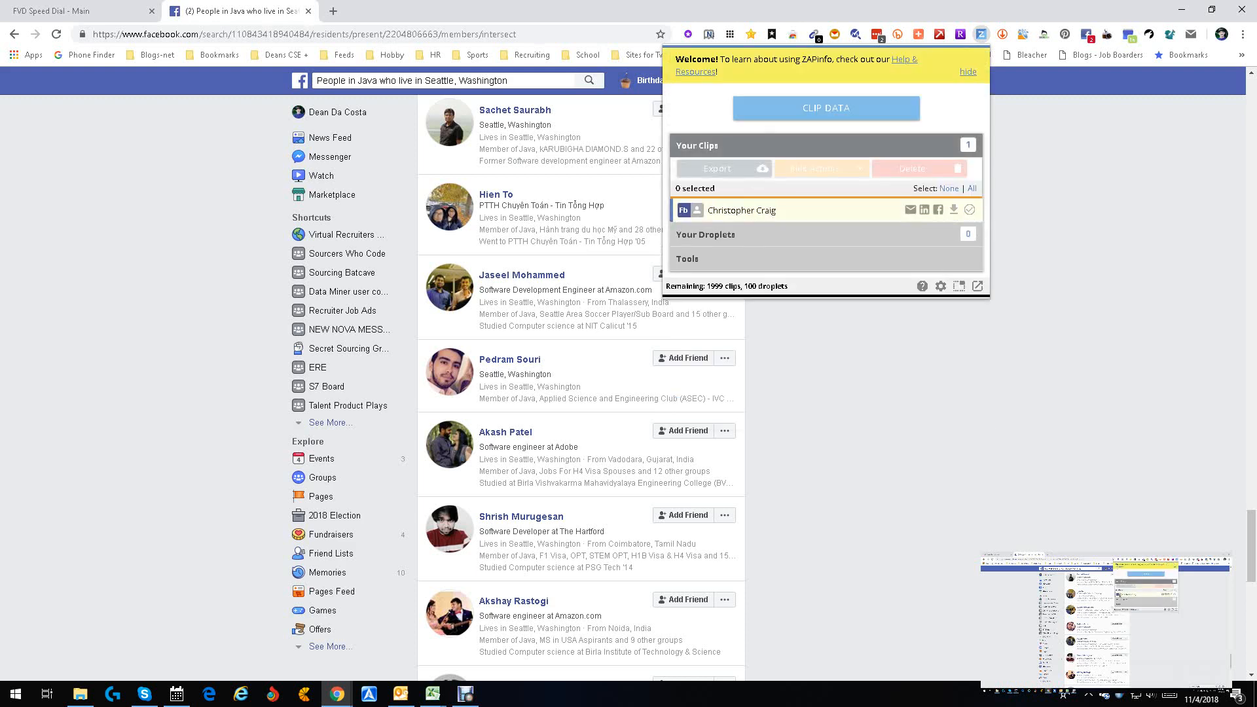
mouse_move(717, 168)
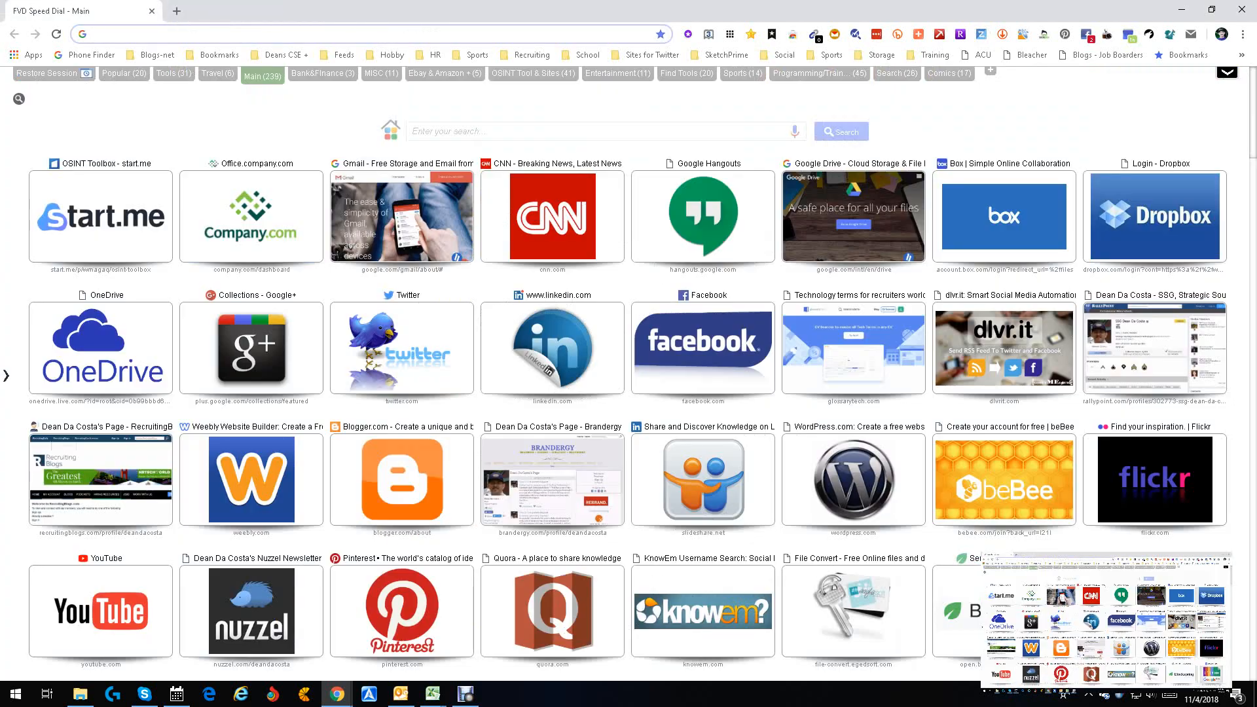
scroll(down, 3)
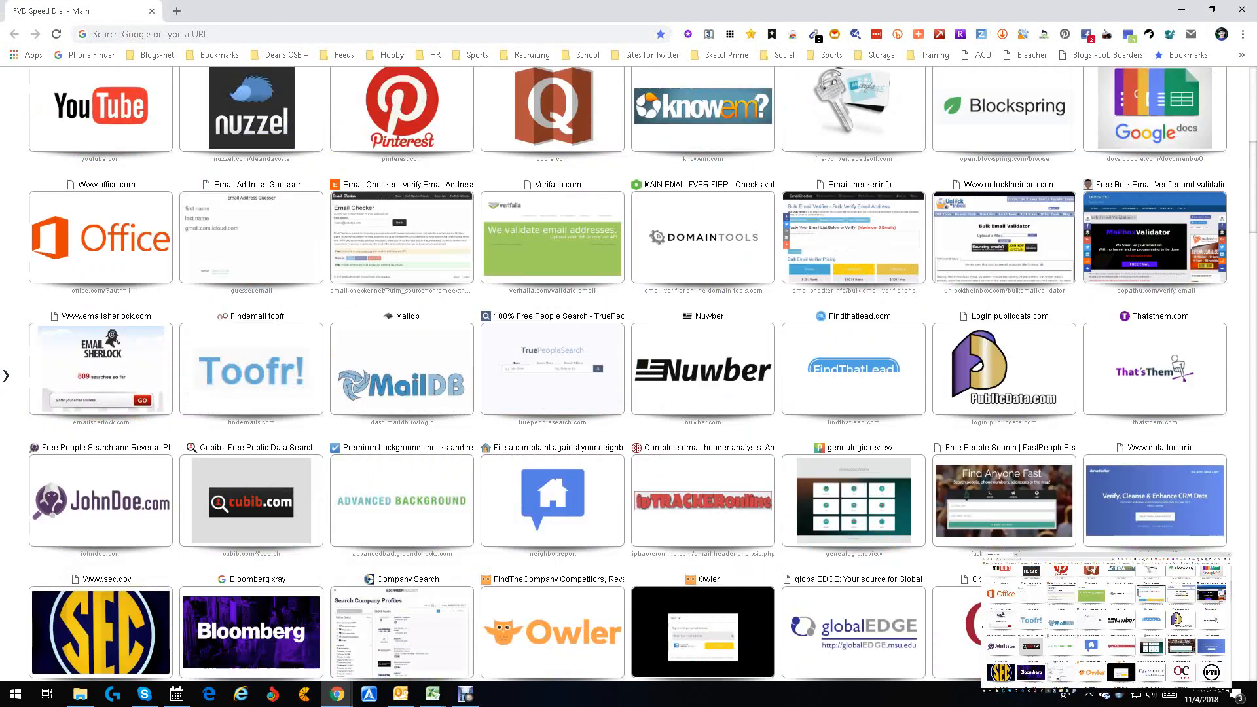
scroll(down, 3)
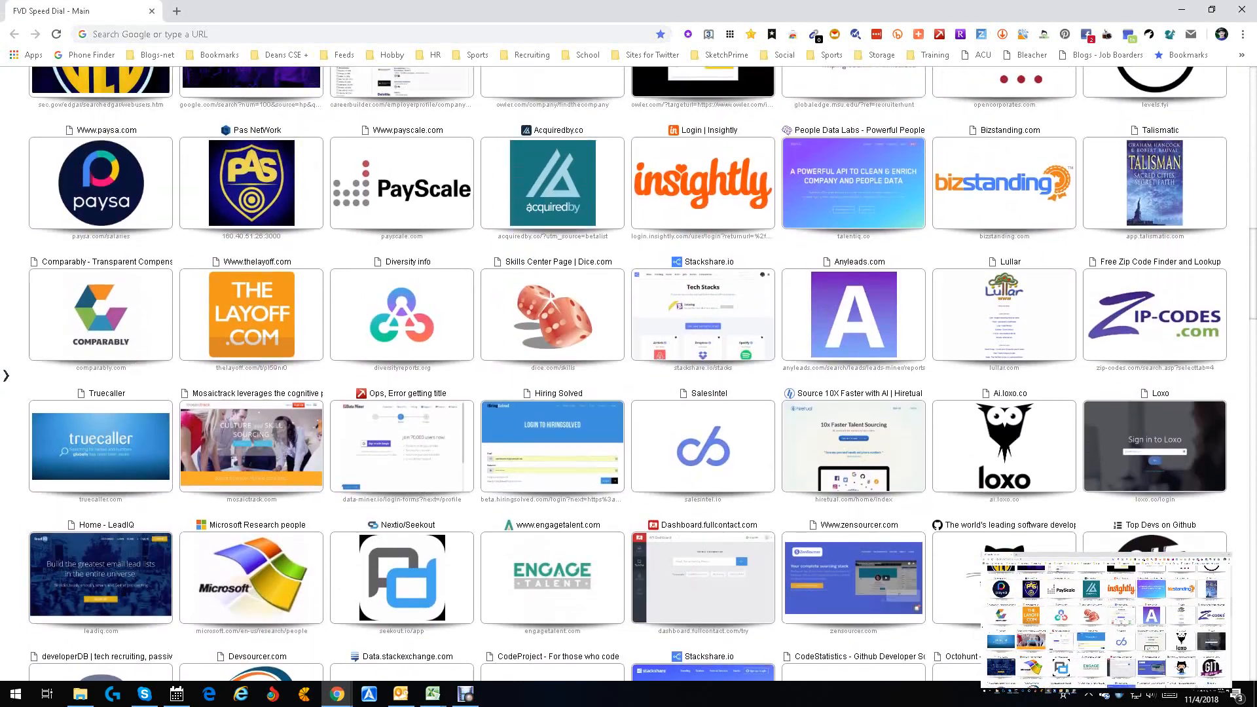
click(854, 445)
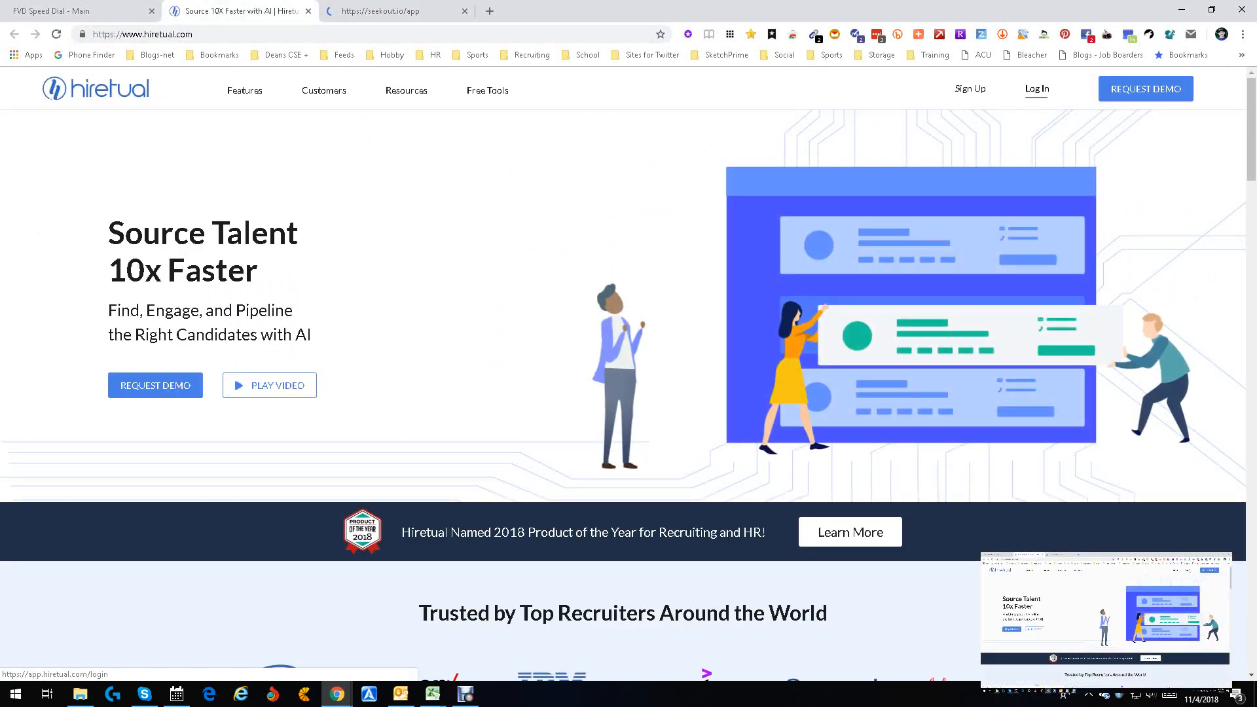
click(1037, 89)
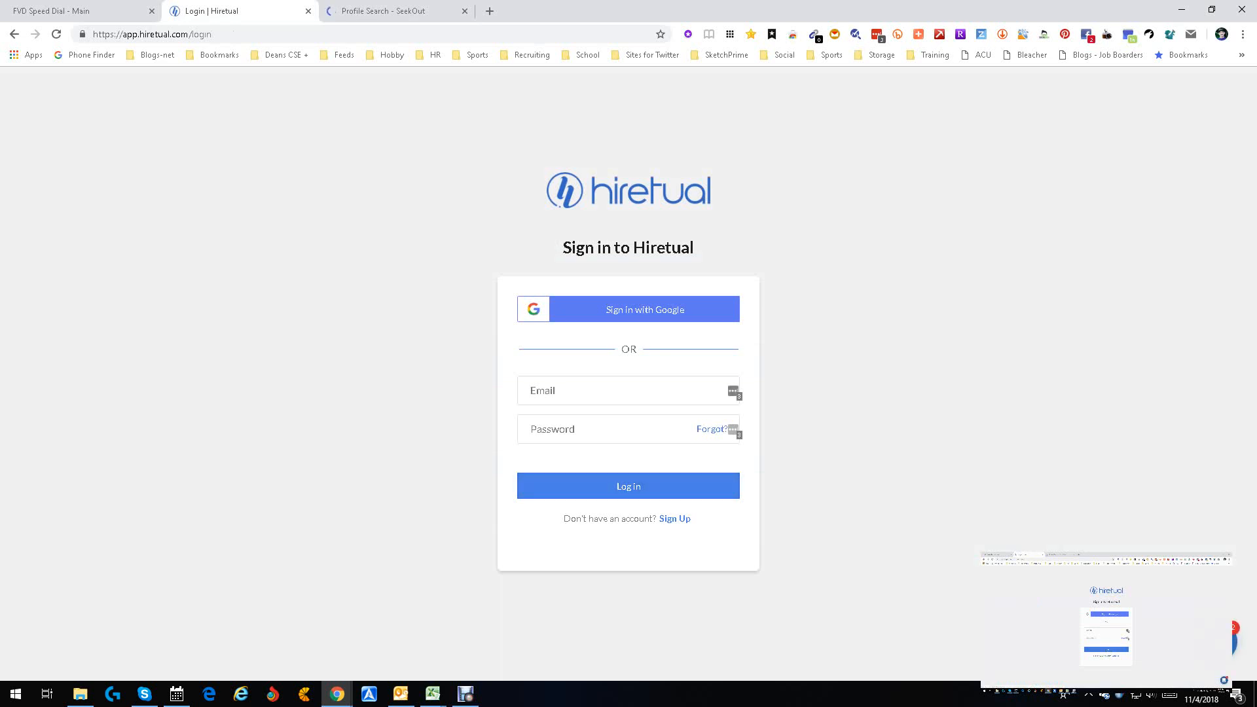
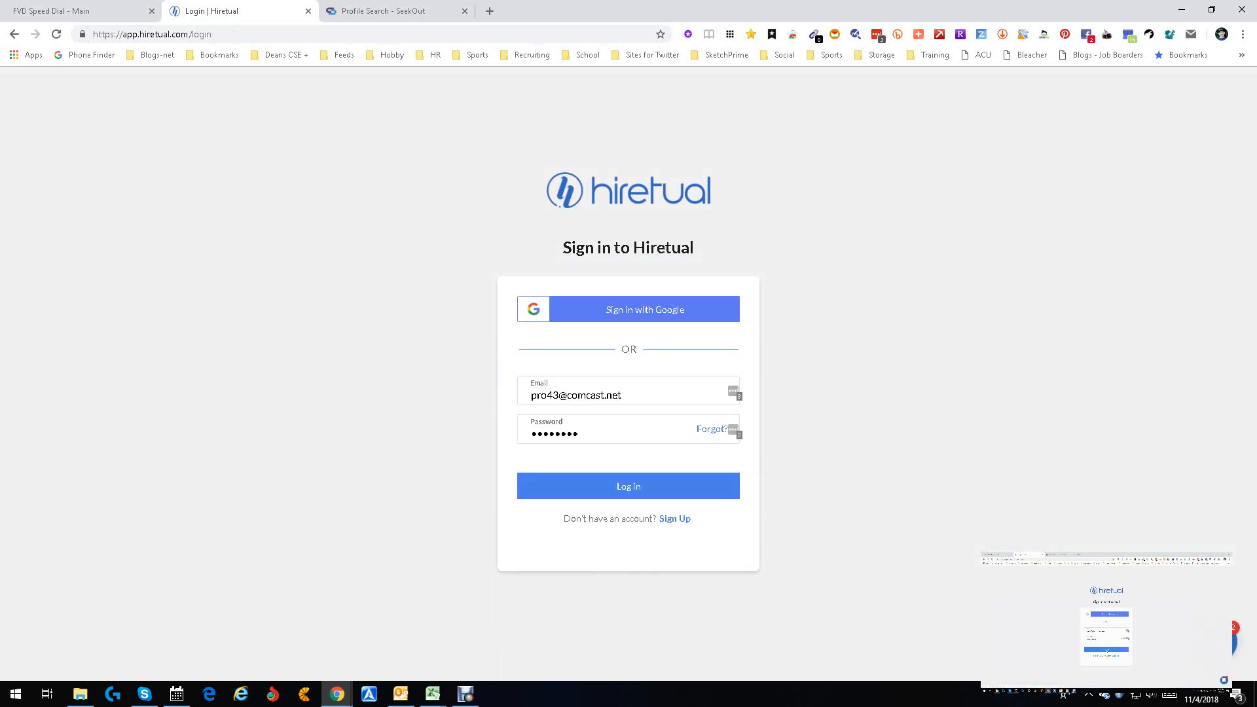
click(397, 10)
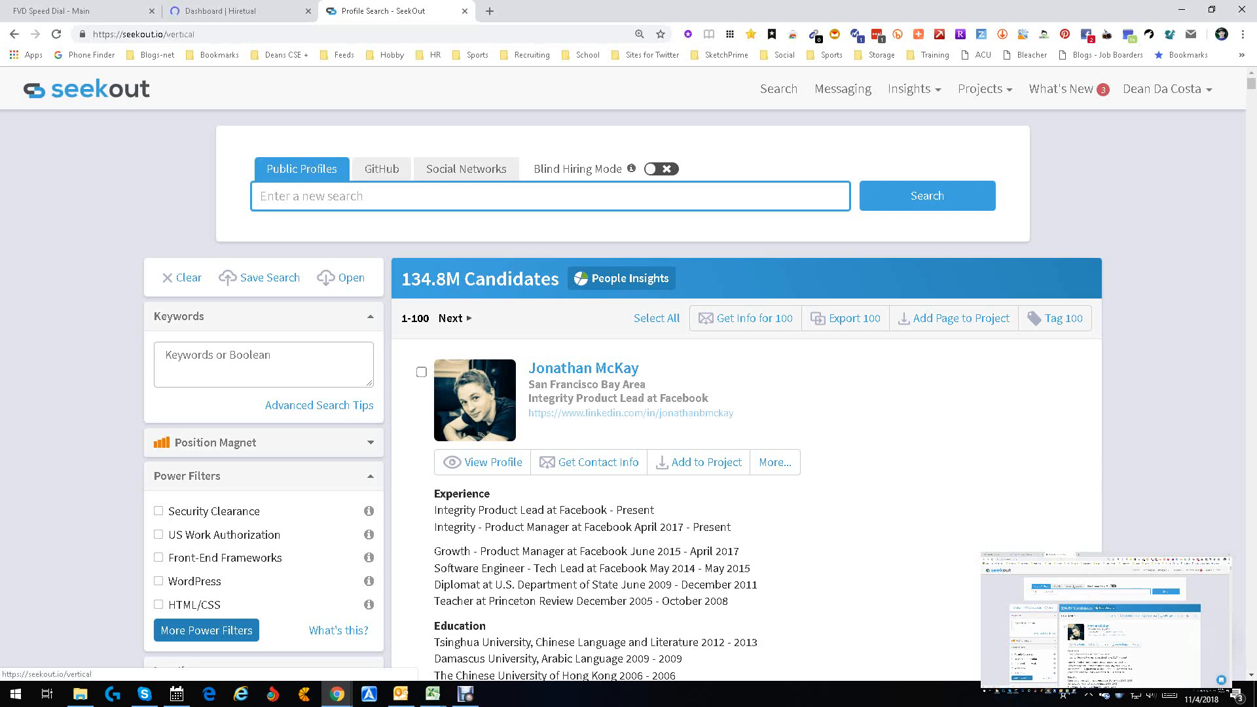
Step: Show SeekOut's Social Networks sources, then open Hiretual's sourcing Toolbox
click(466, 168)
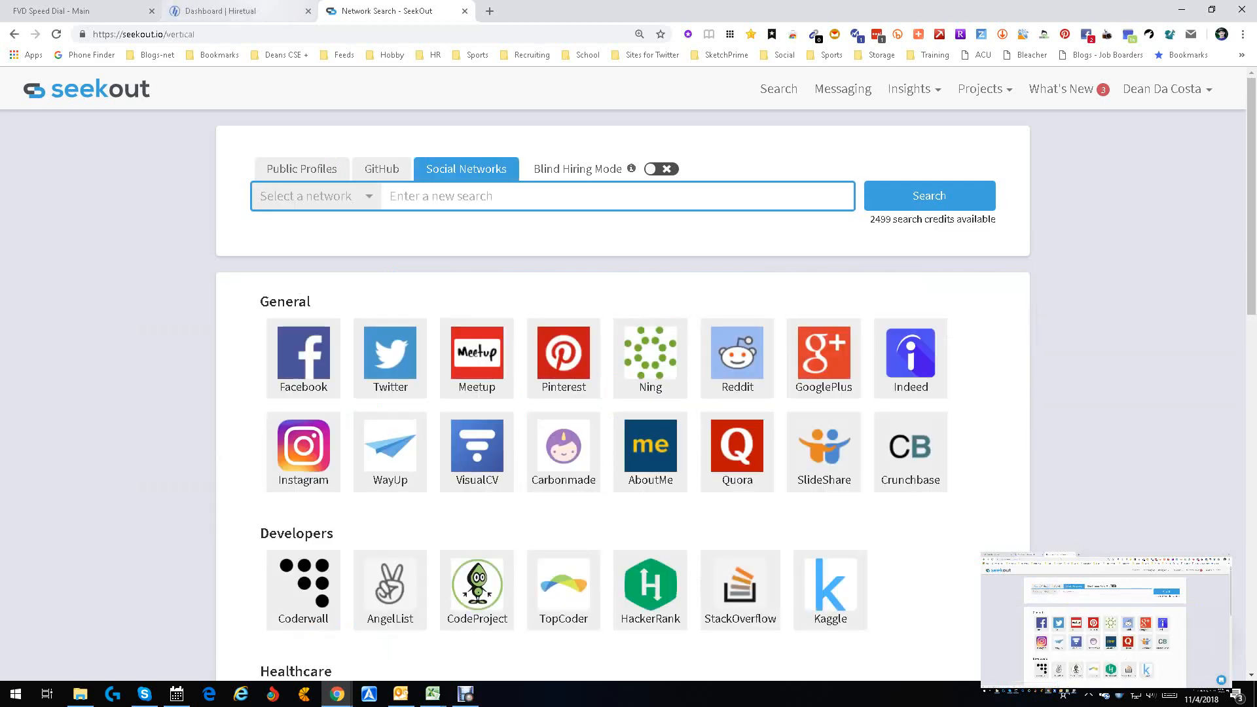
click(229, 10)
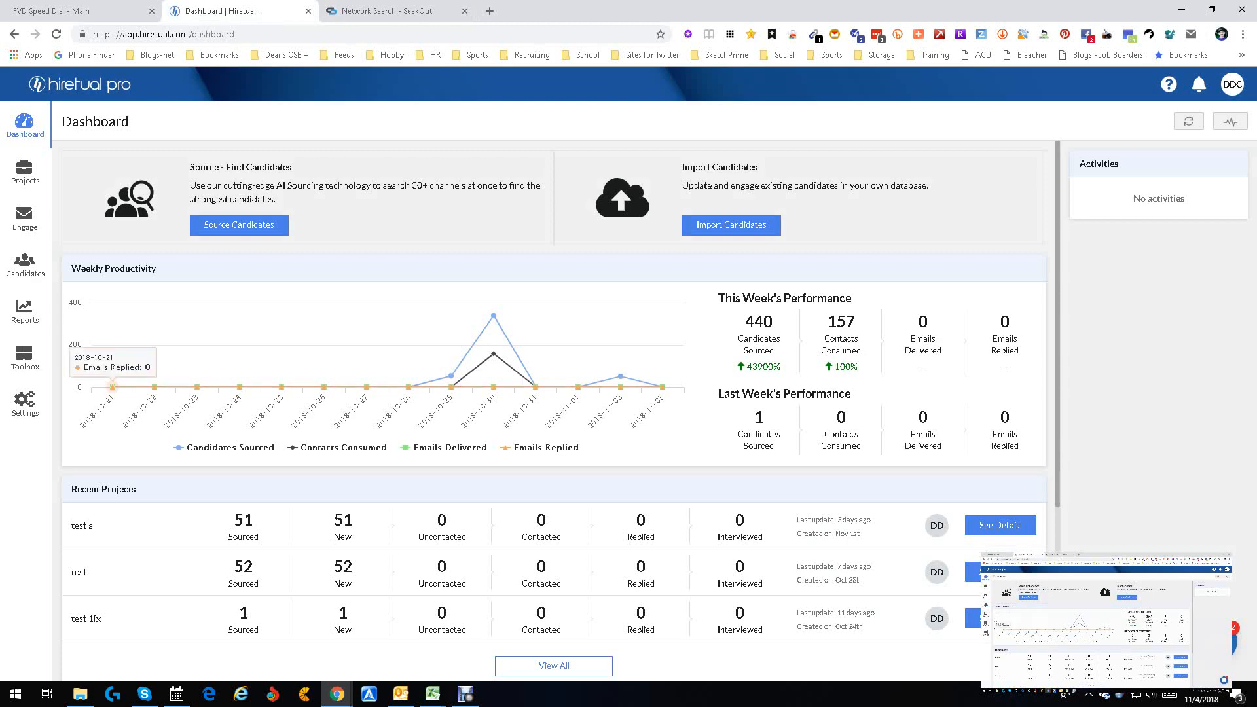
click(25, 354)
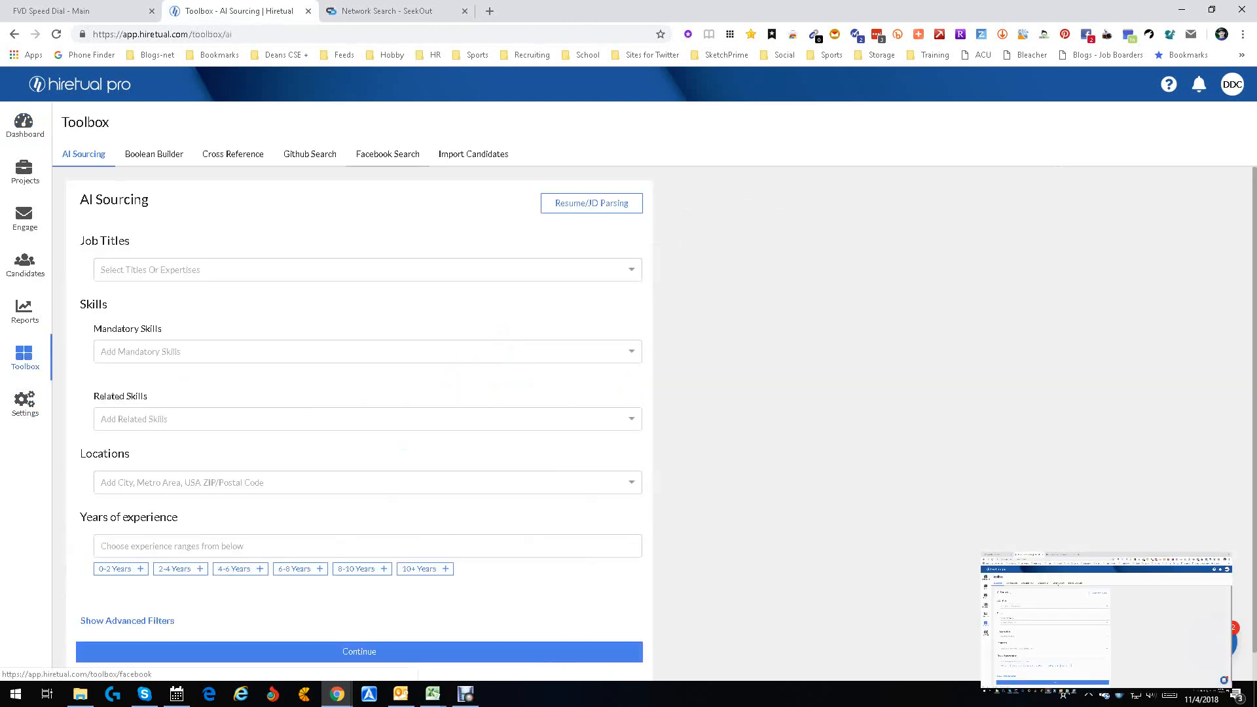
Step: In Facebook Search, set the required location to Seattle, Washington
click(386, 154)
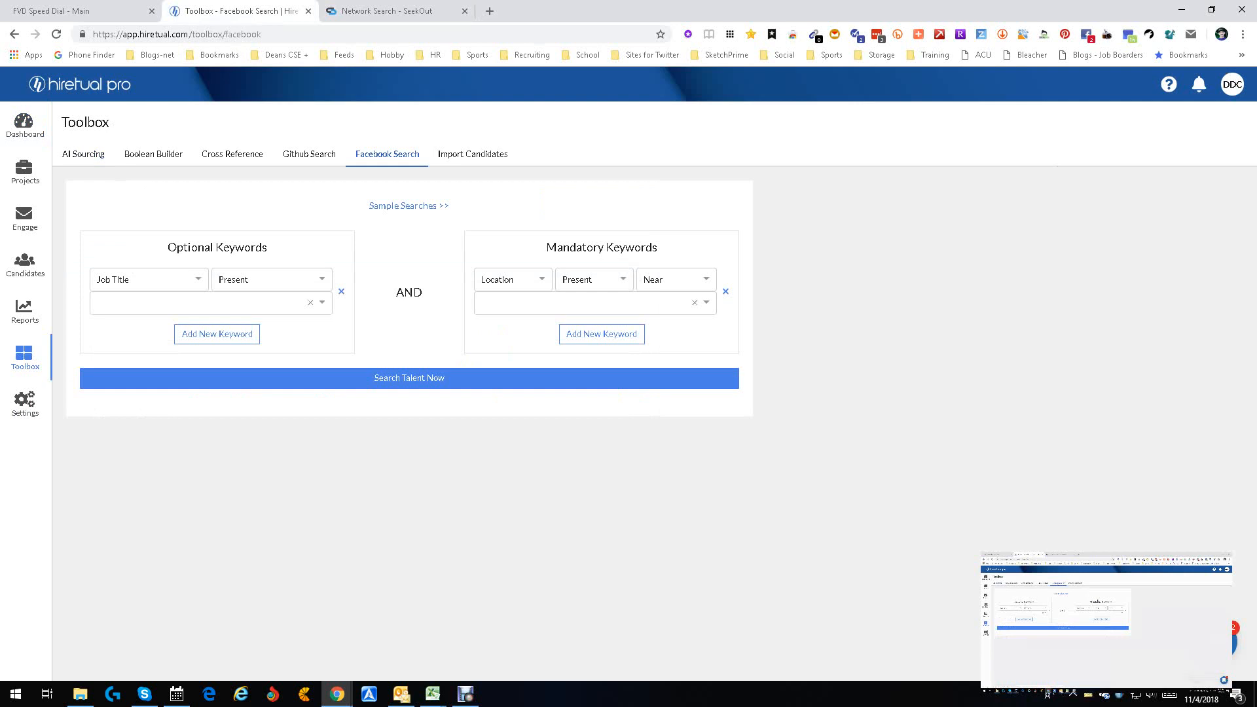
click(593, 303)
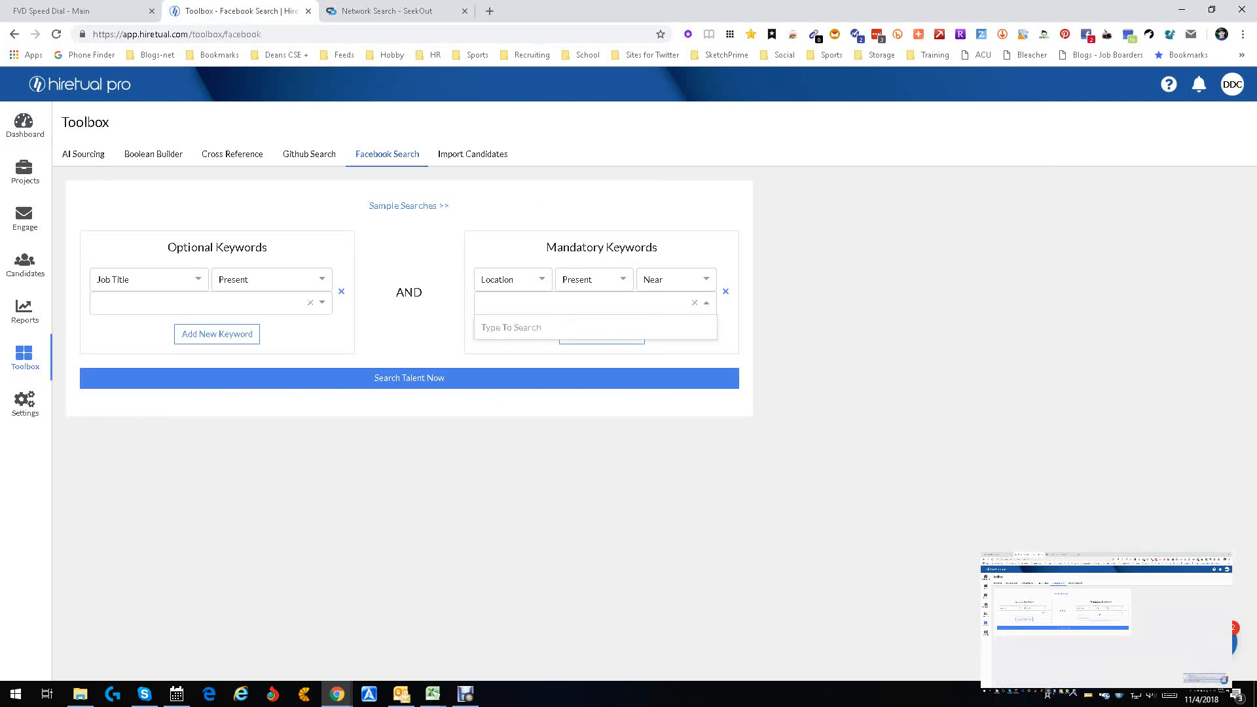
text(Seat5tle)
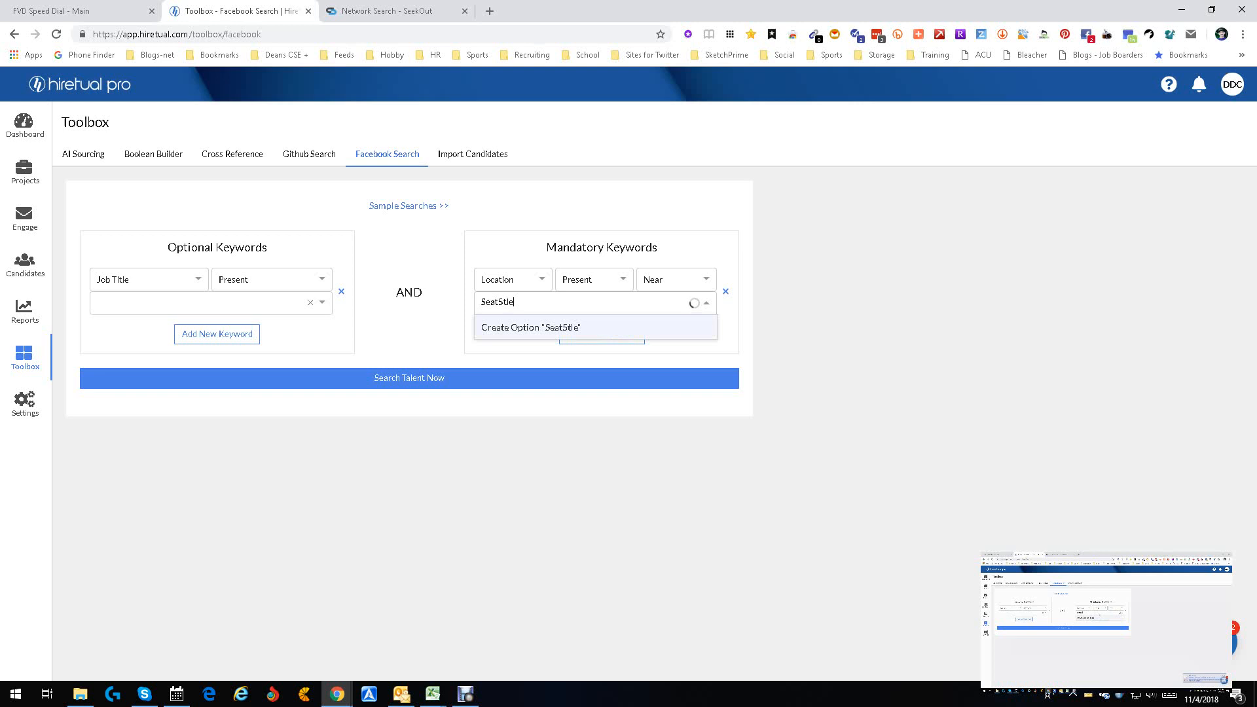
key(Backspace)
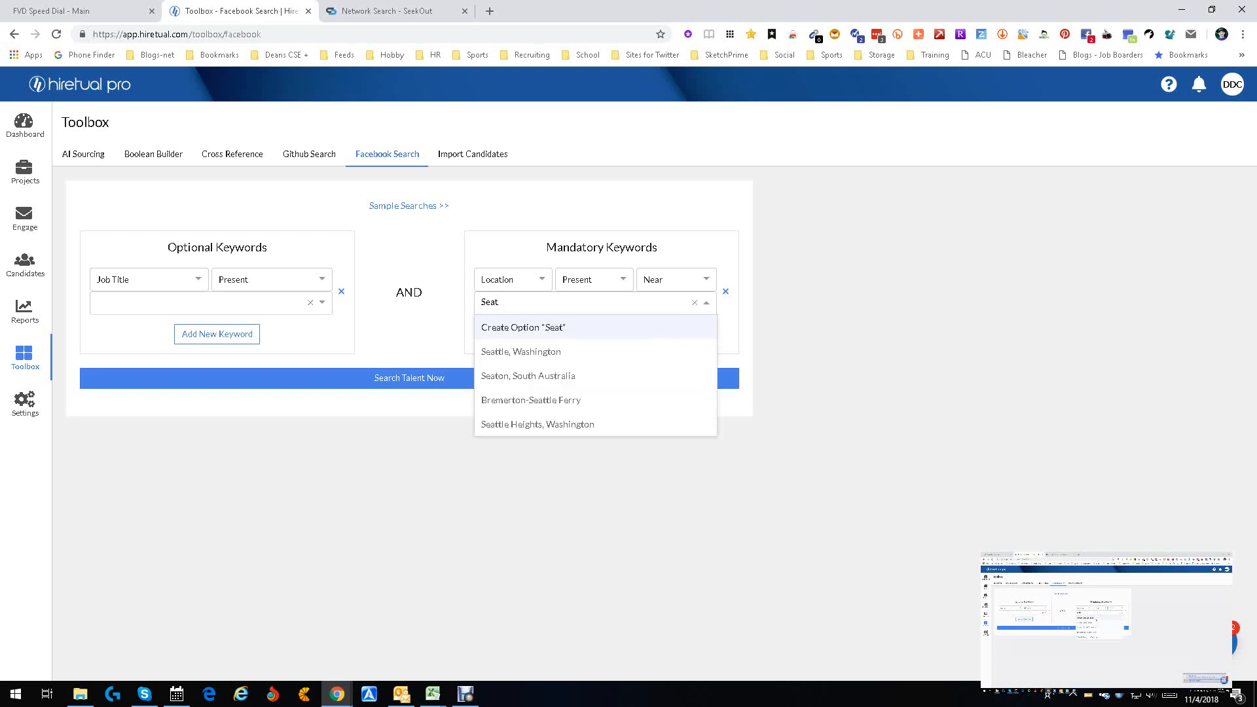
click(522, 351)
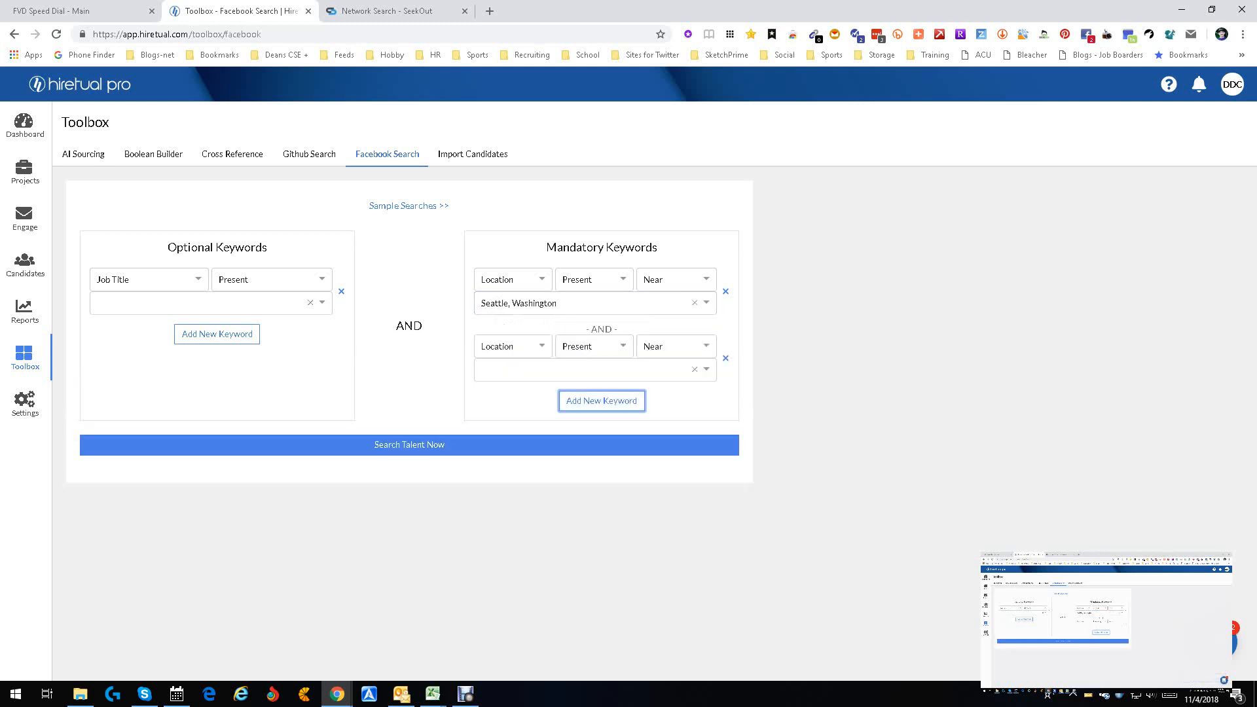
Step: Add a required Job Title 'Java Developer', run Search Talent Now, and return to the form
click(512, 346)
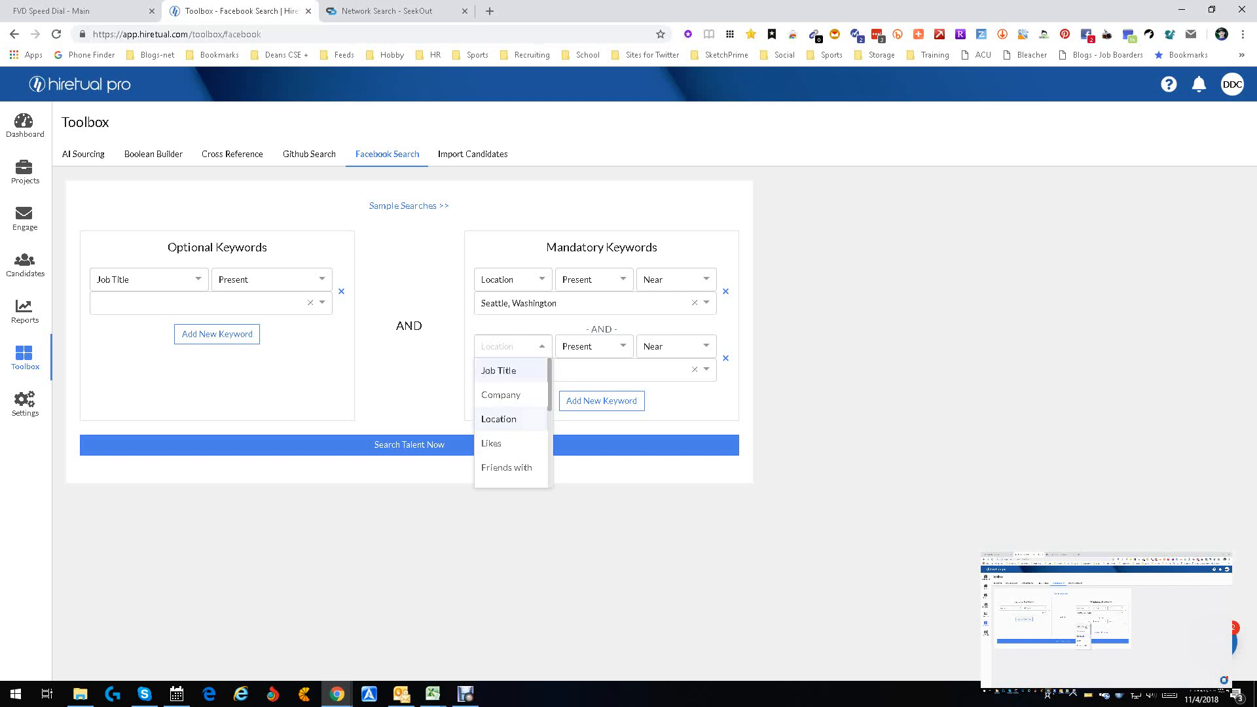
click(498, 369)
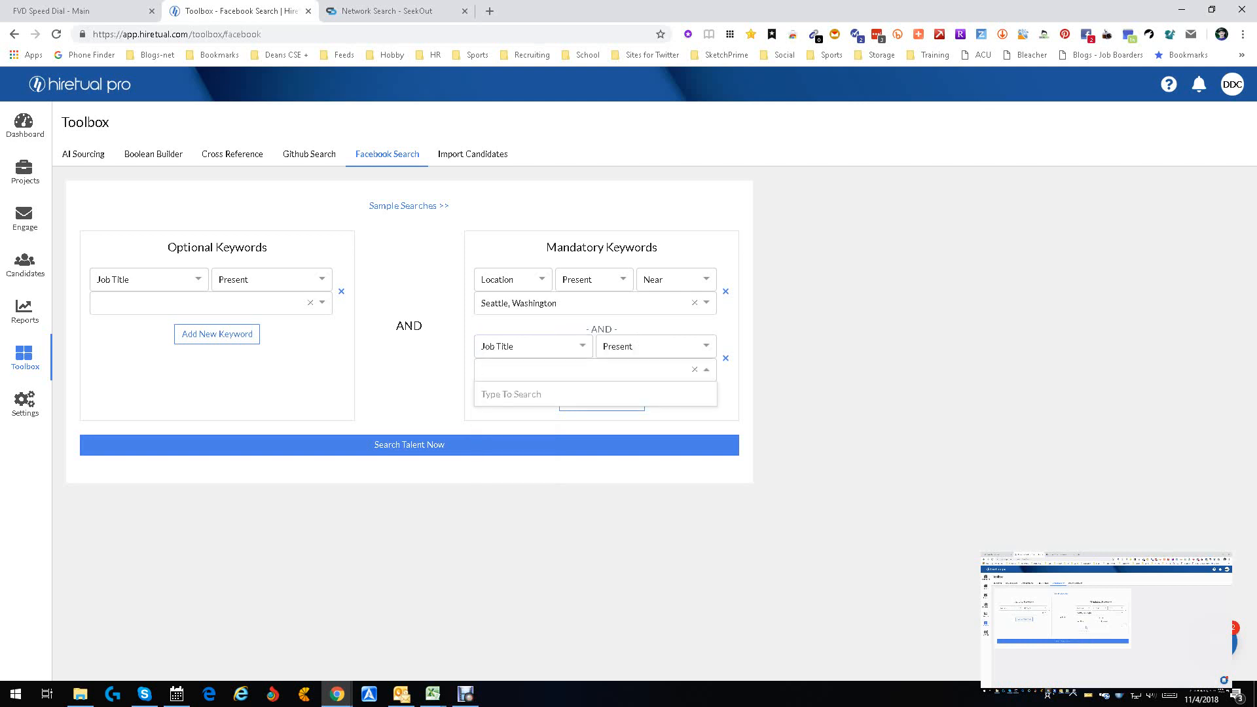
text(Developer)
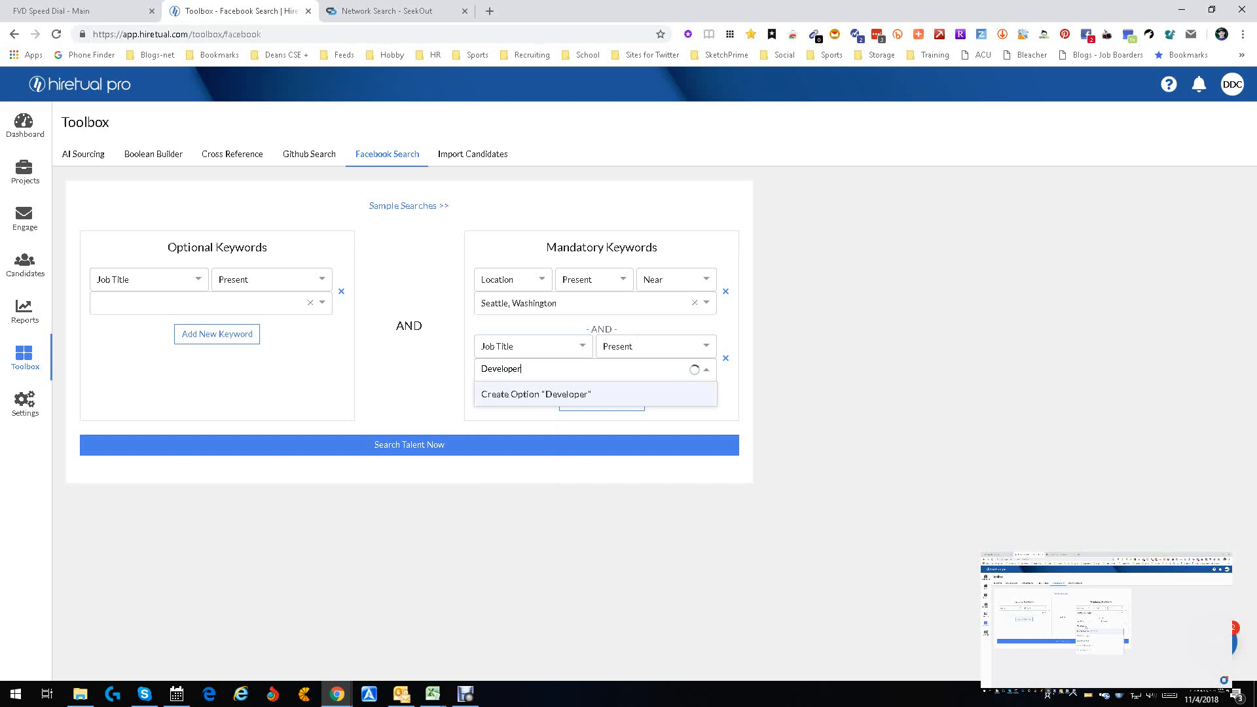
text(Java Developer)
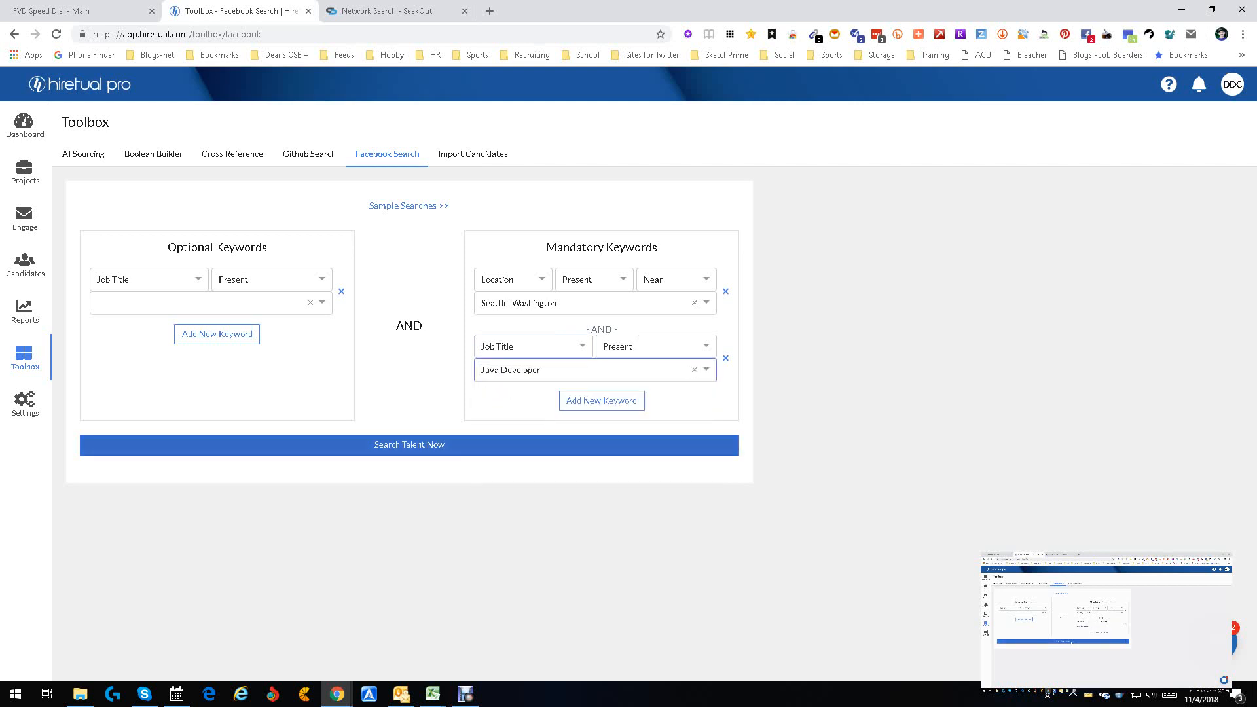
click(409, 446)
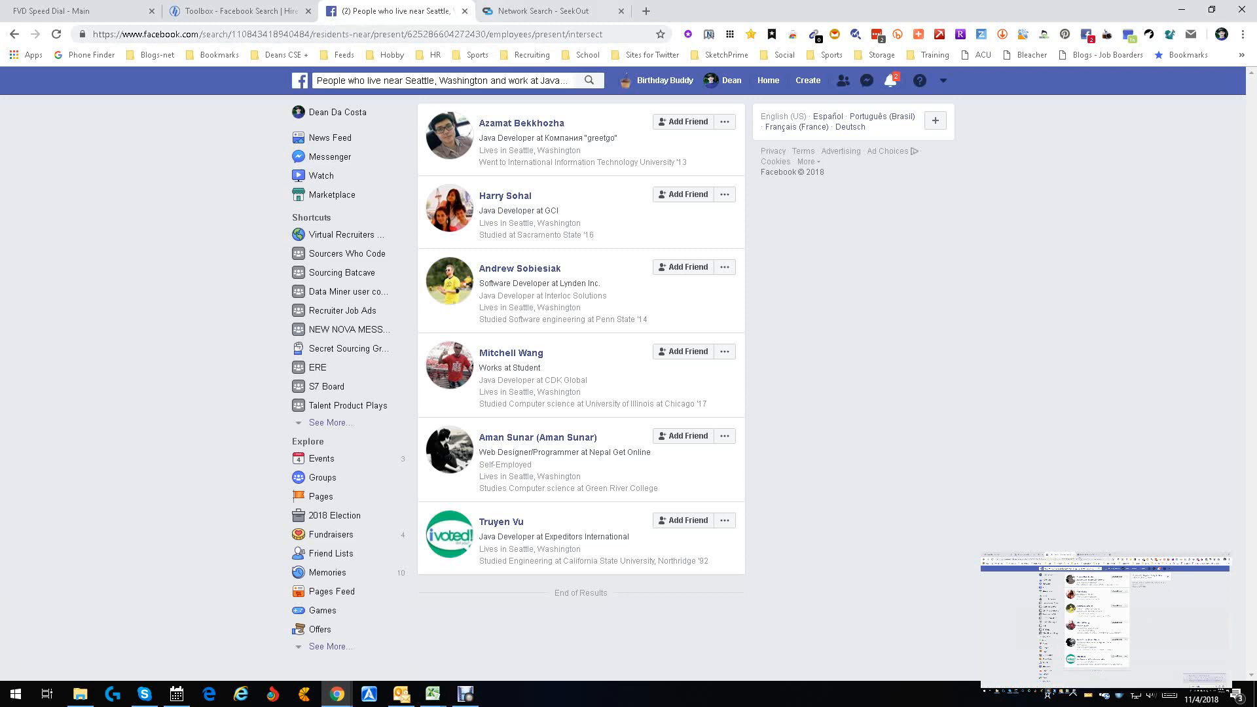
click(236, 10)
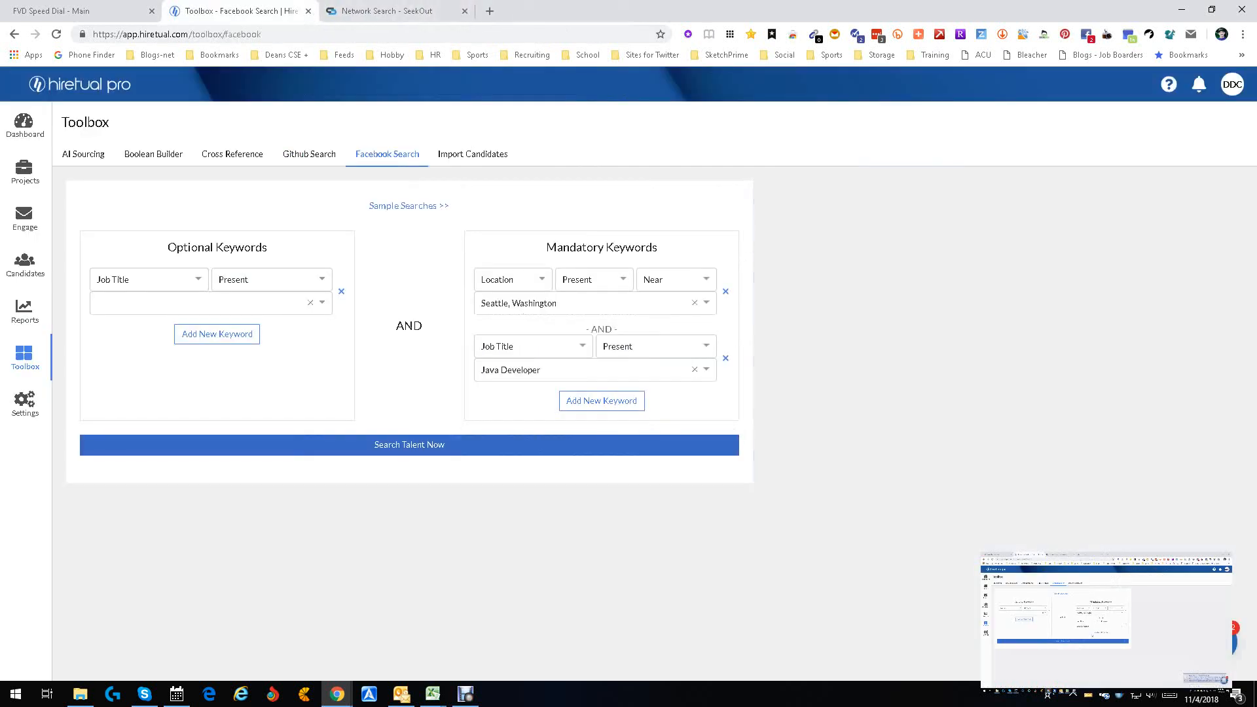
Step: Add Amazon.Com as a required company keyword
click(601, 400)
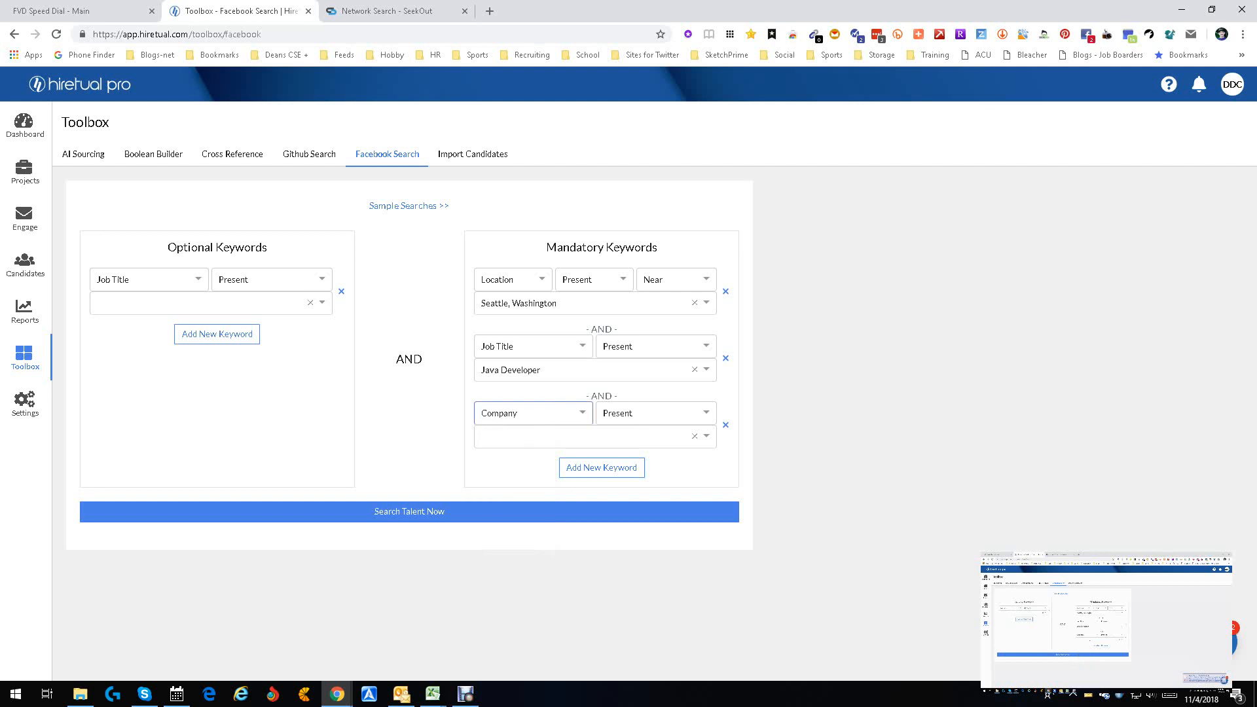
text(Amazon)
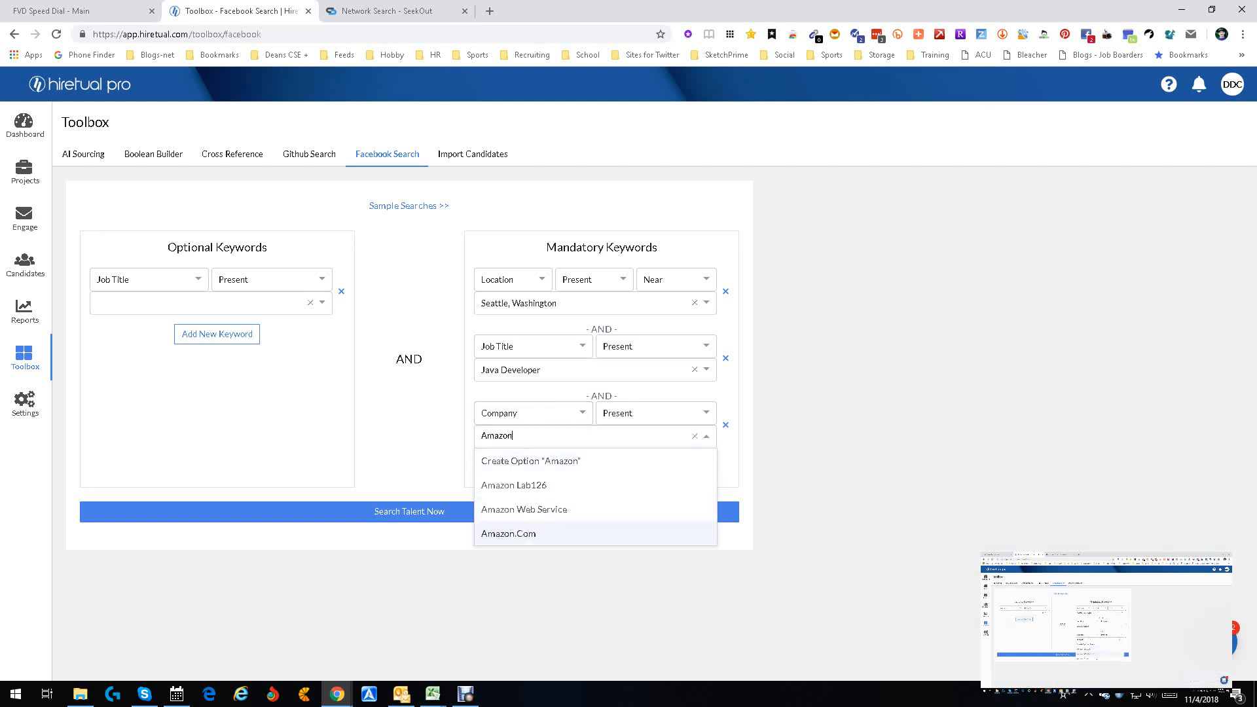
click(508, 534)
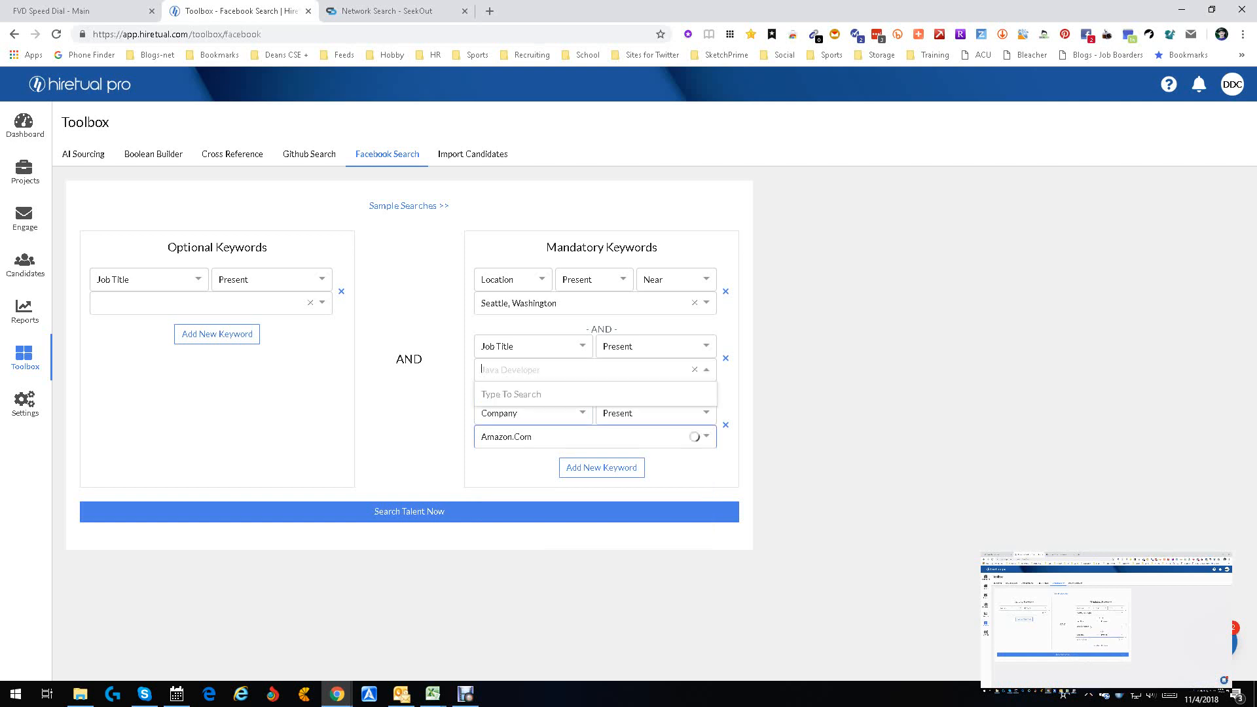
Step: Change the required job title to Software Engineer and remove an extra empty keyword row
text(developer)
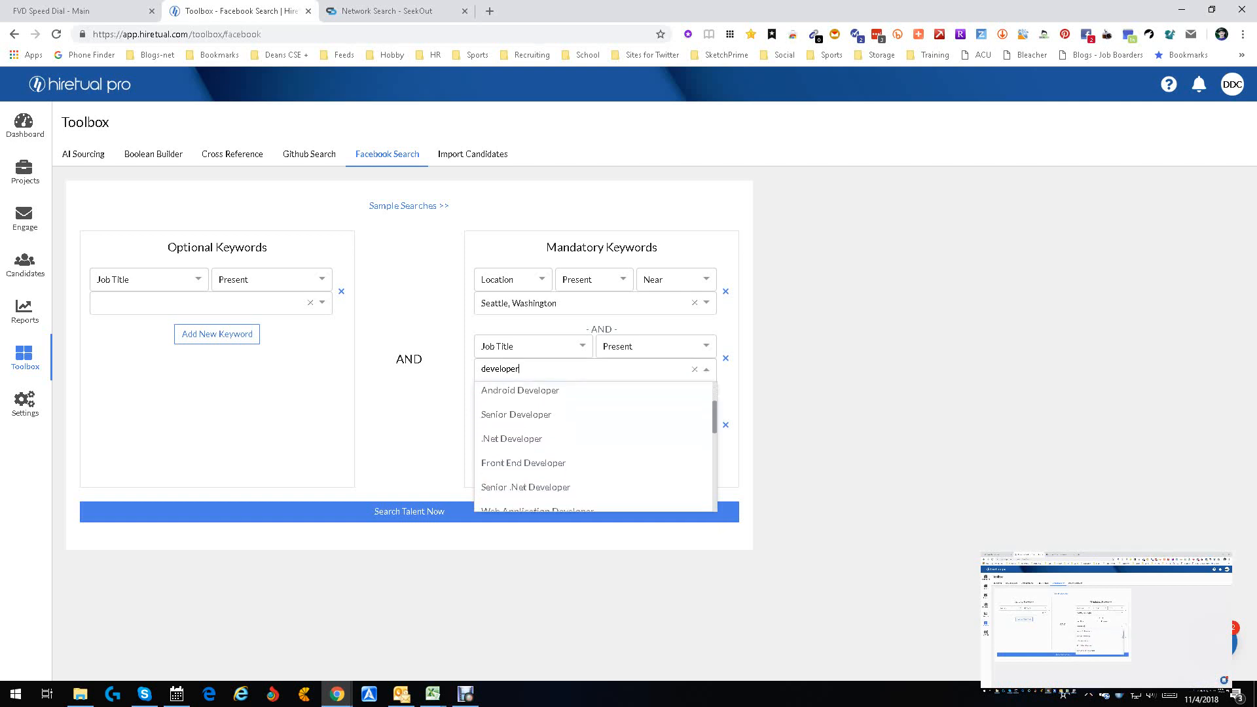
scroll(down, 3)
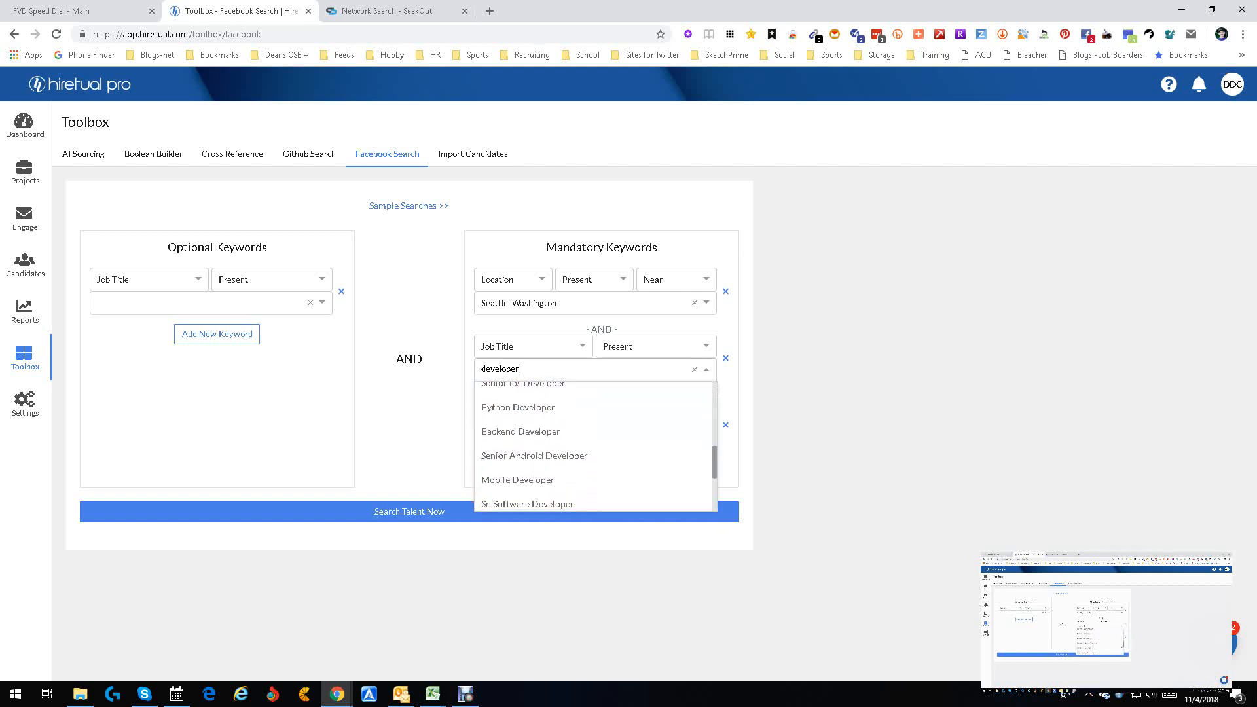
scroll(down, 3)
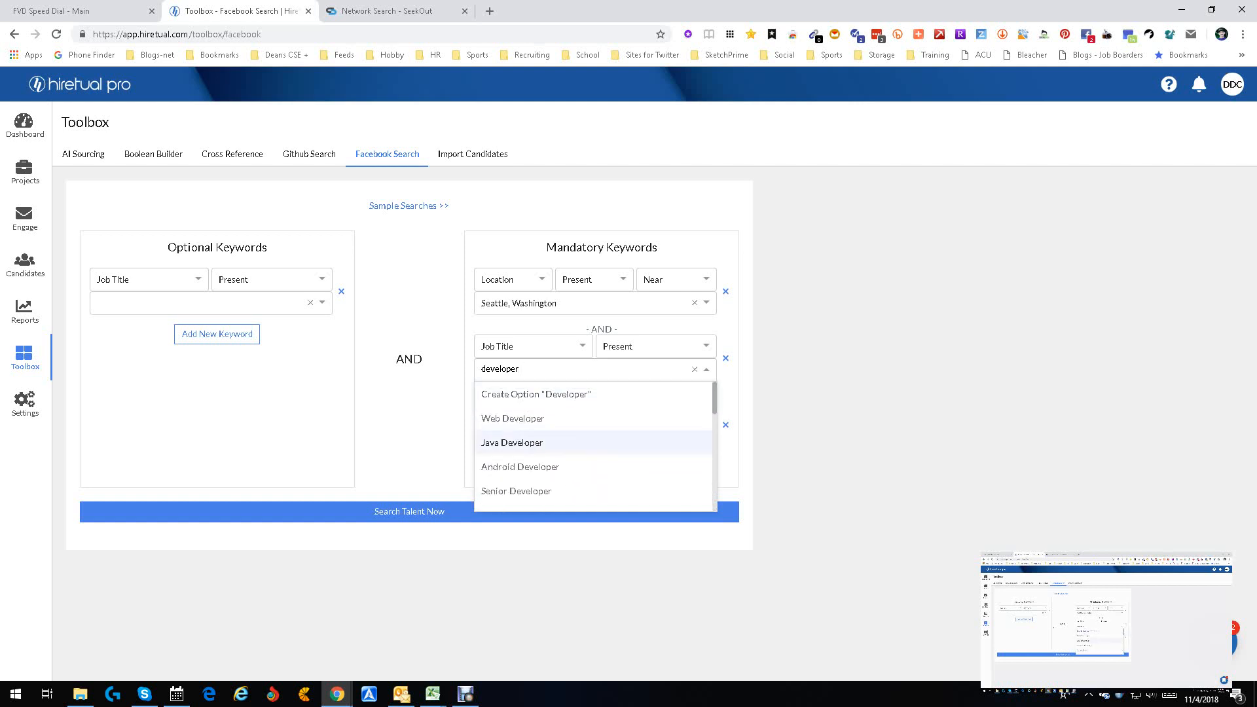
click(511, 443)
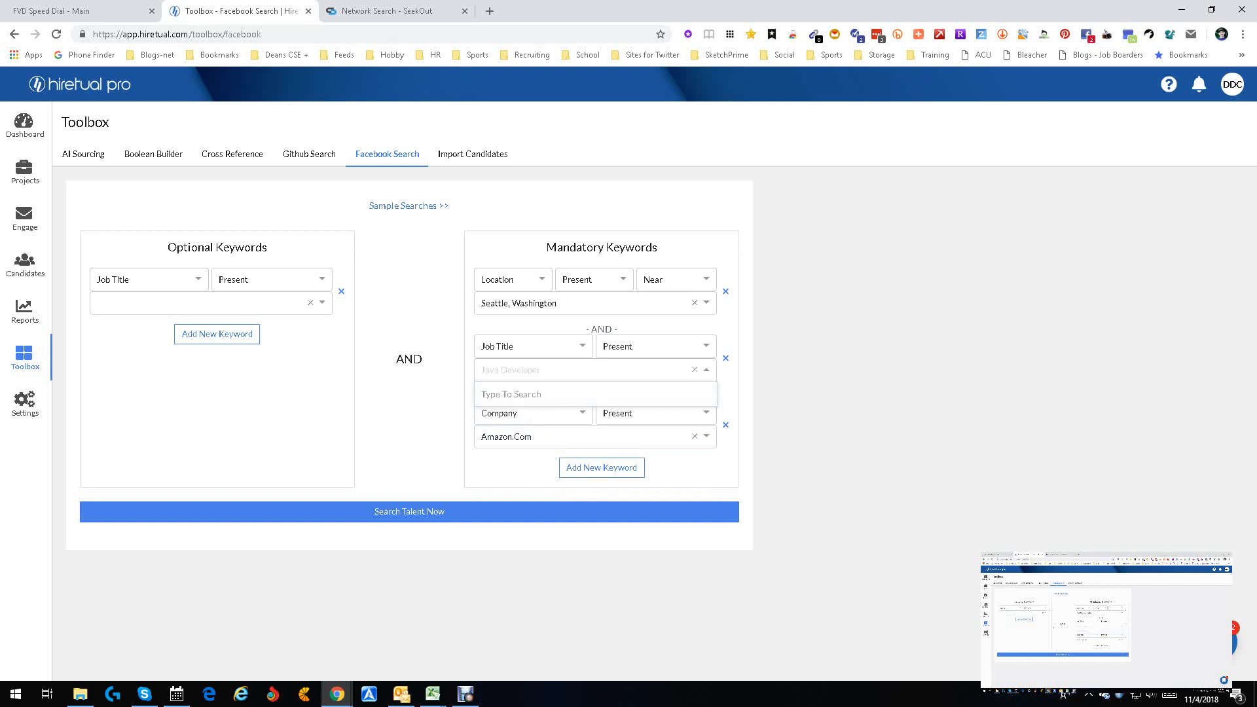
text(softwar)
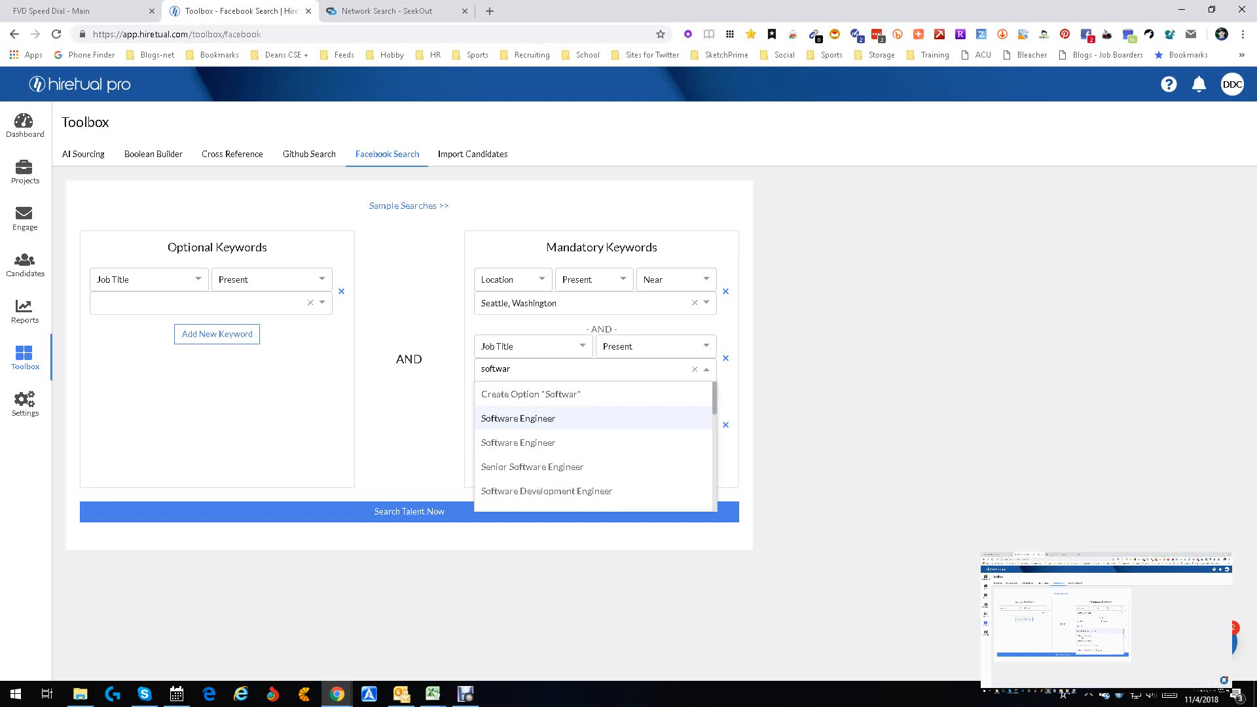
click(519, 419)
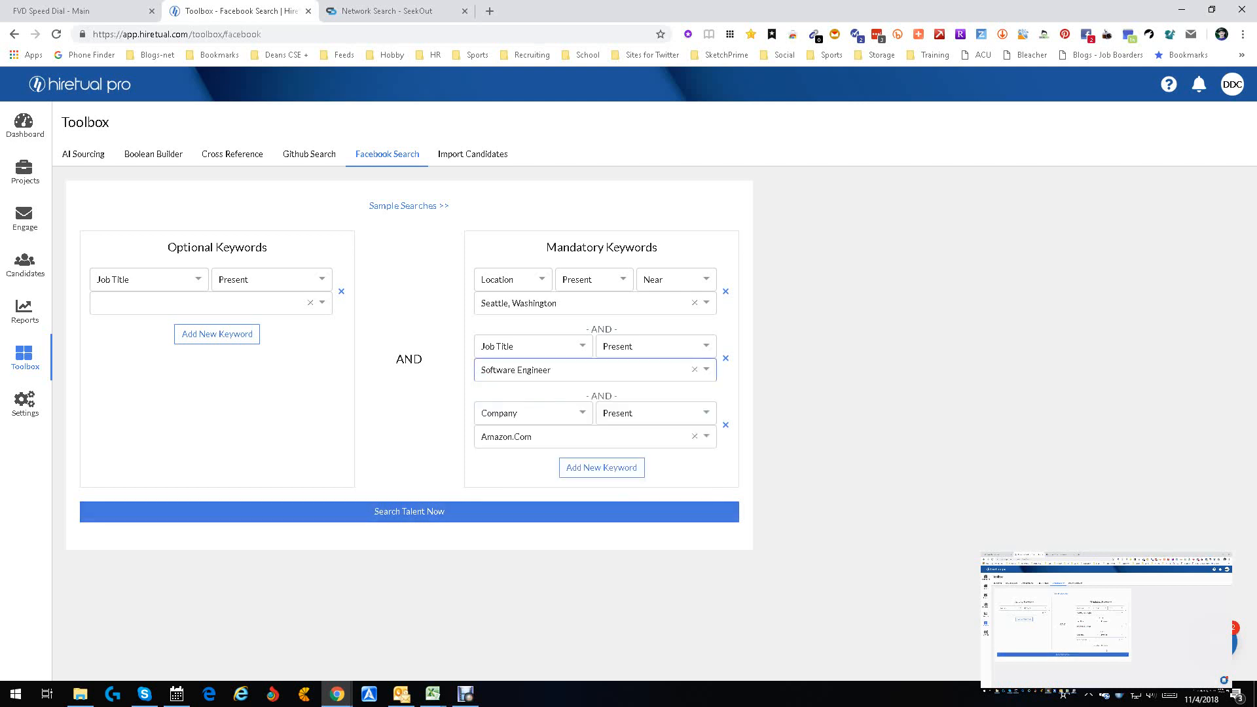
click(601, 468)
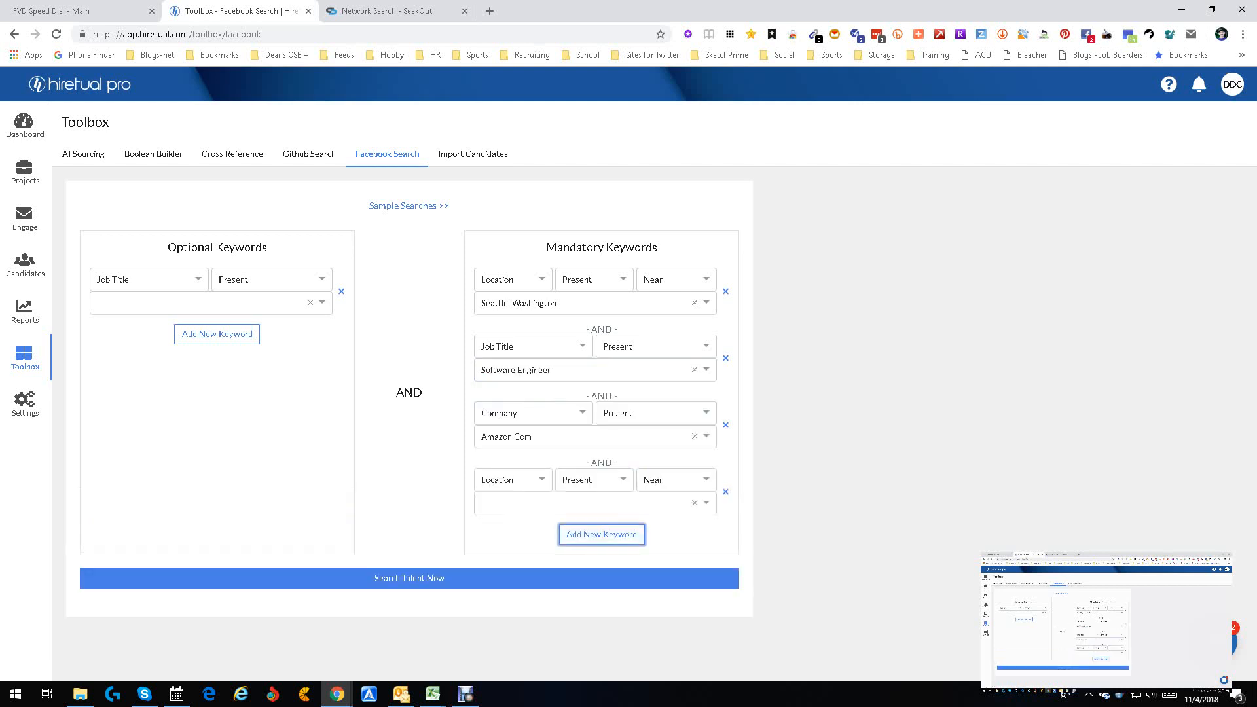
click(725, 491)
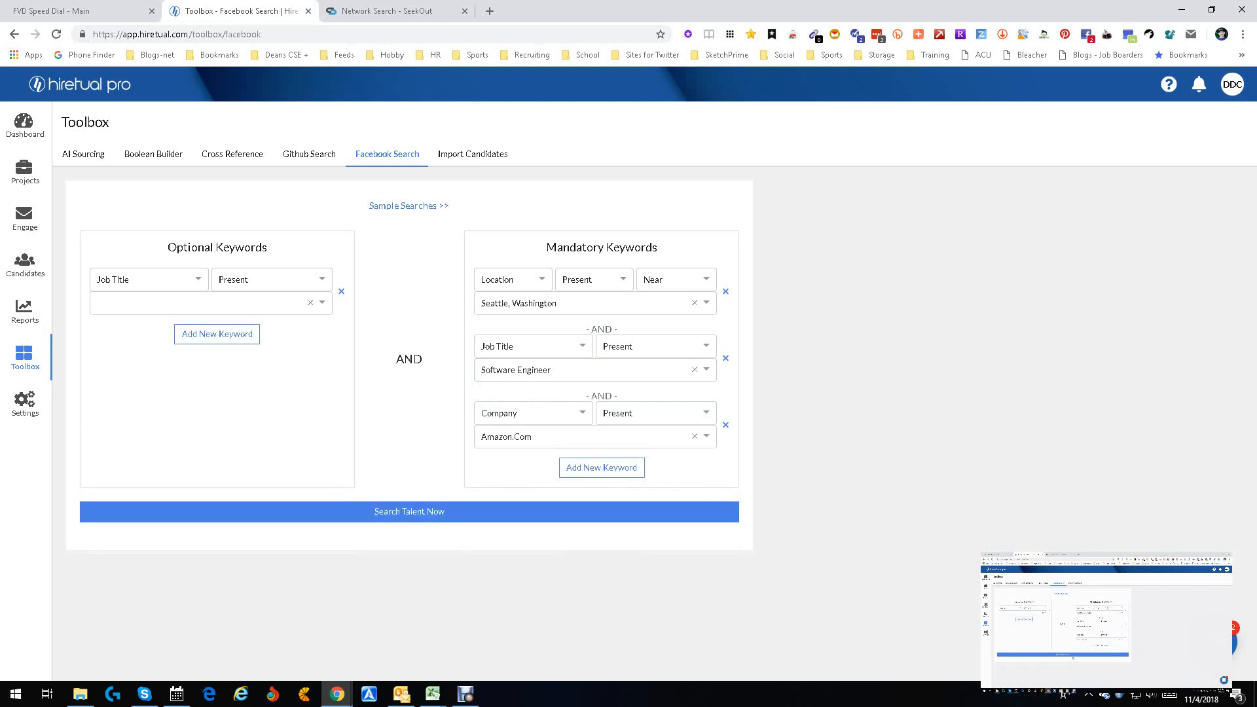
Step: Run the updated search and browse the Amazon software engineer Facebook results, then return to Hiretual
click(409, 510)
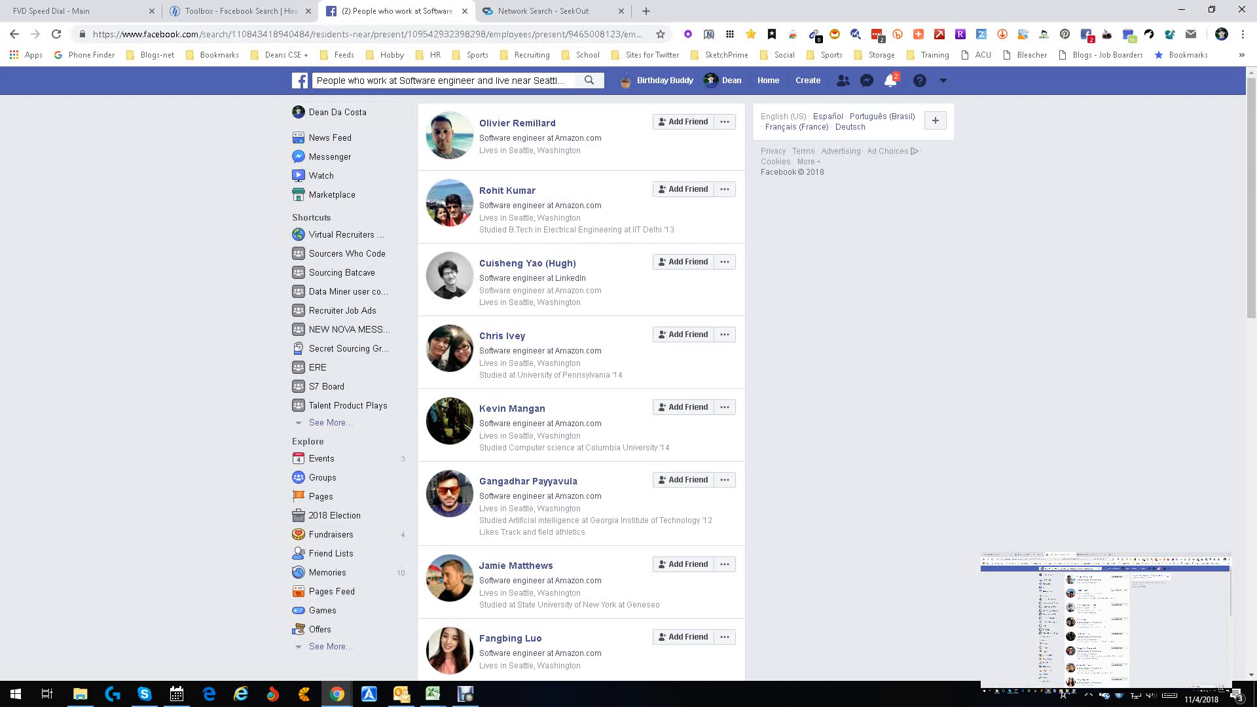
scroll(down, 3)
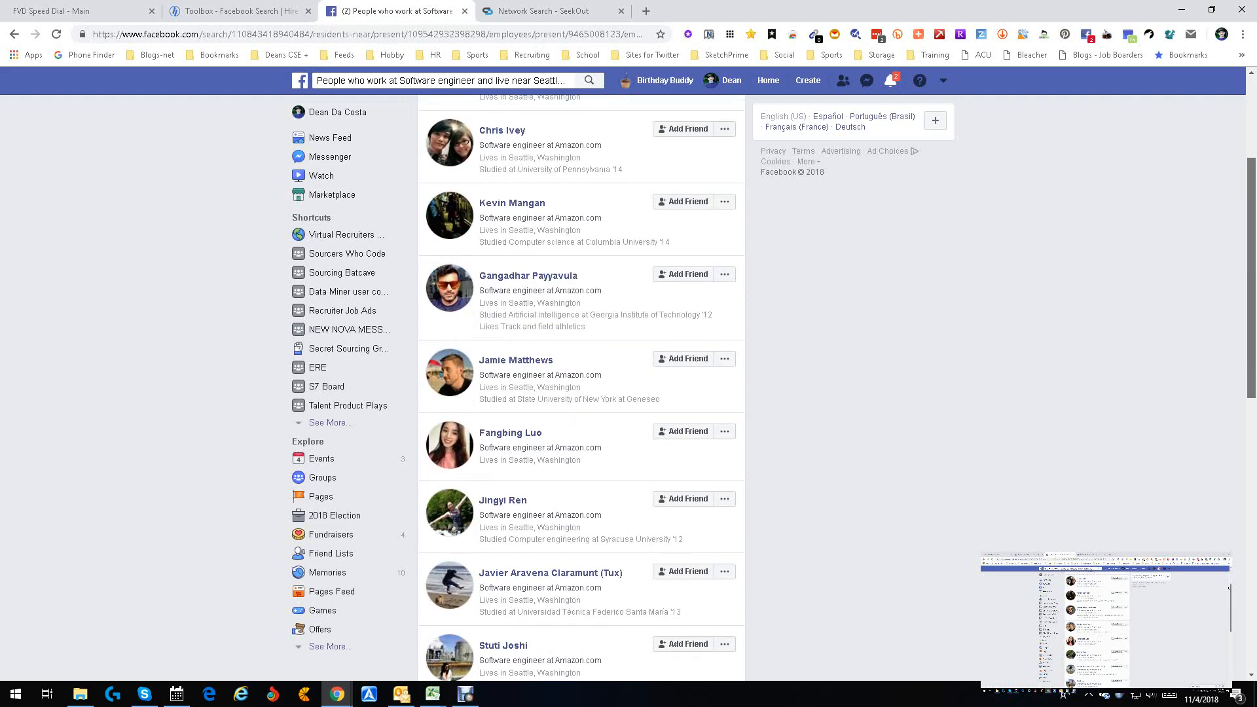
scroll(down, 3)
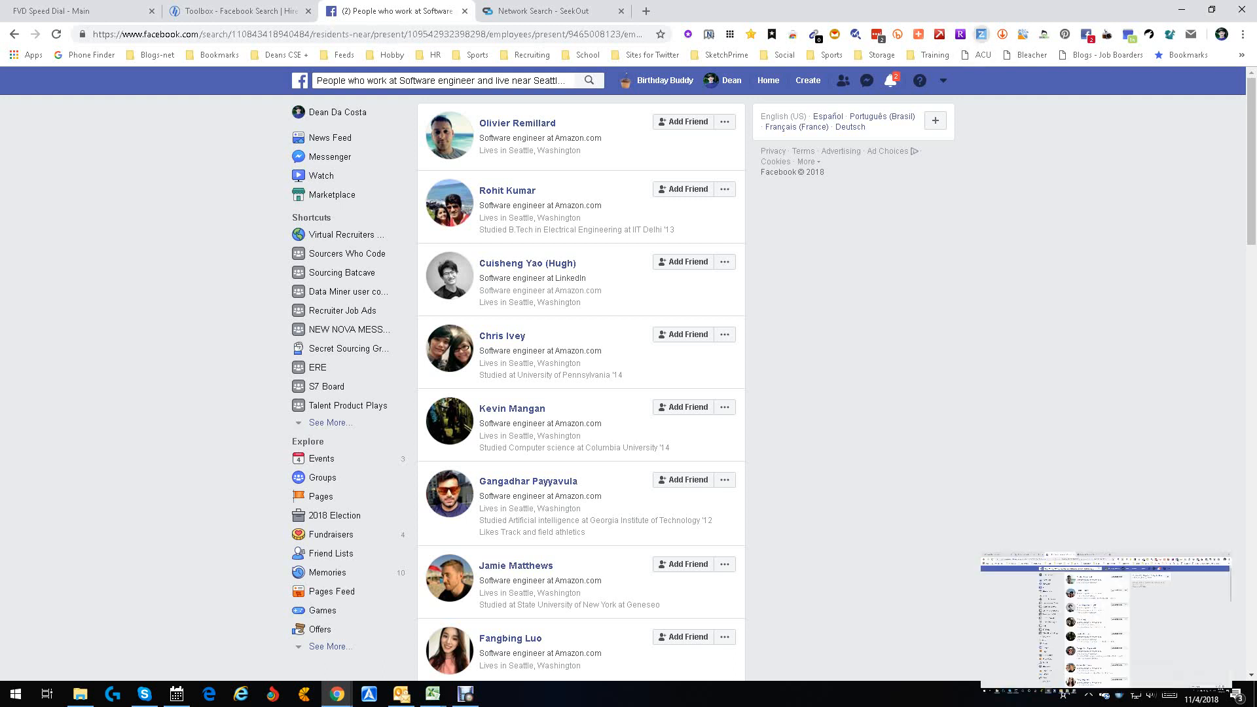
click(979, 33)
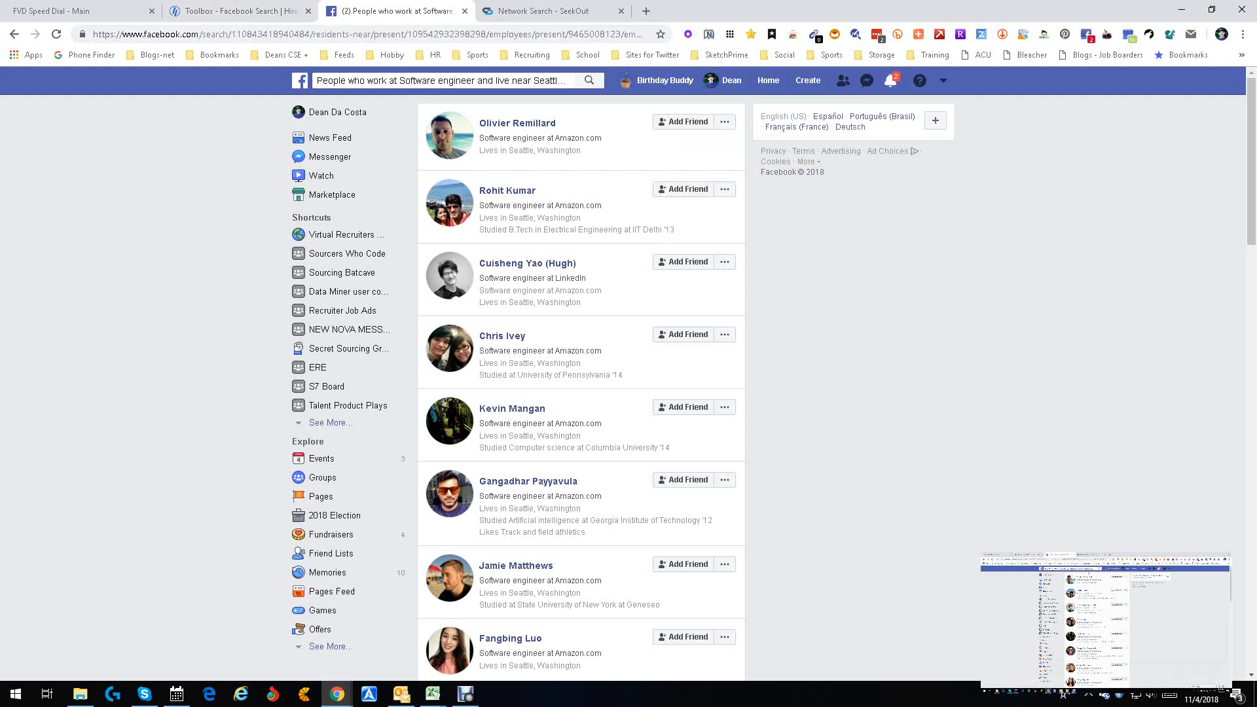
click(241, 10)
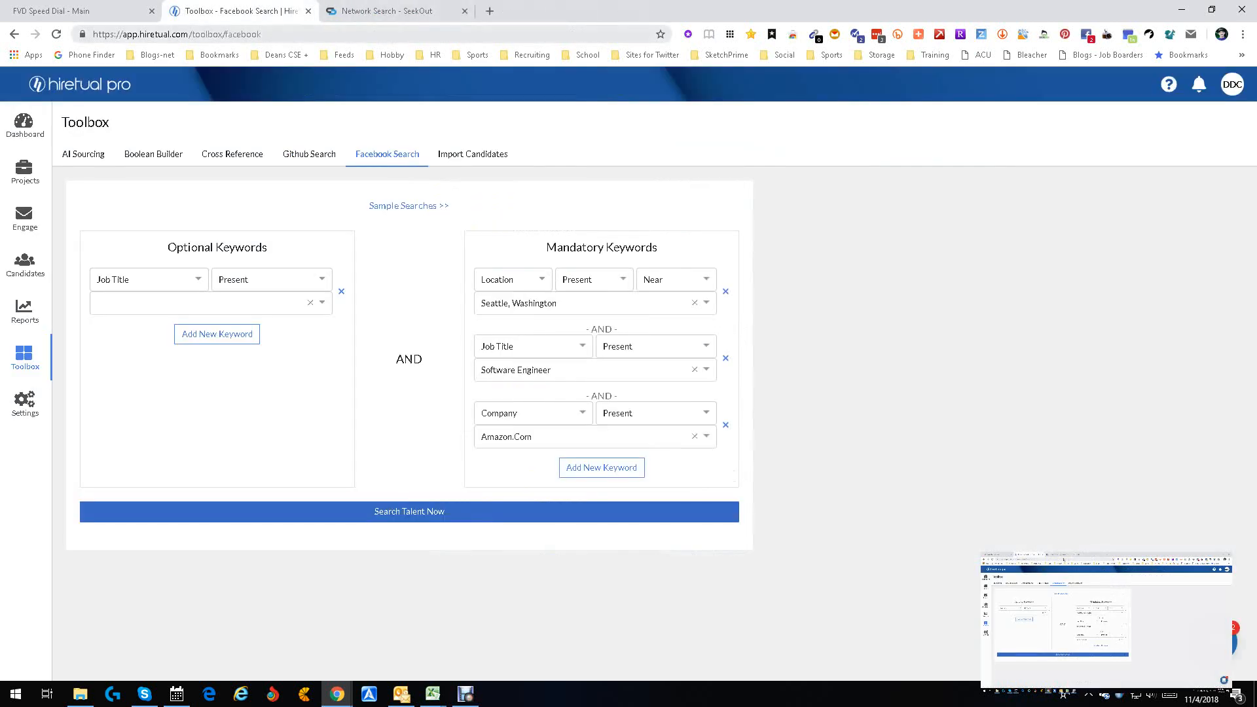
Step: In SeekOut, run the Facebook example query "registered nurse" Seattle, returning 3,980 candidates
click(393, 11)
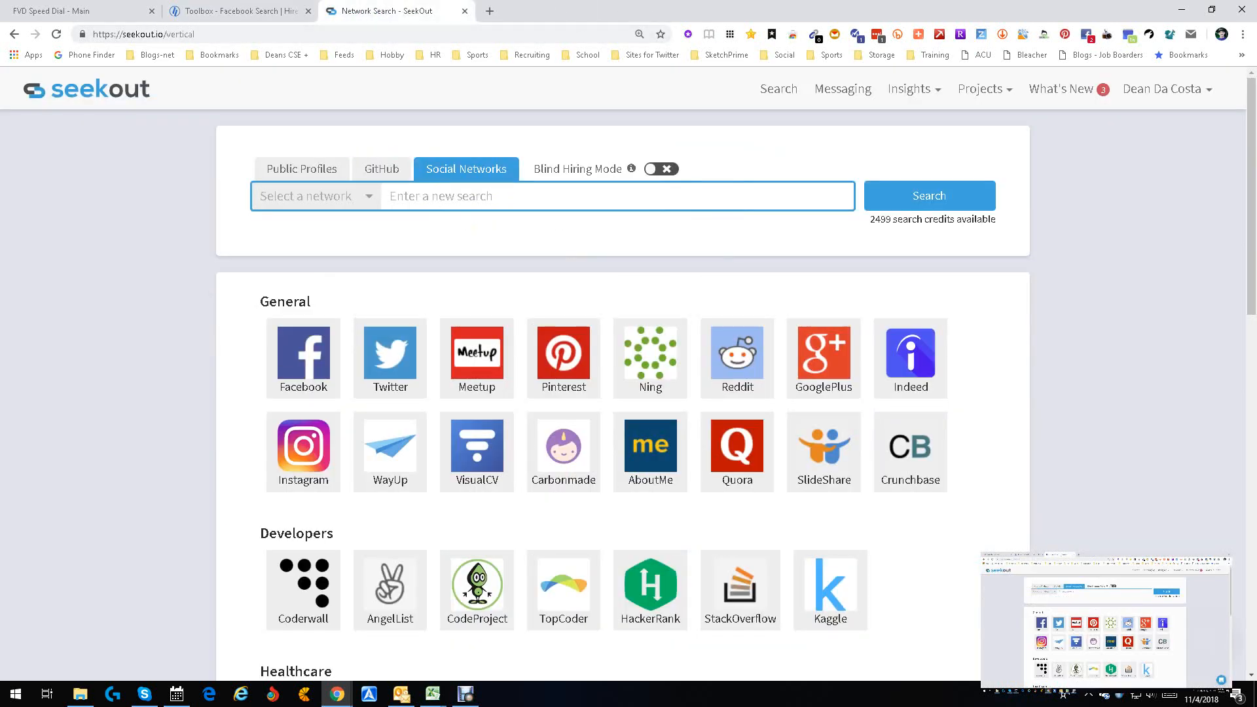
click(303, 357)
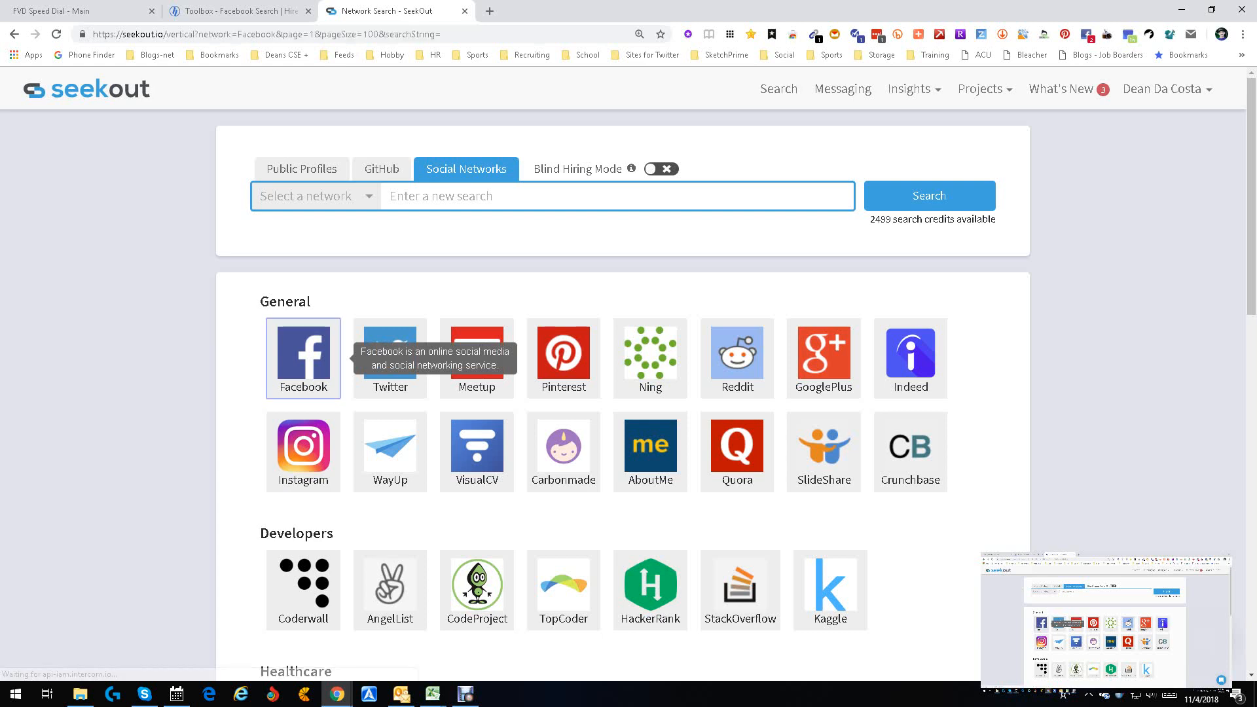
click(303, 358)
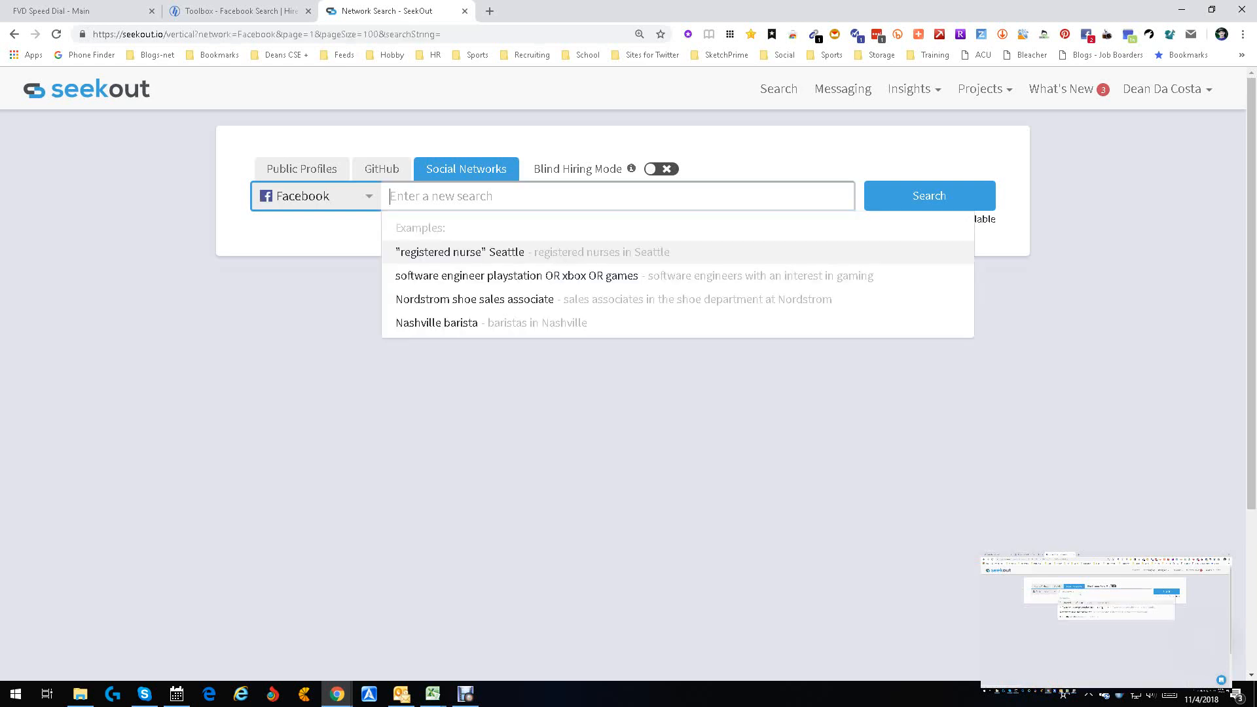
click(456, 253)
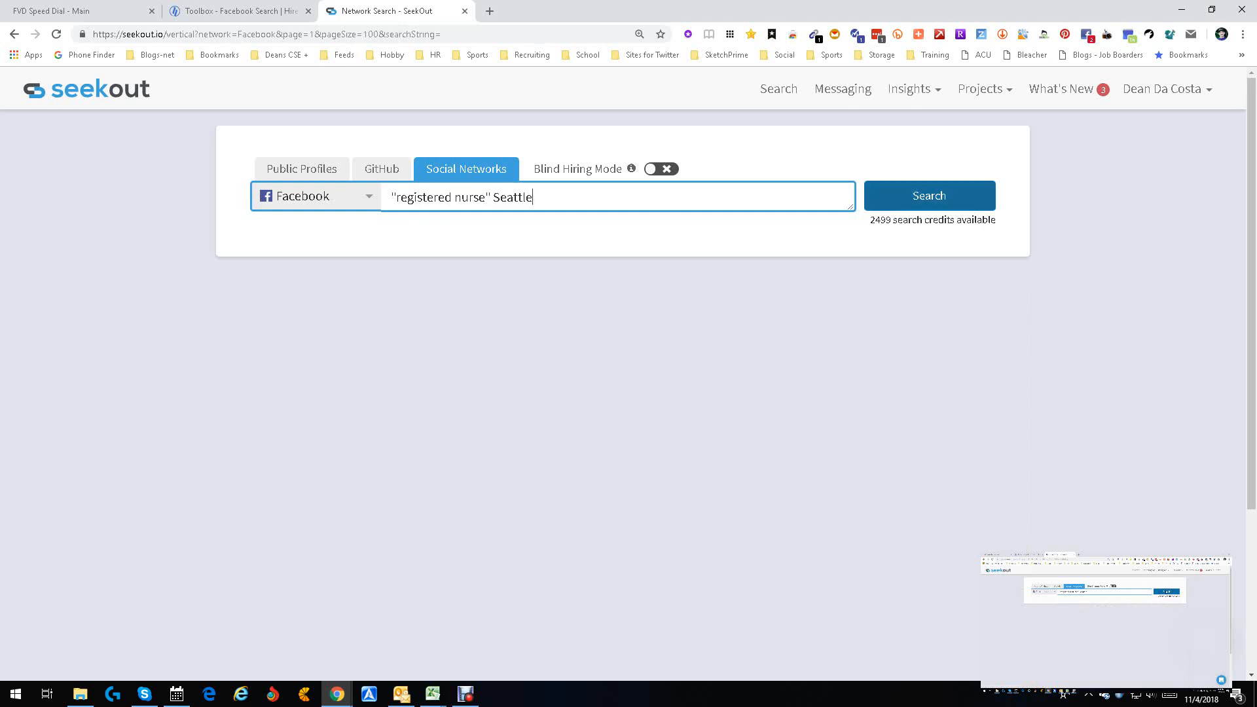
click(929, 195)
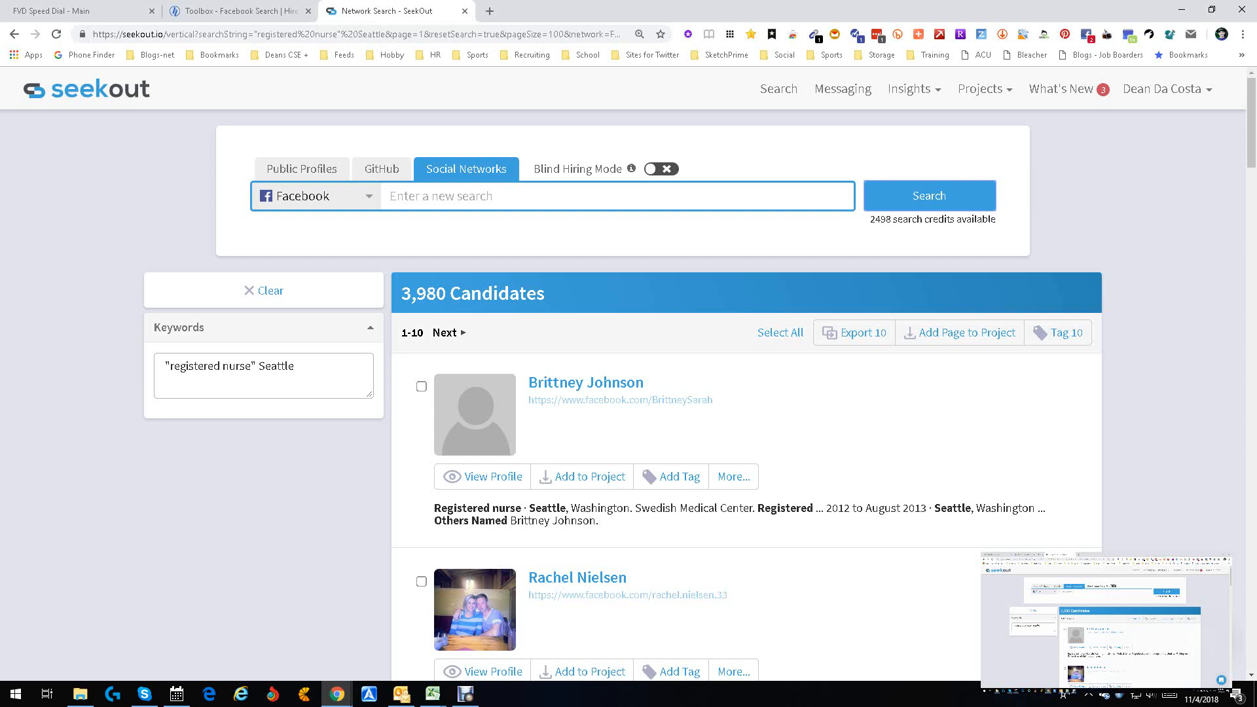
Step: Run a new SeekOut Facebook search for "software Engineer" Seattle, returning 7,190 candidates
click(244, 367)
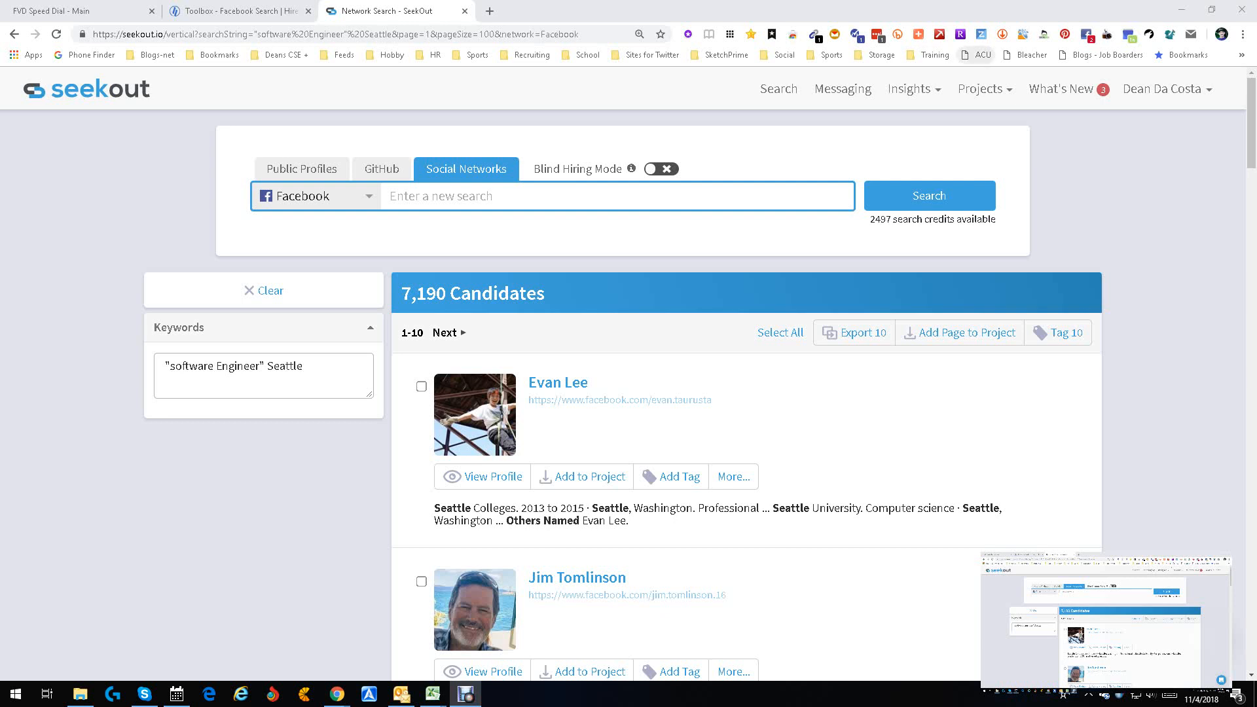
Step: View the Intelligence Search extension's Chrome Web Store listing and skim its overview
right_click(1027, 33)
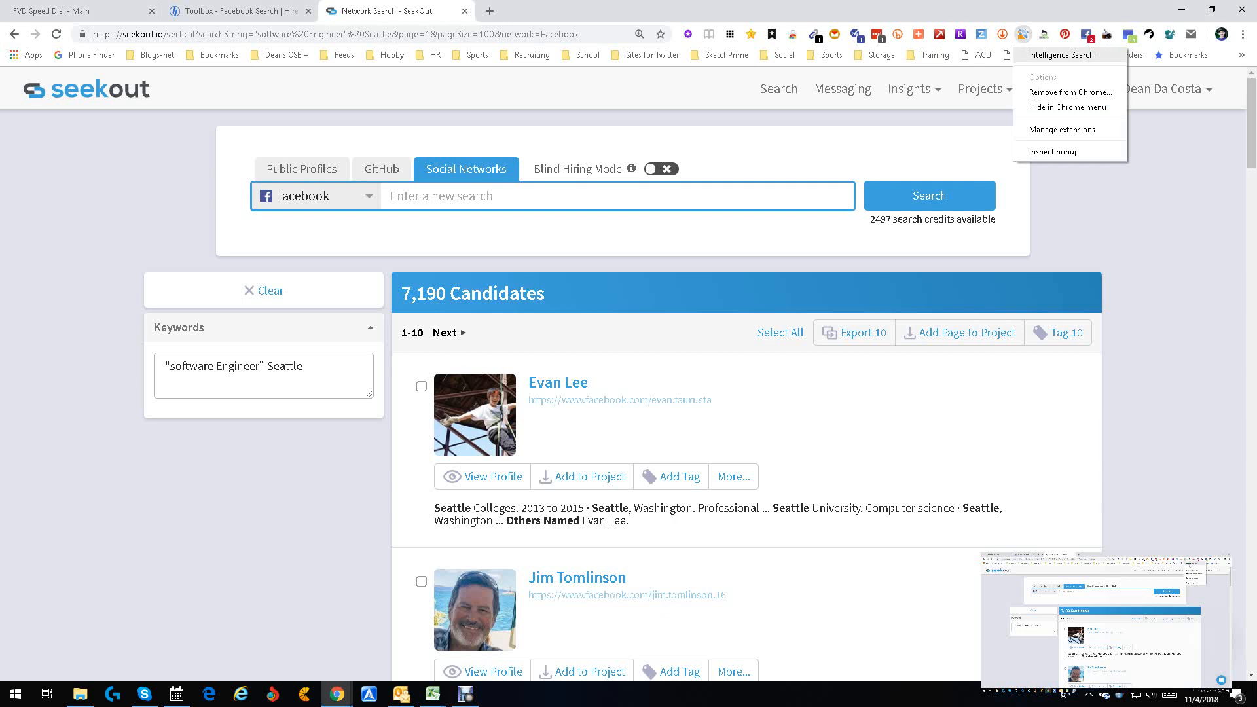
click(1063, 55)
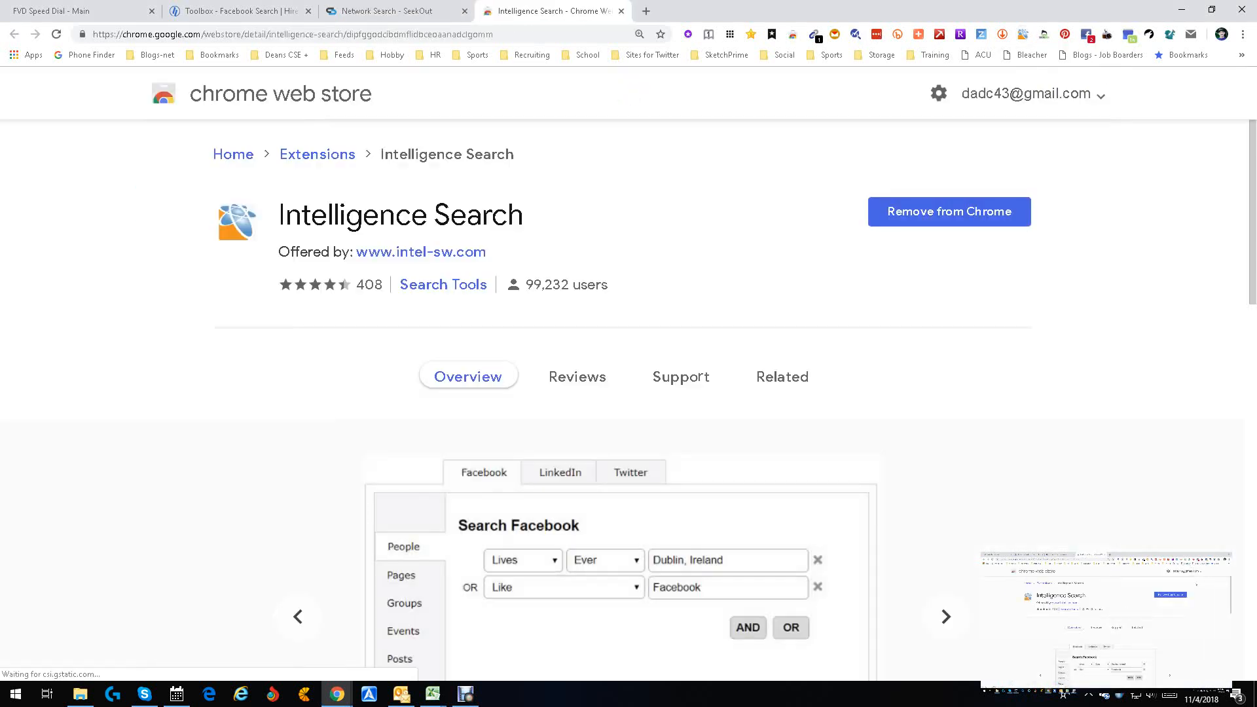
scroll(down, 3)
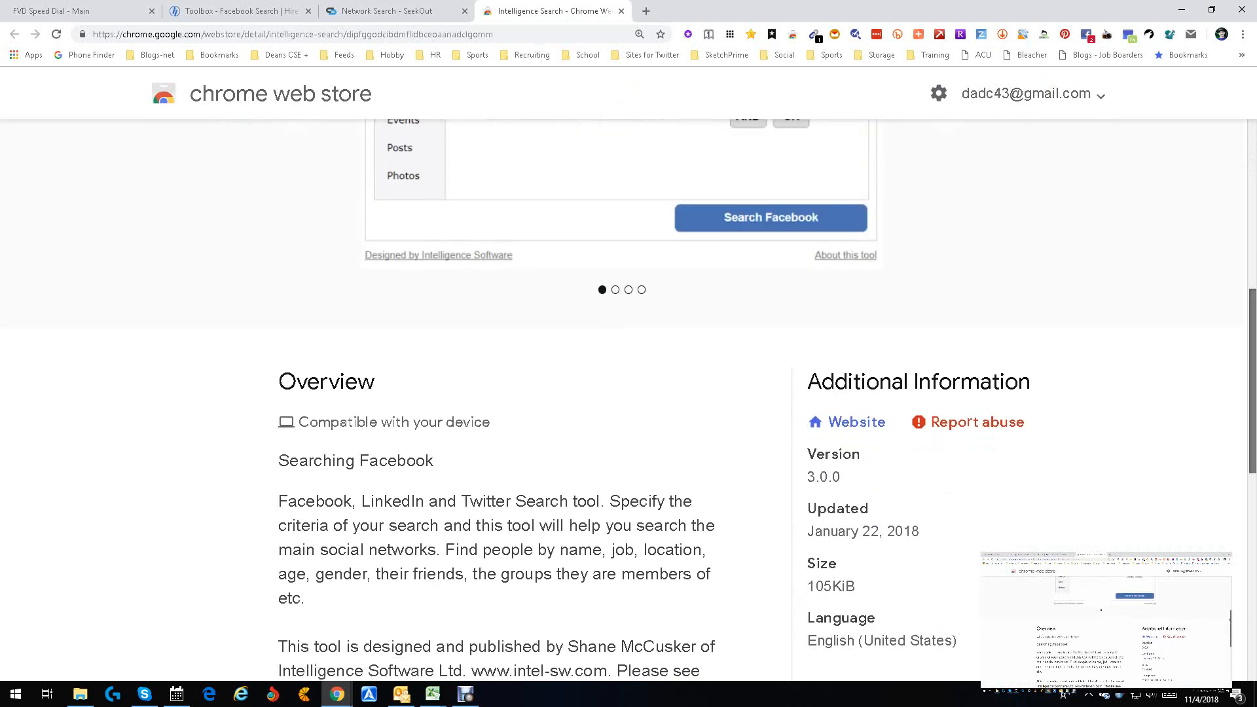
scroll(up, 3)
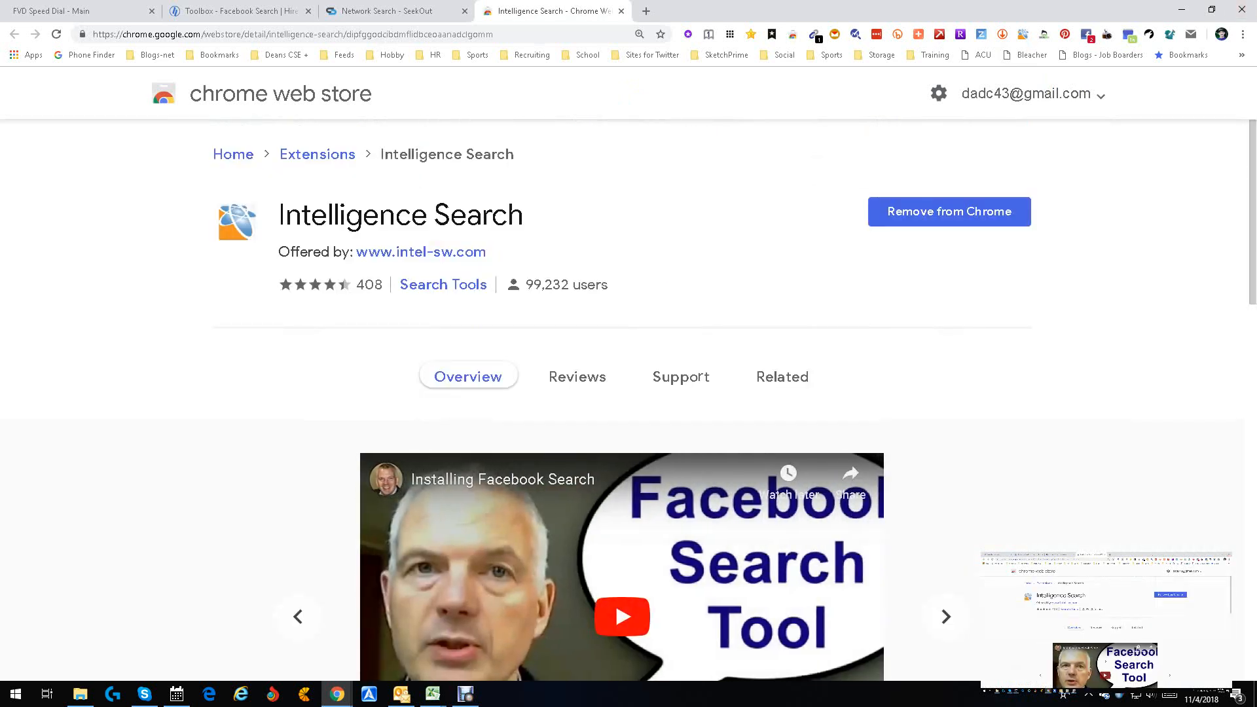
click(239, 10)
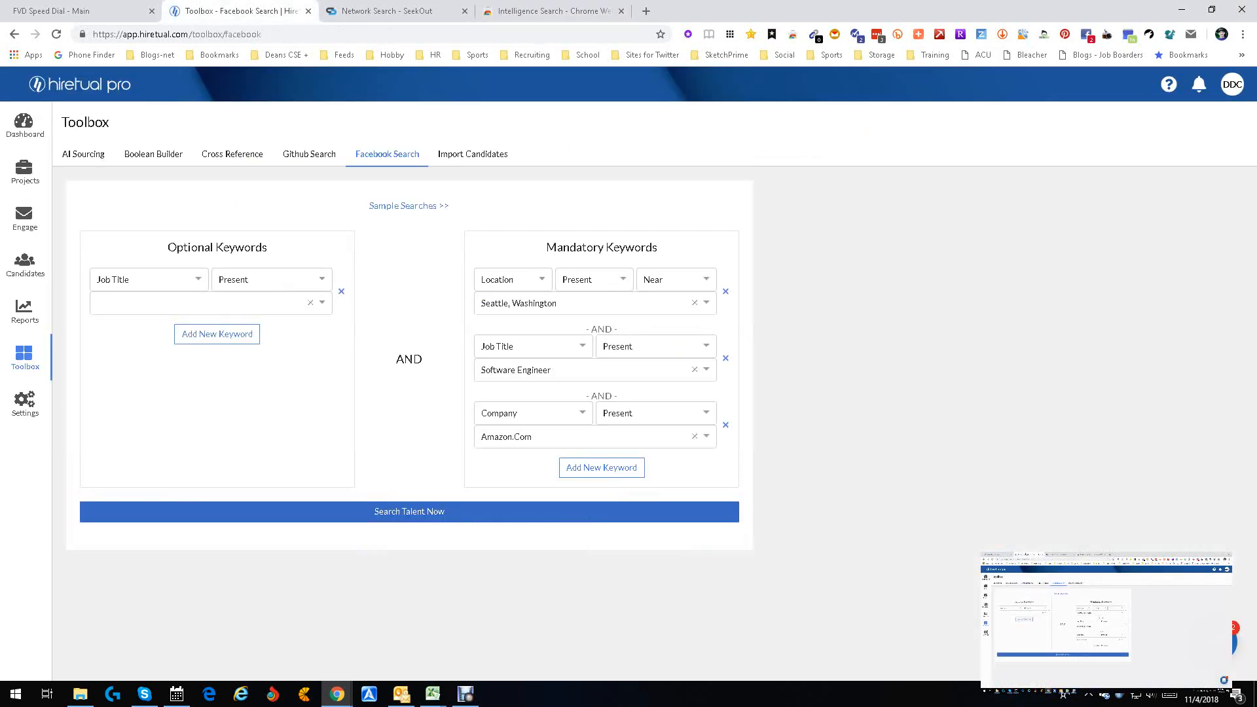
click(390, 11)
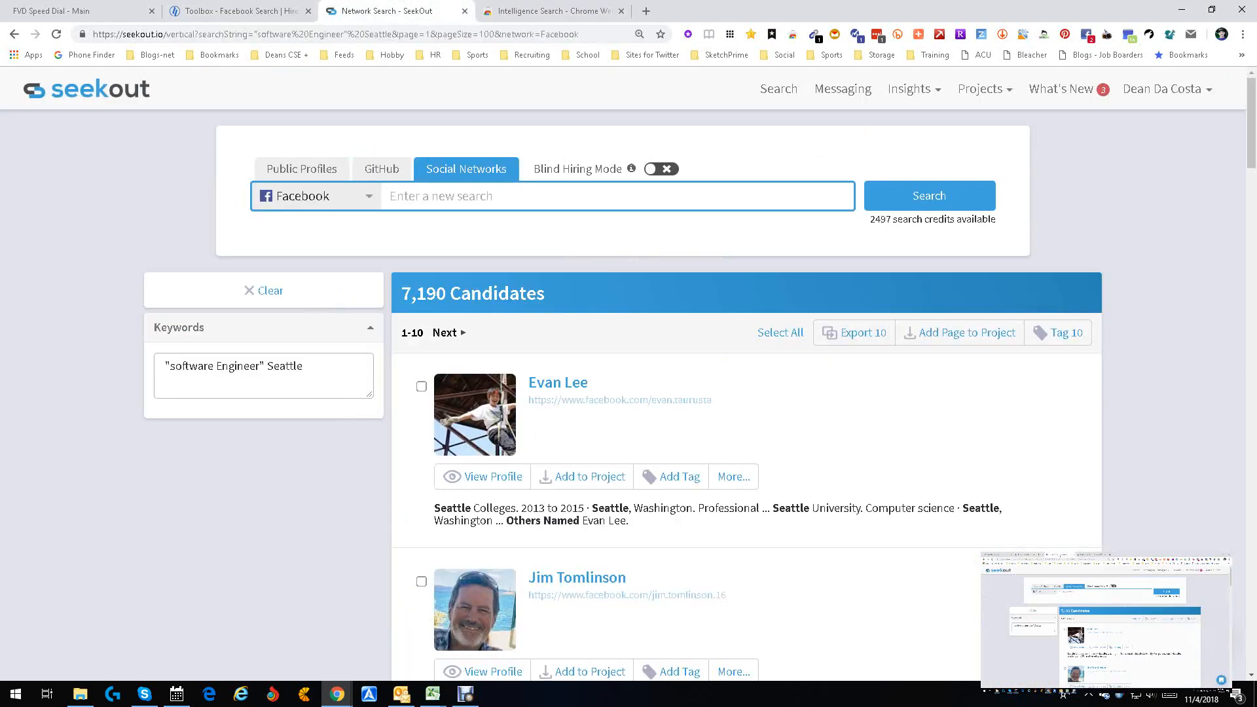
click(238, 10)
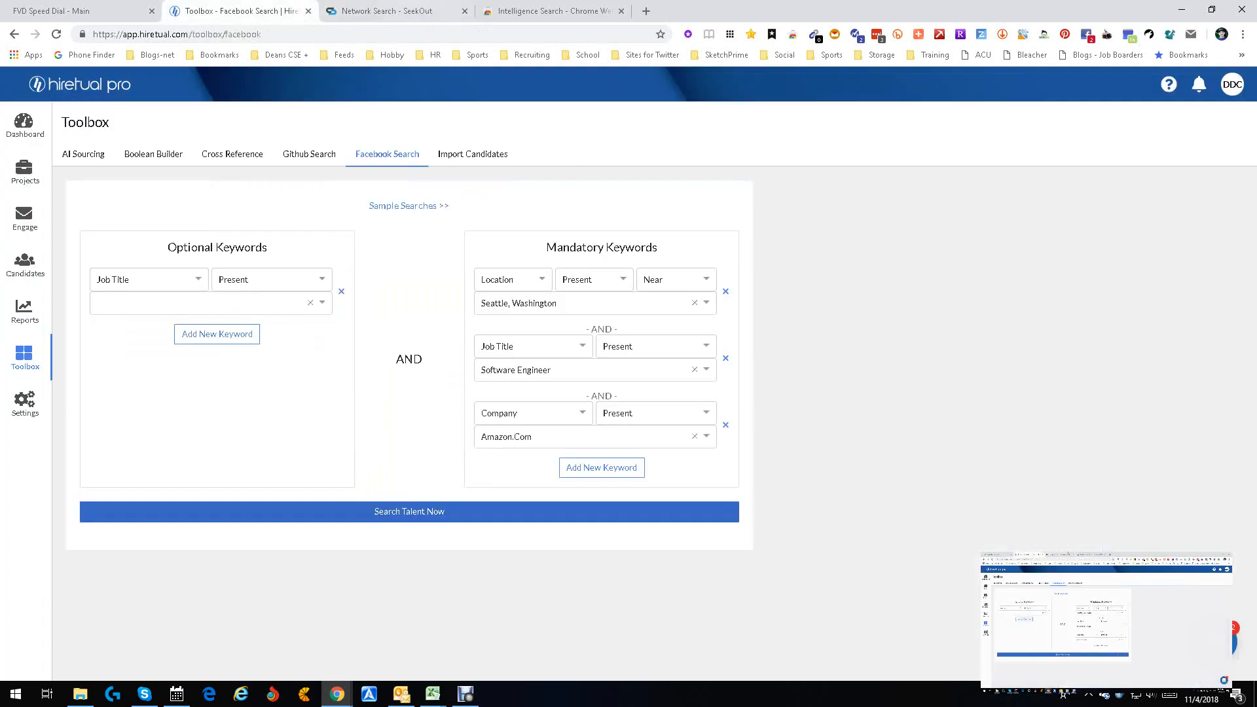
click(558, 10)
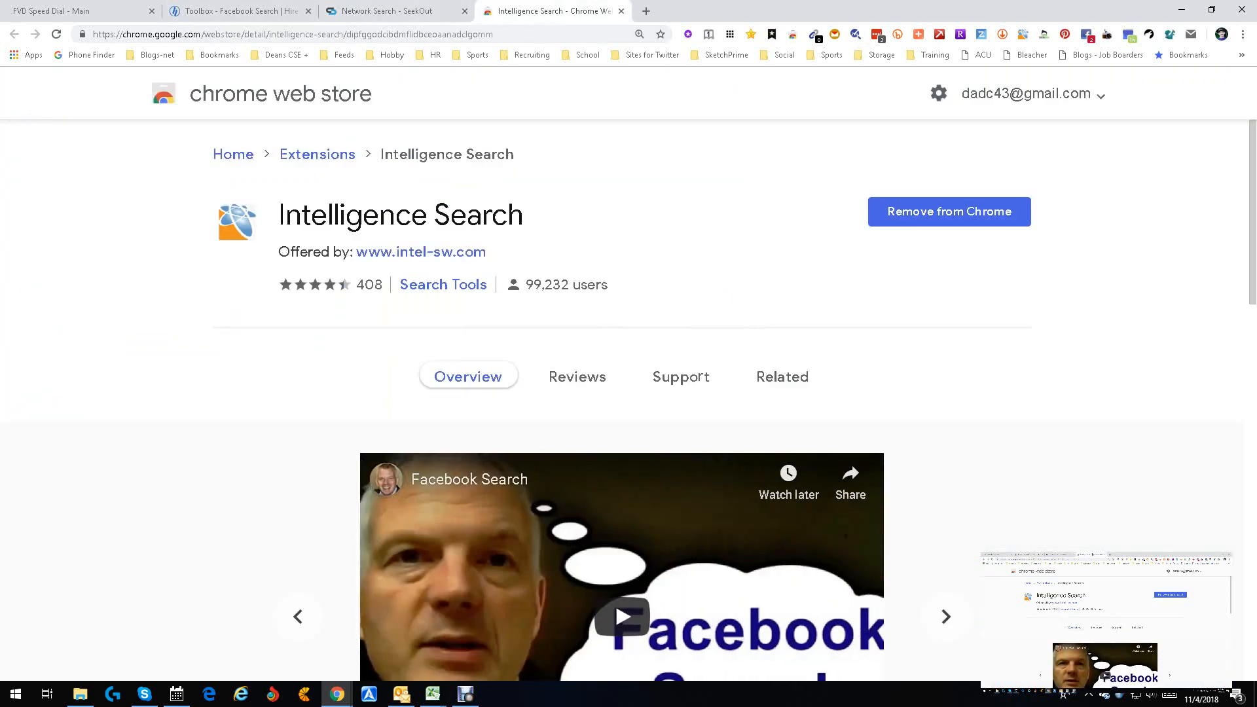
click(393, 10)
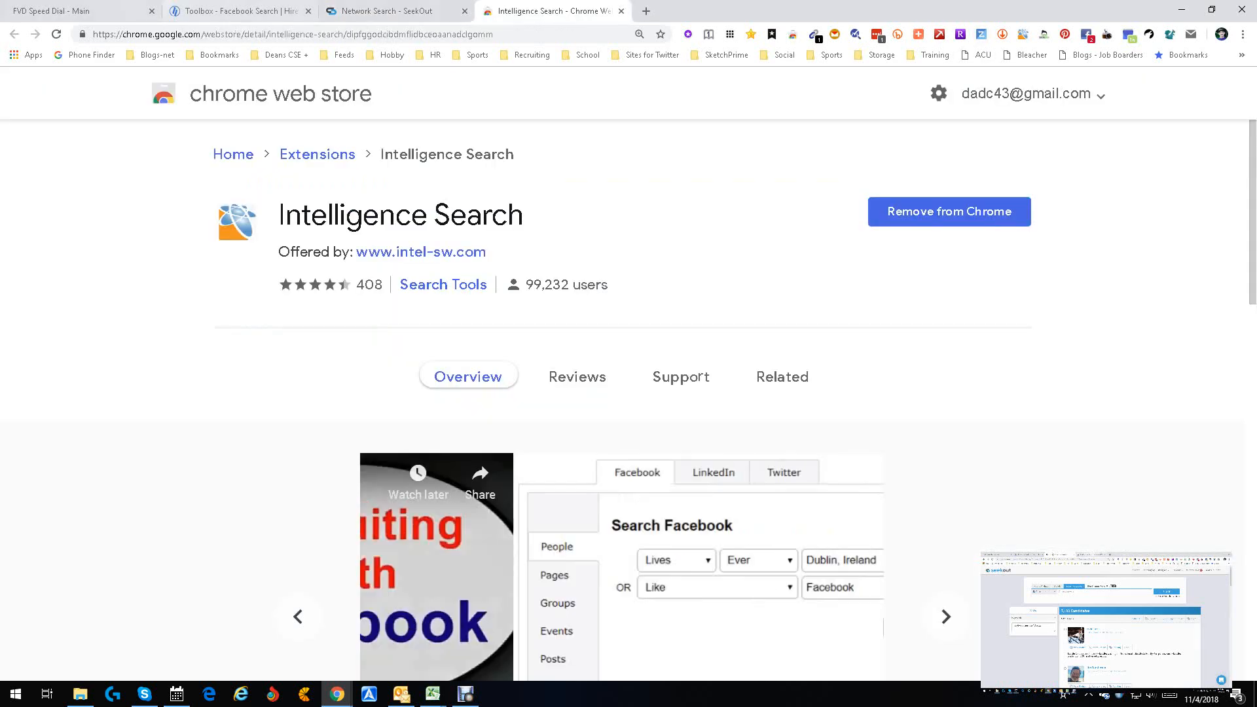
click(230, 11)
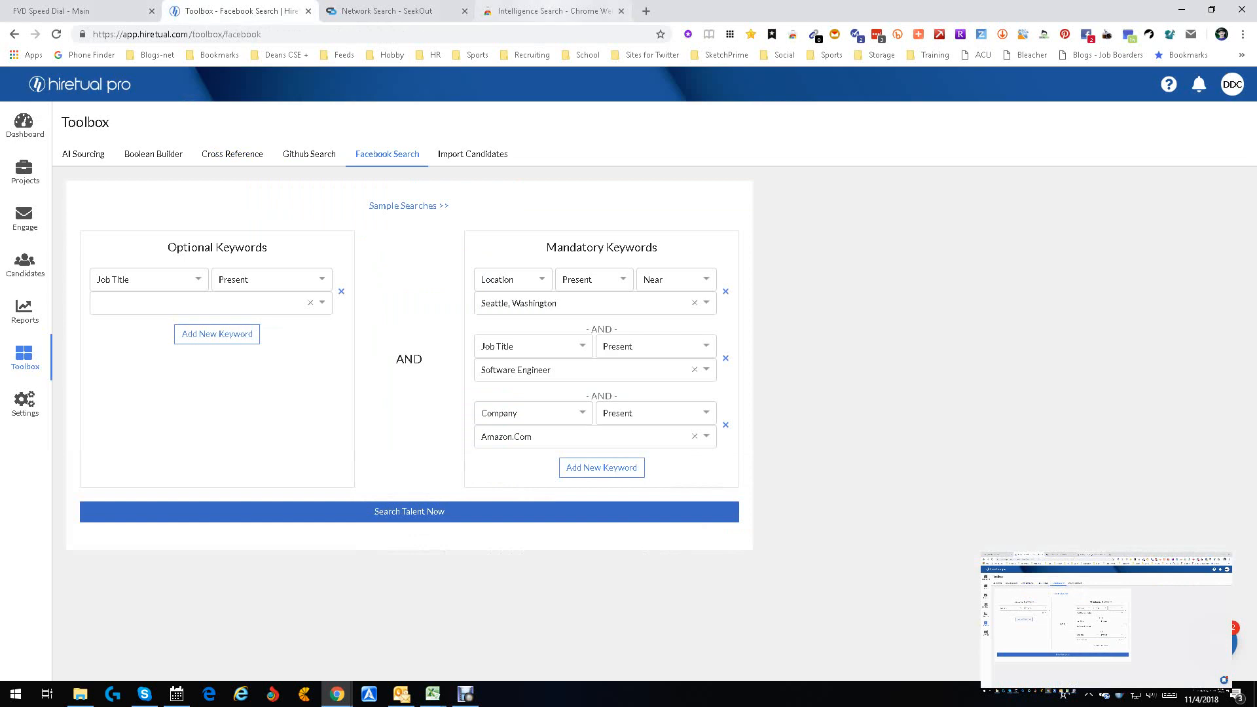
click(557, 10)
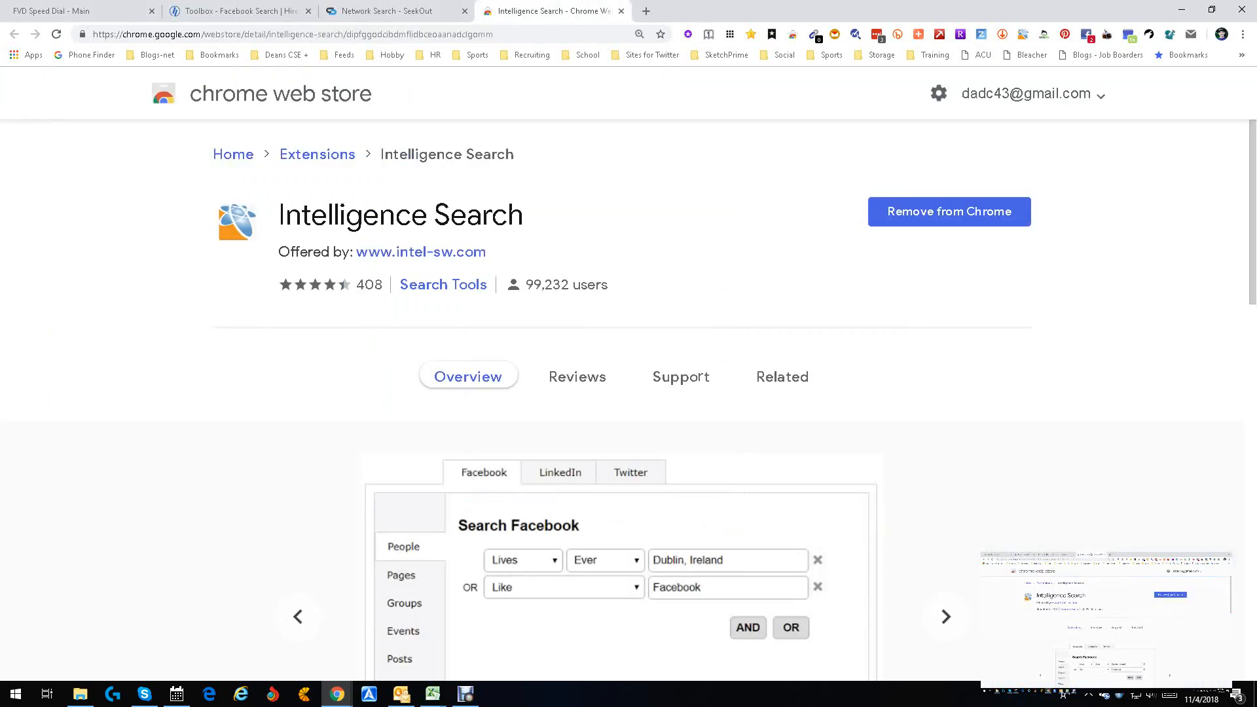
click(946, 616)
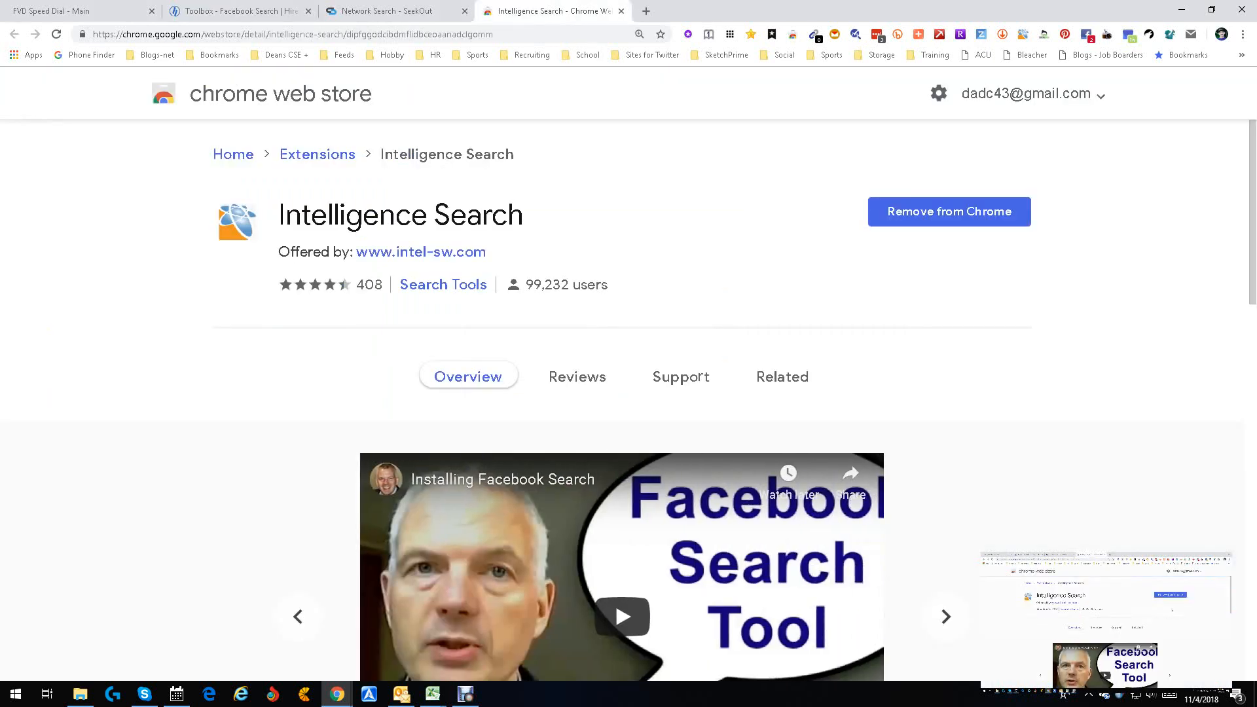
mouse_move(233, 11)
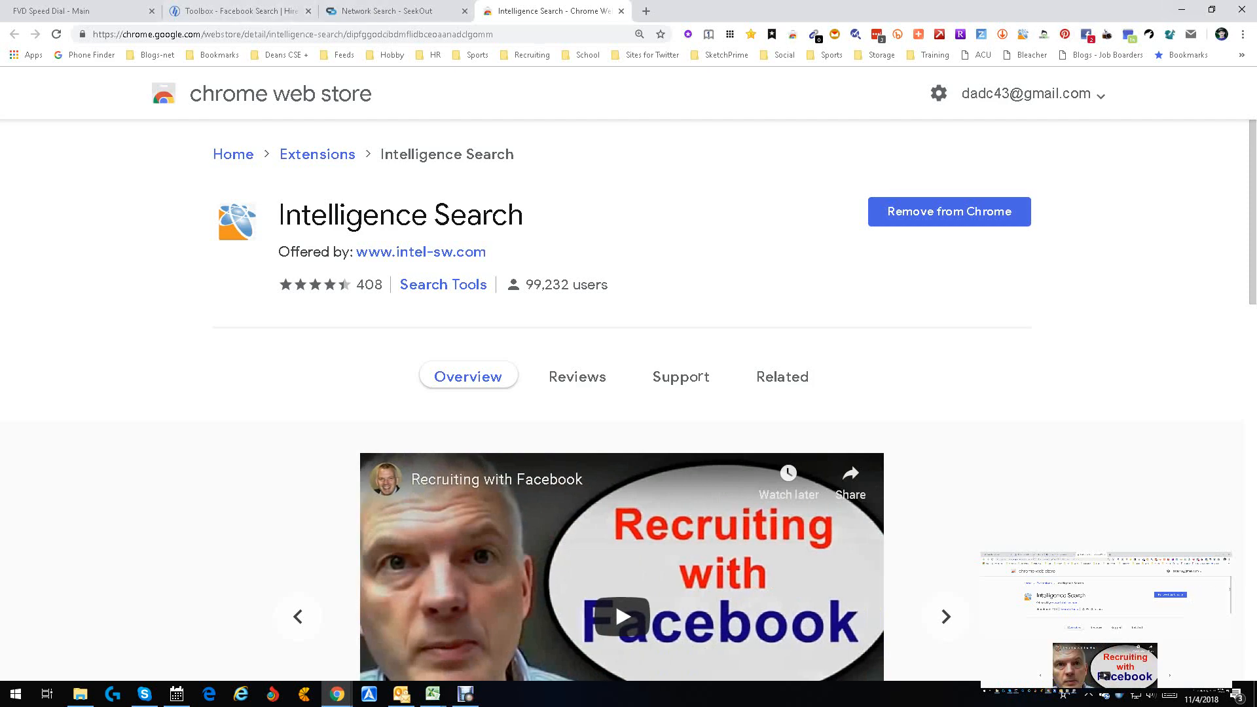
scroll(down, 3)
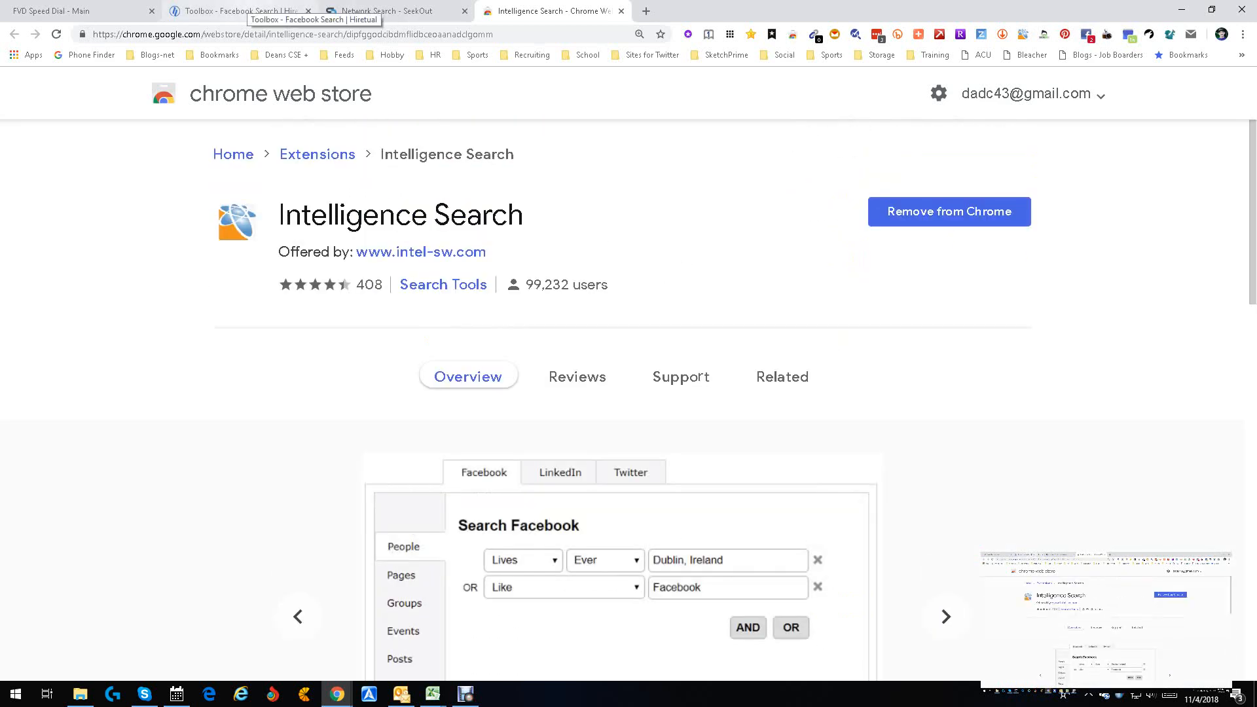
mouse_move(559, 11)
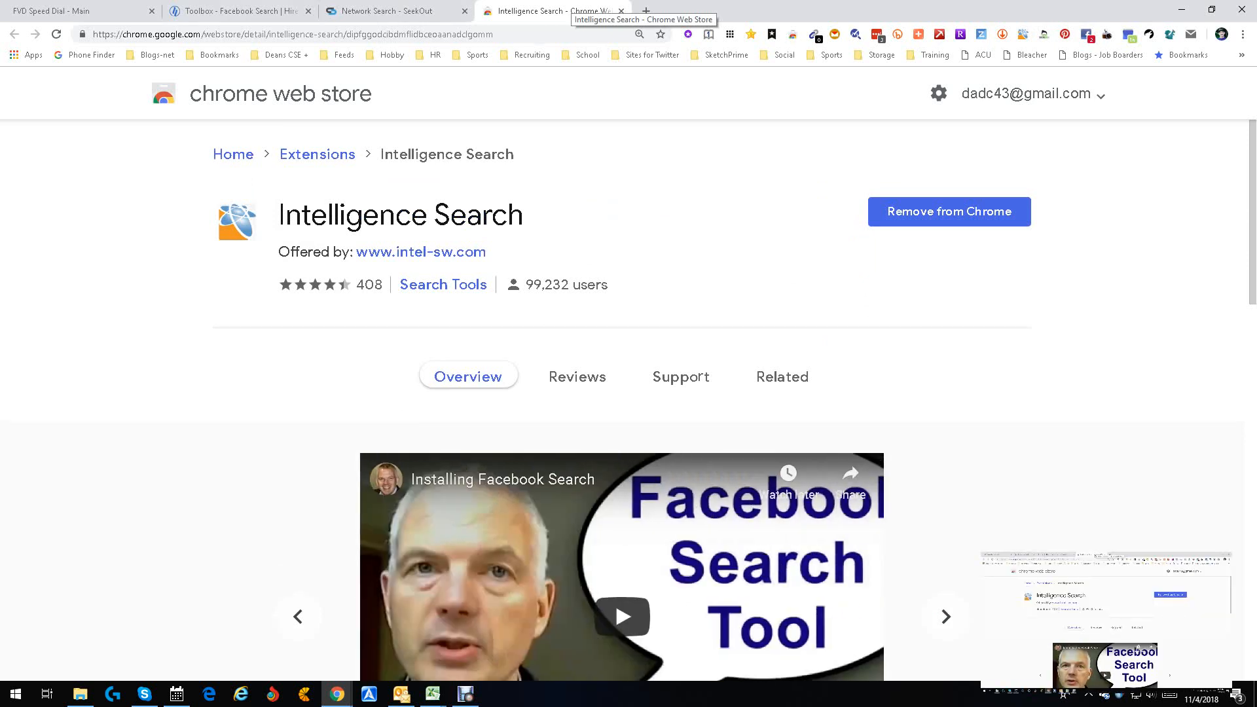
mouse_move(393, 10)
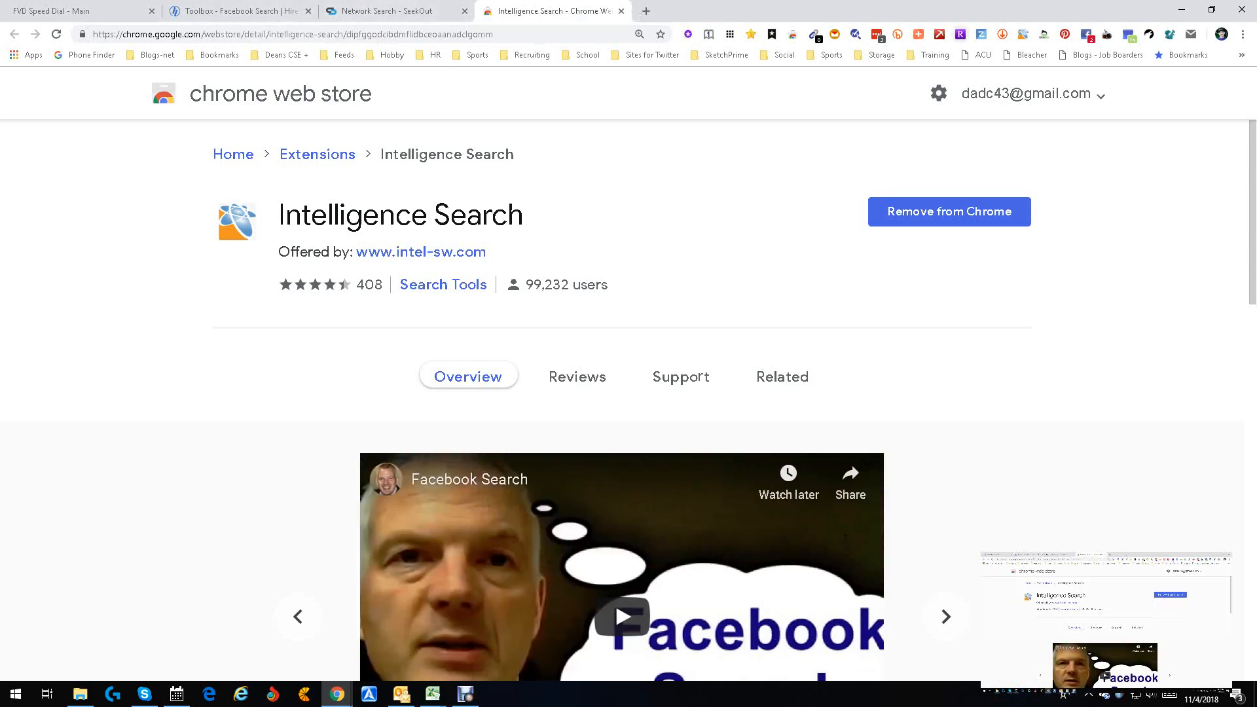
mouse_move(387, 10)
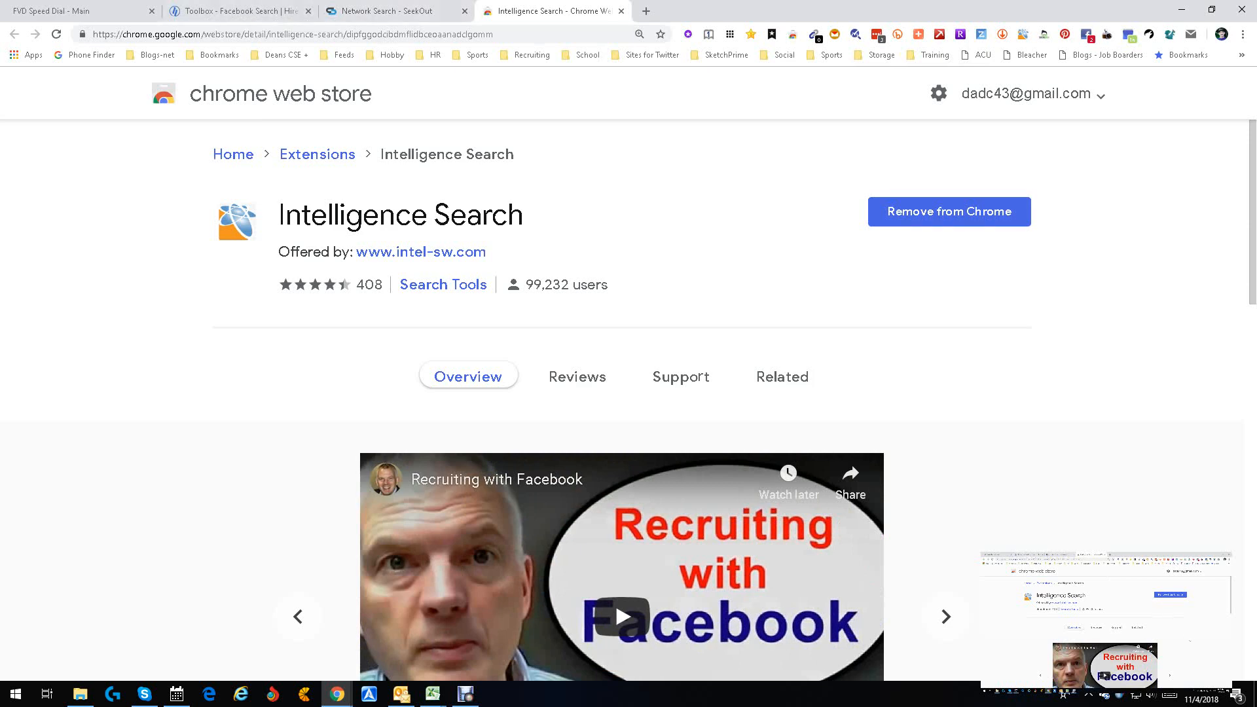
click(945, 616)
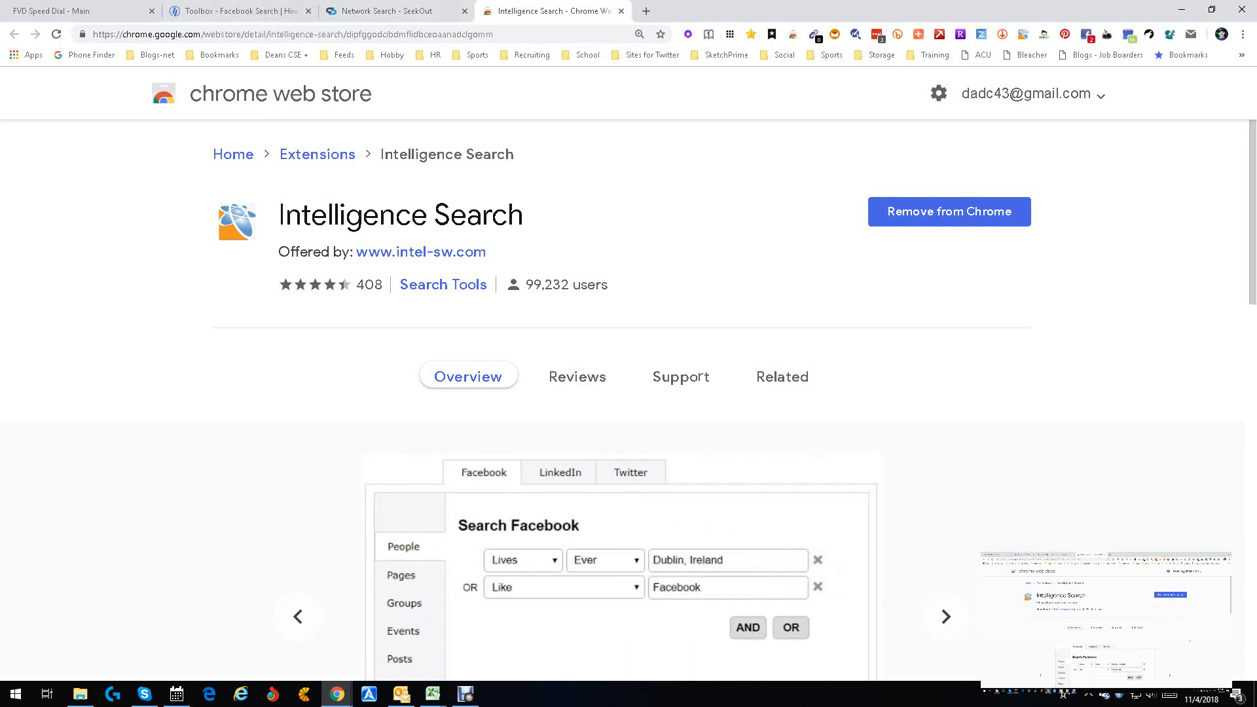